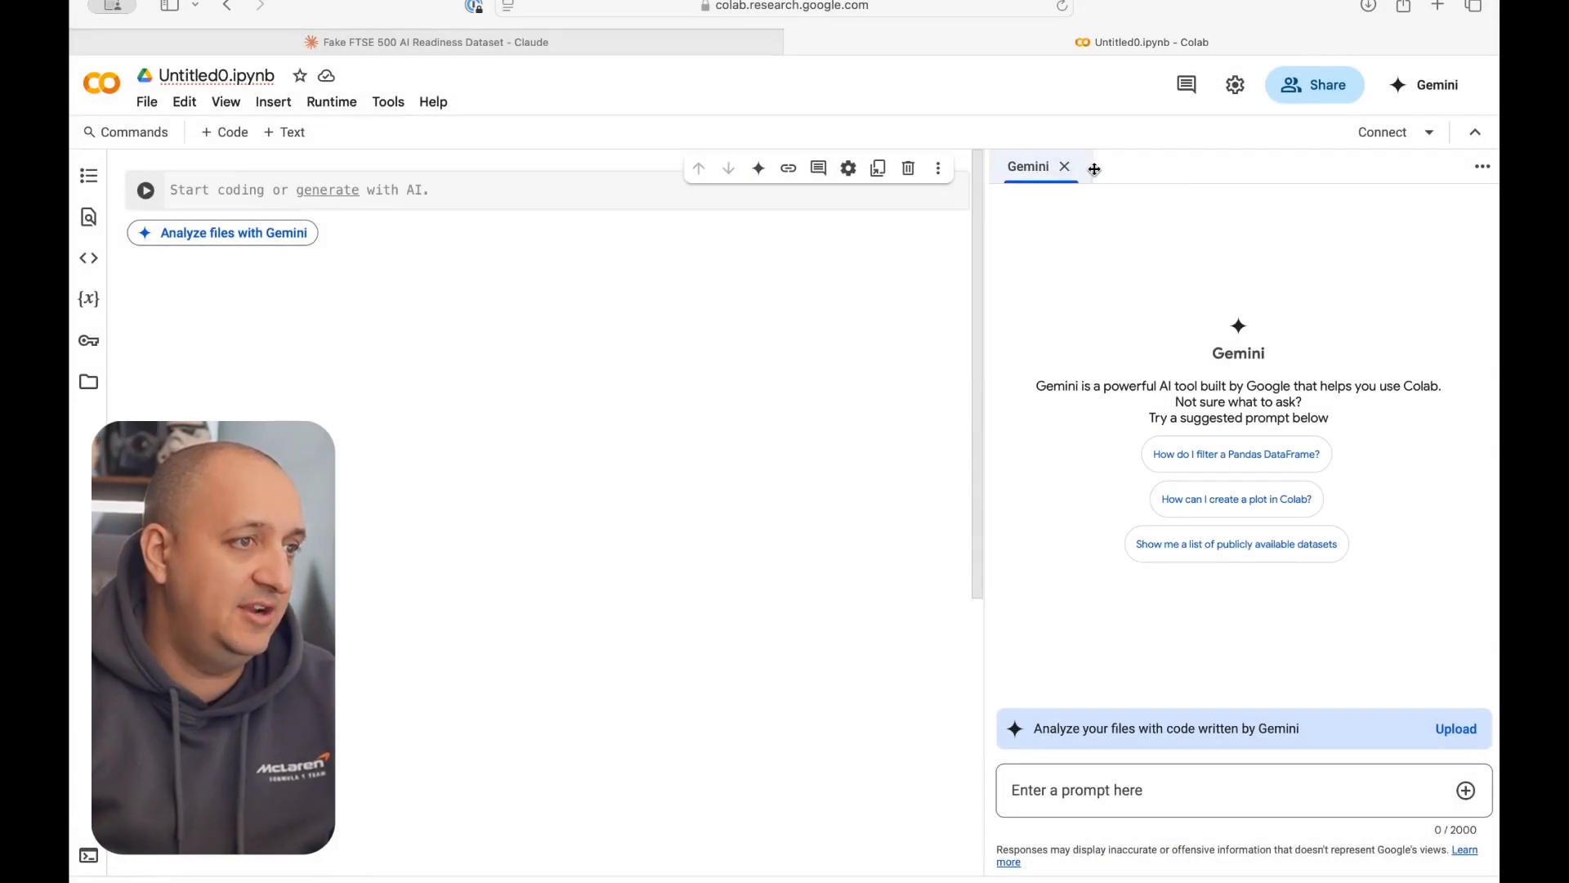
Step: Close the Gemini panel, search Google for 'google cola', open Welcome To Colab, and return to Untitled0
left_click(1064, 166)
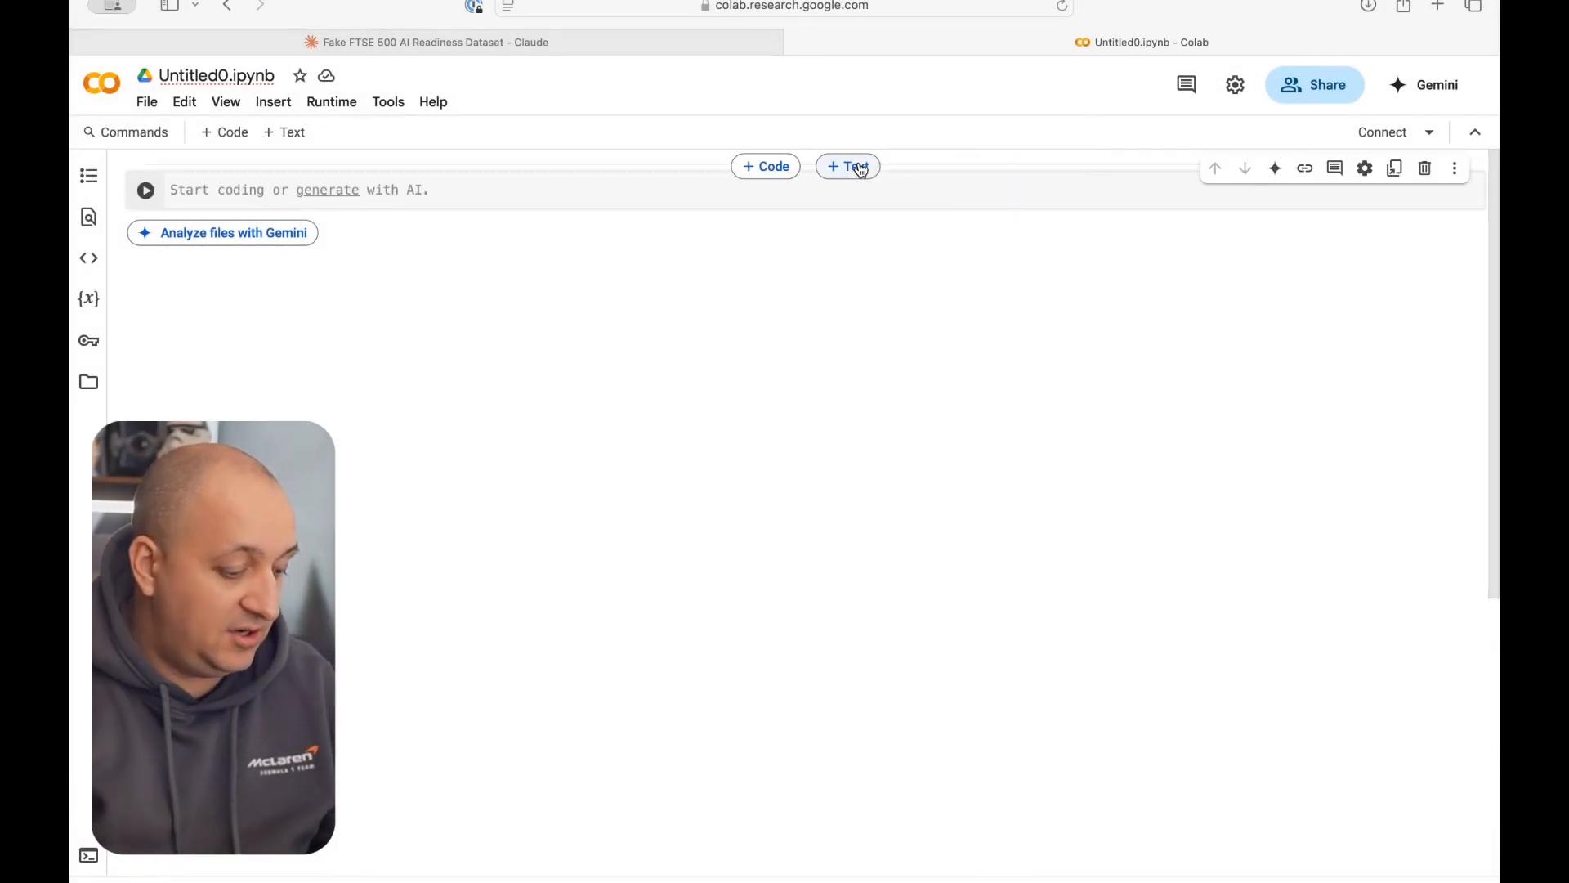
type("google cola")
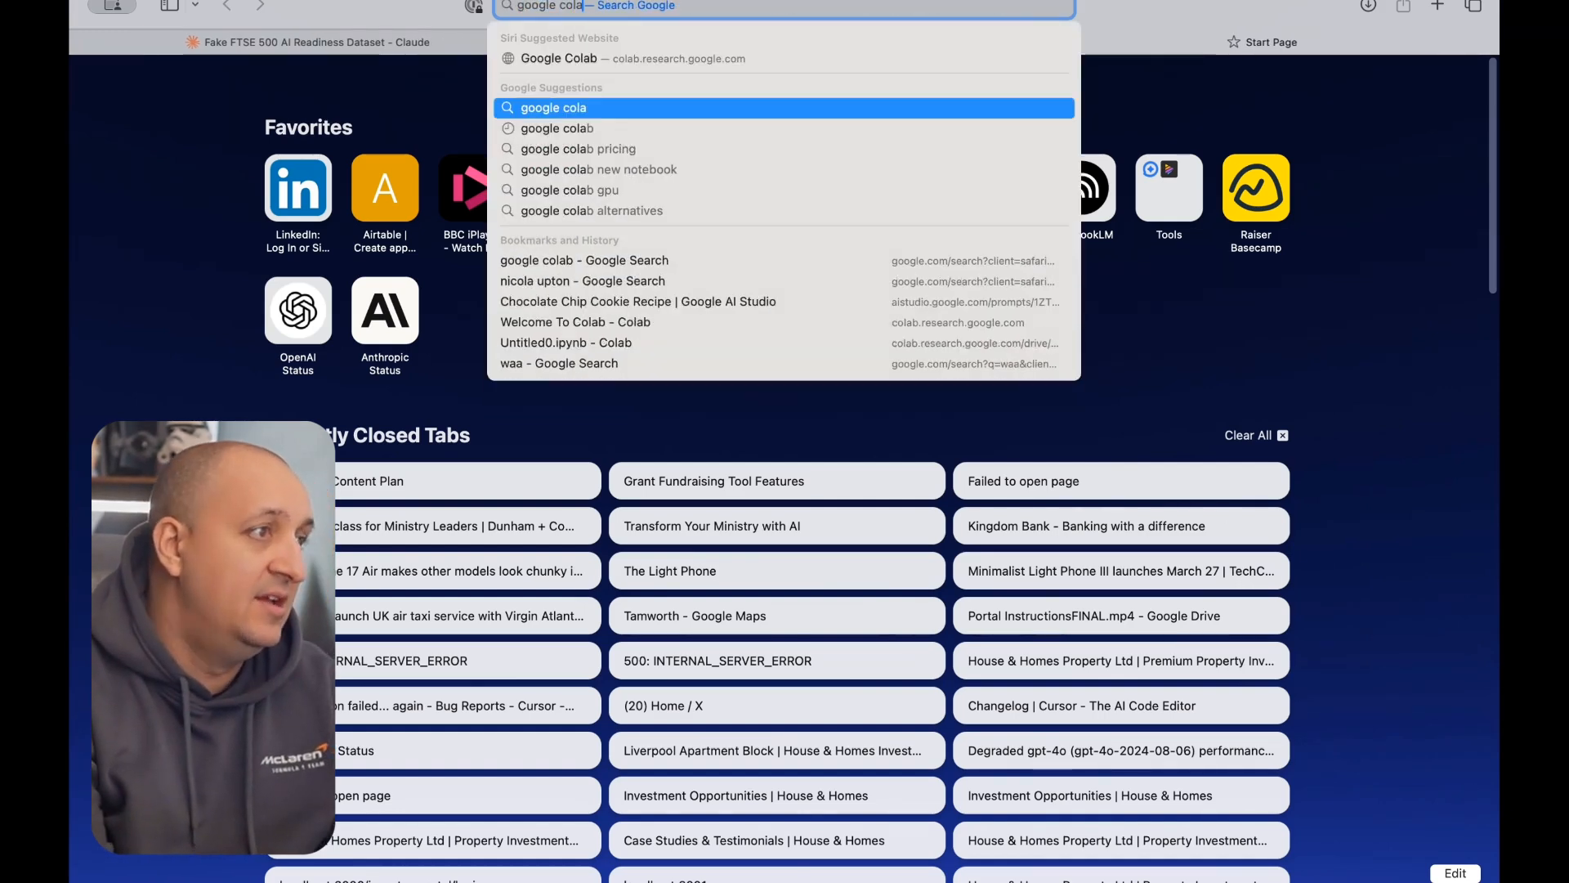
key("Return")
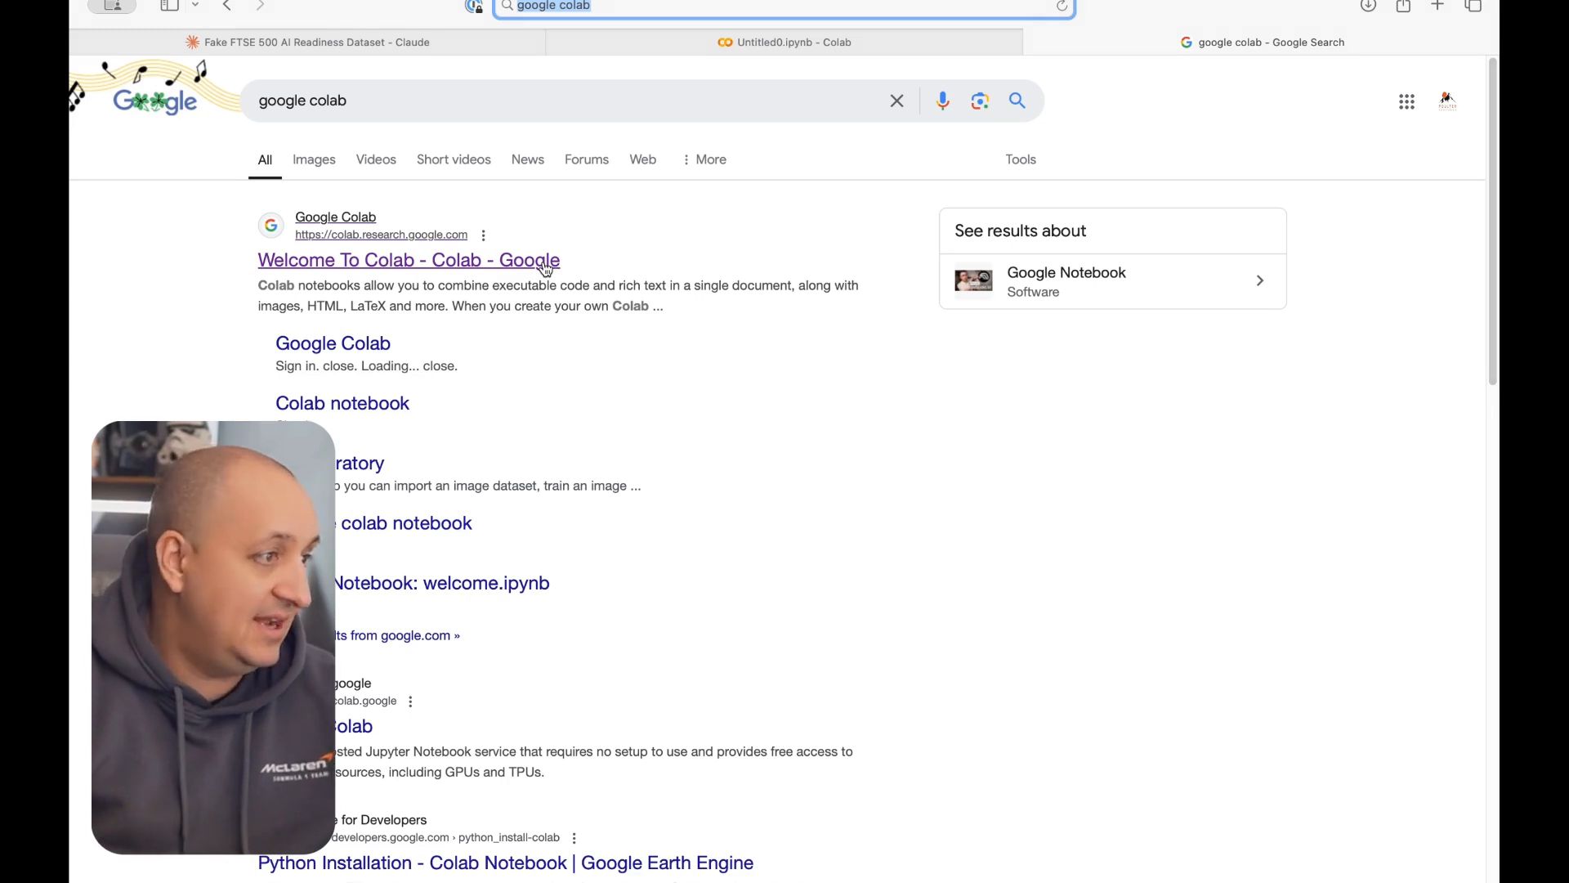
left_click(409, 259)
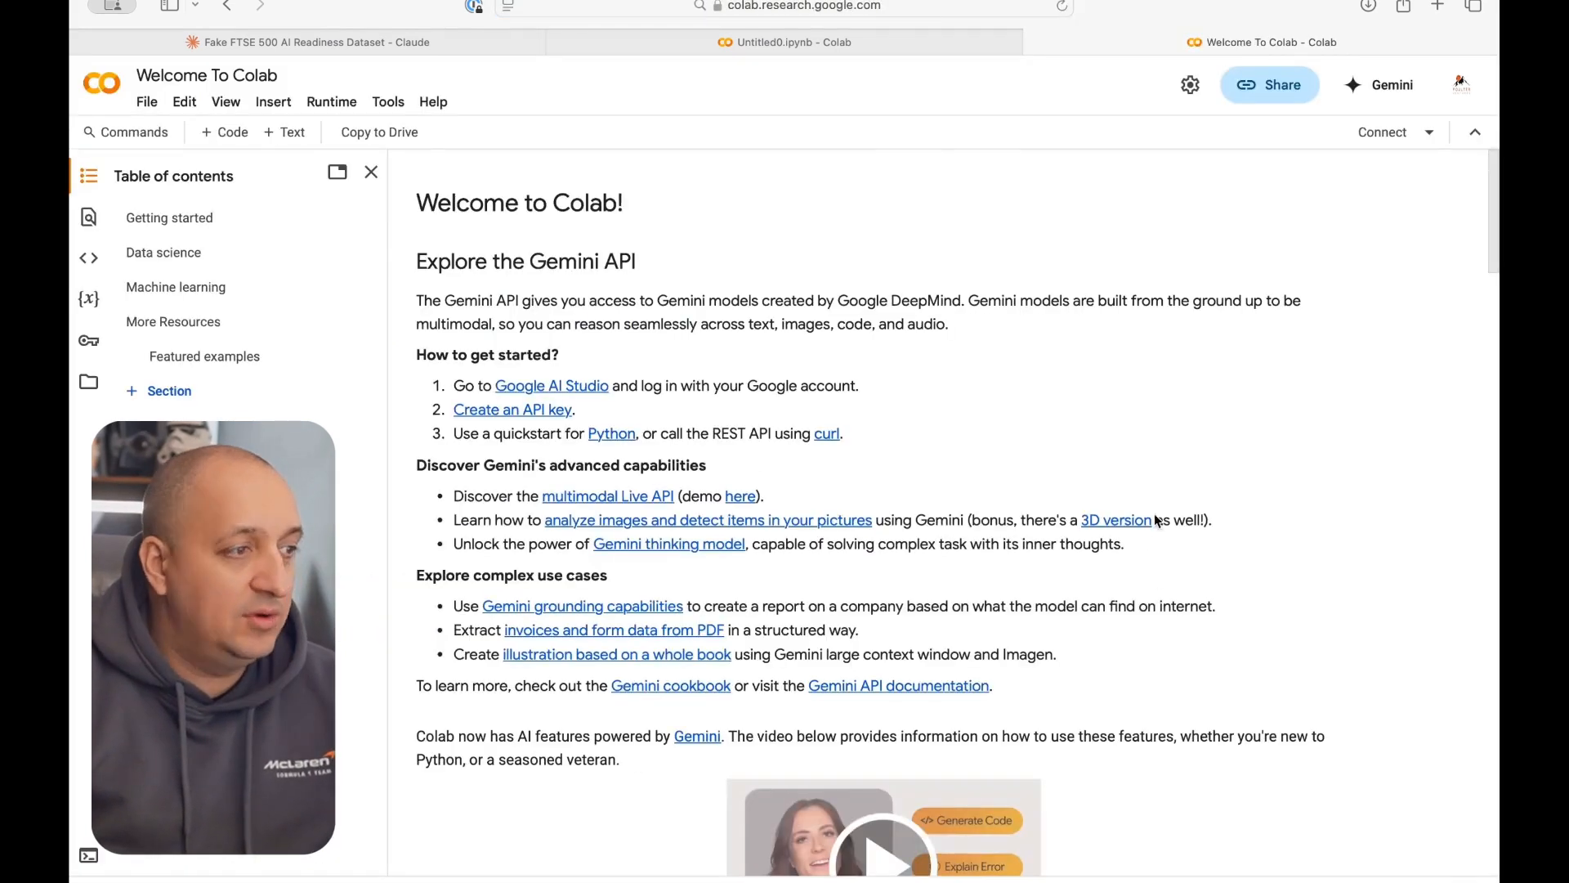
mouse_move(700, 406)
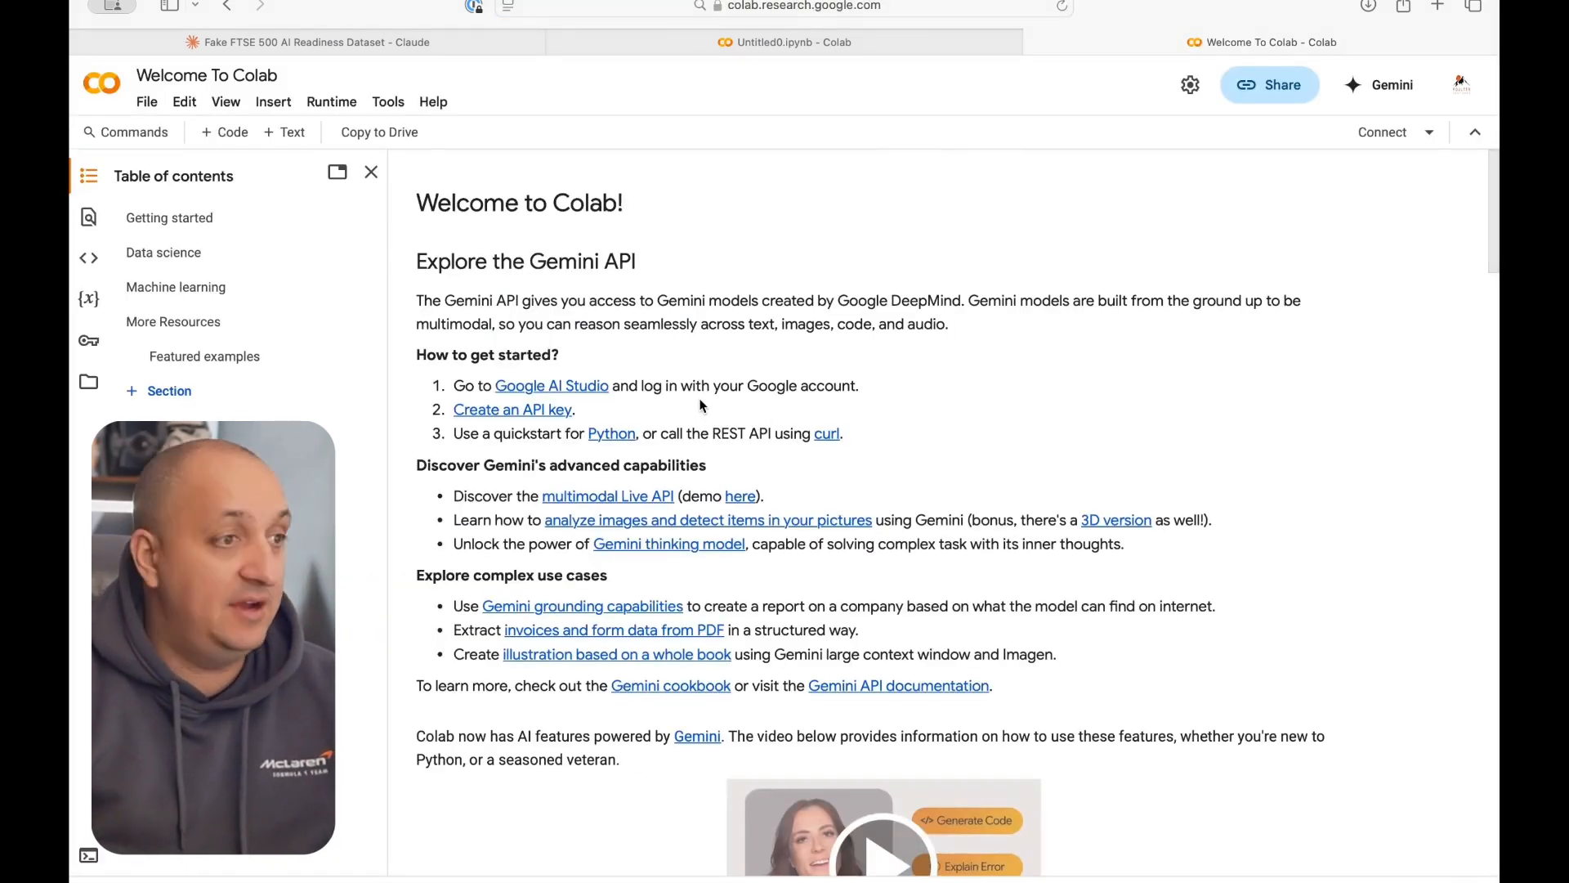
mouse_move(709, 374)
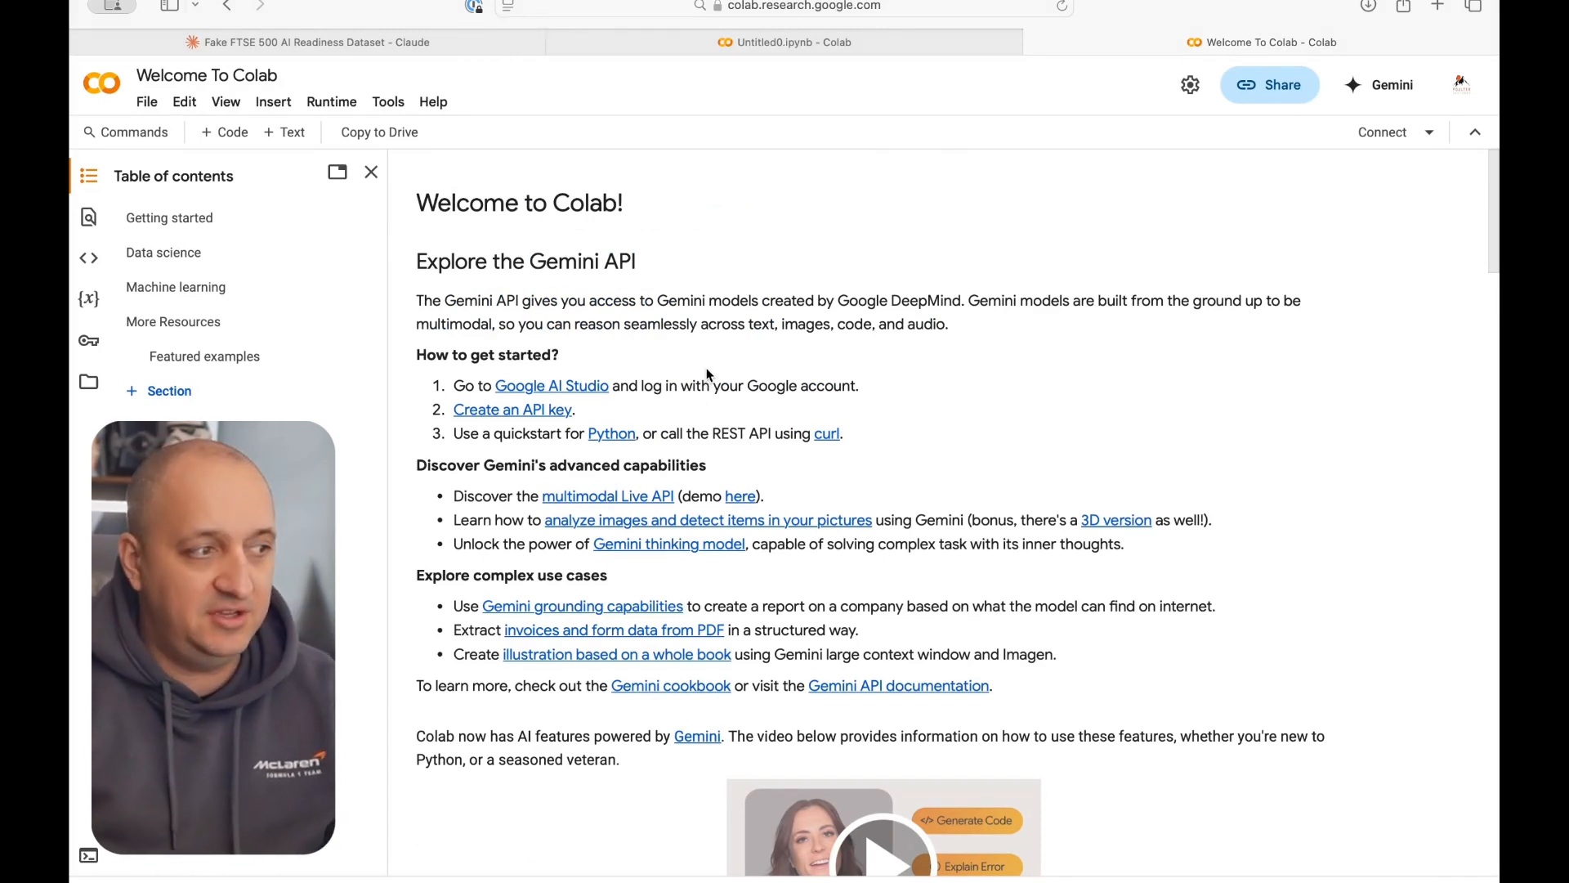
mouse_move(558, 135)
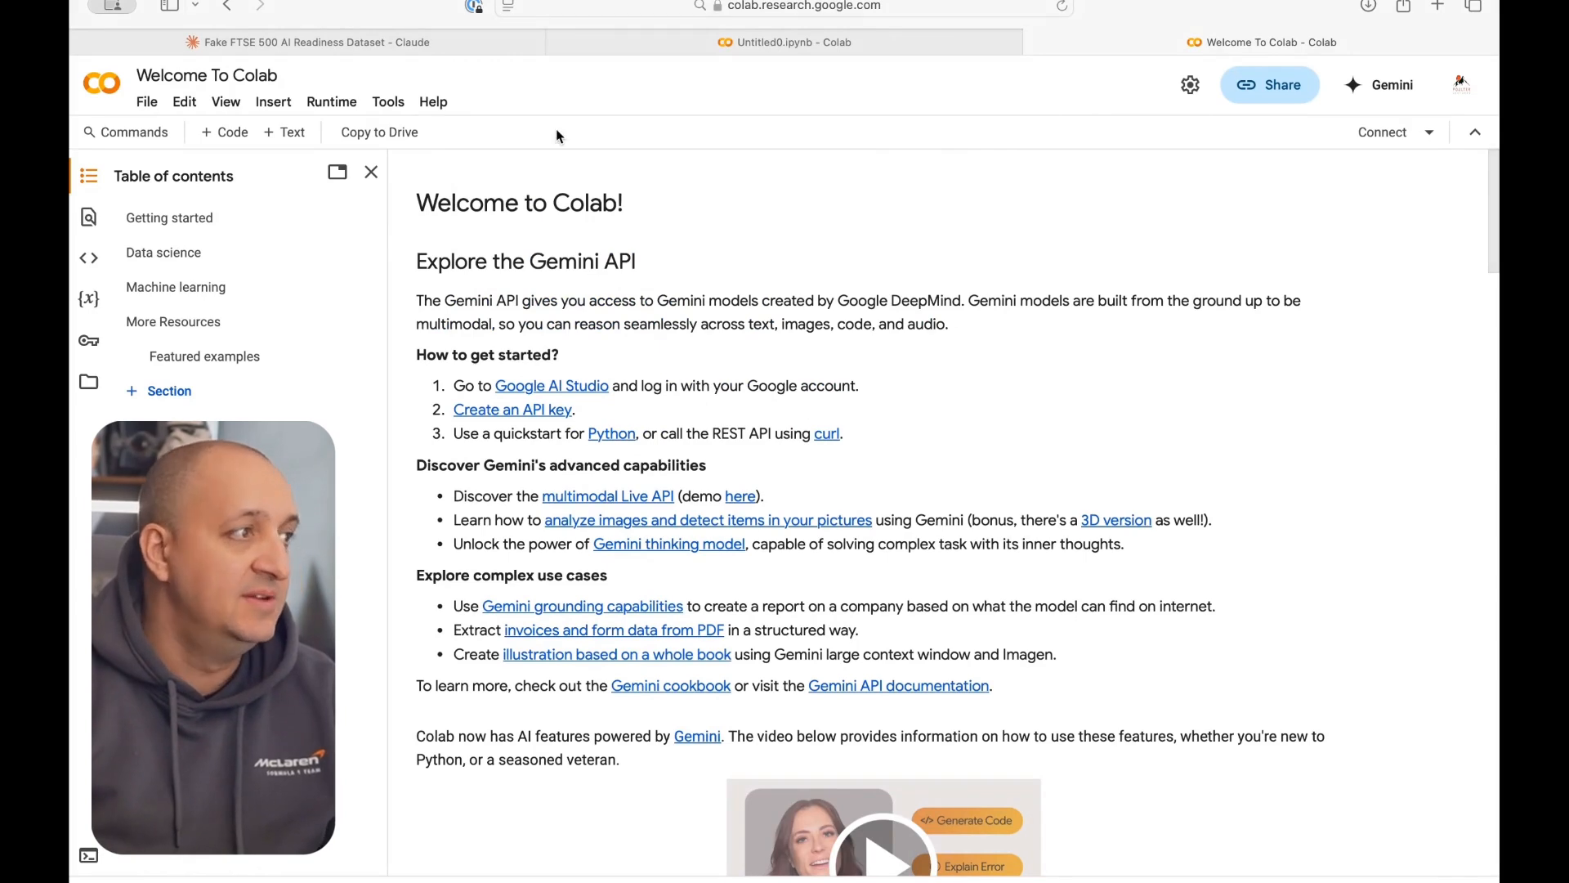
left_click(784, 42)
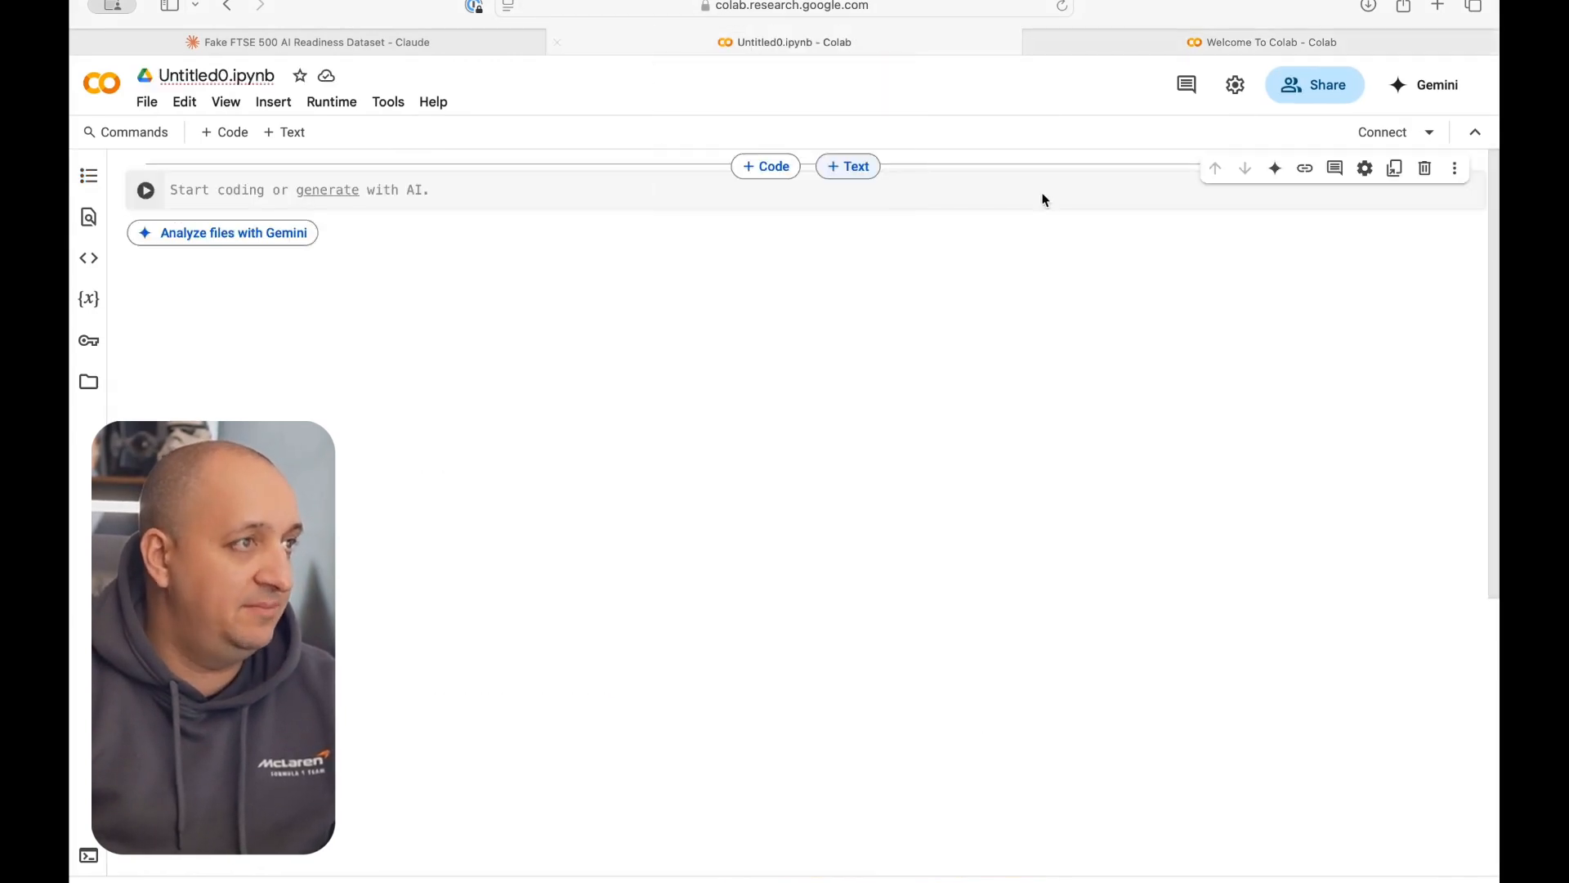
mouse_move(1415, 257)
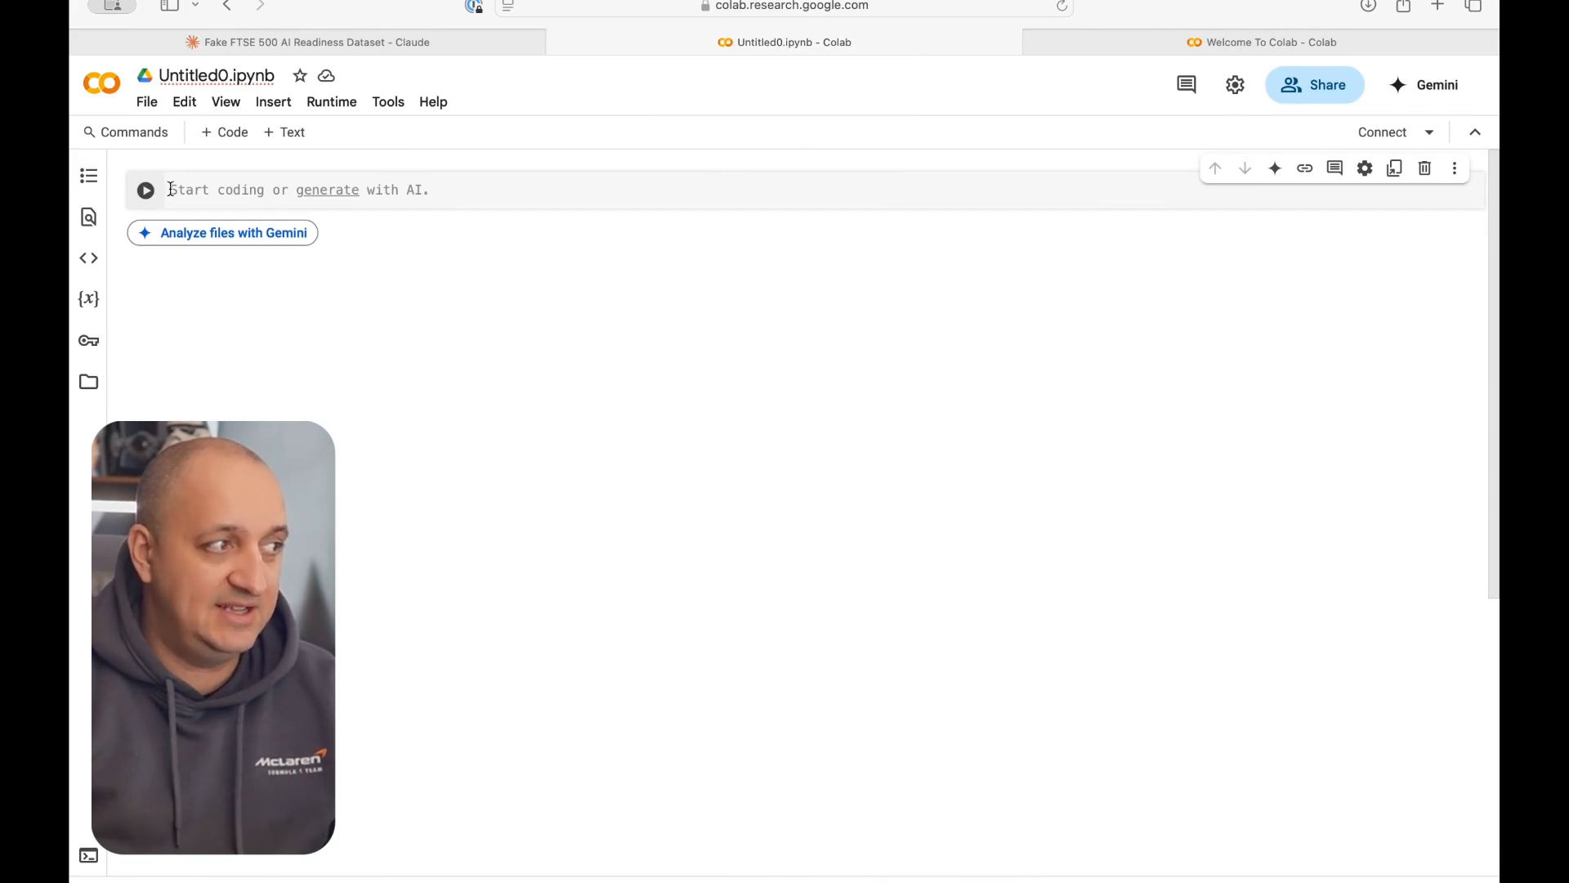
mouse_move(739, 422)
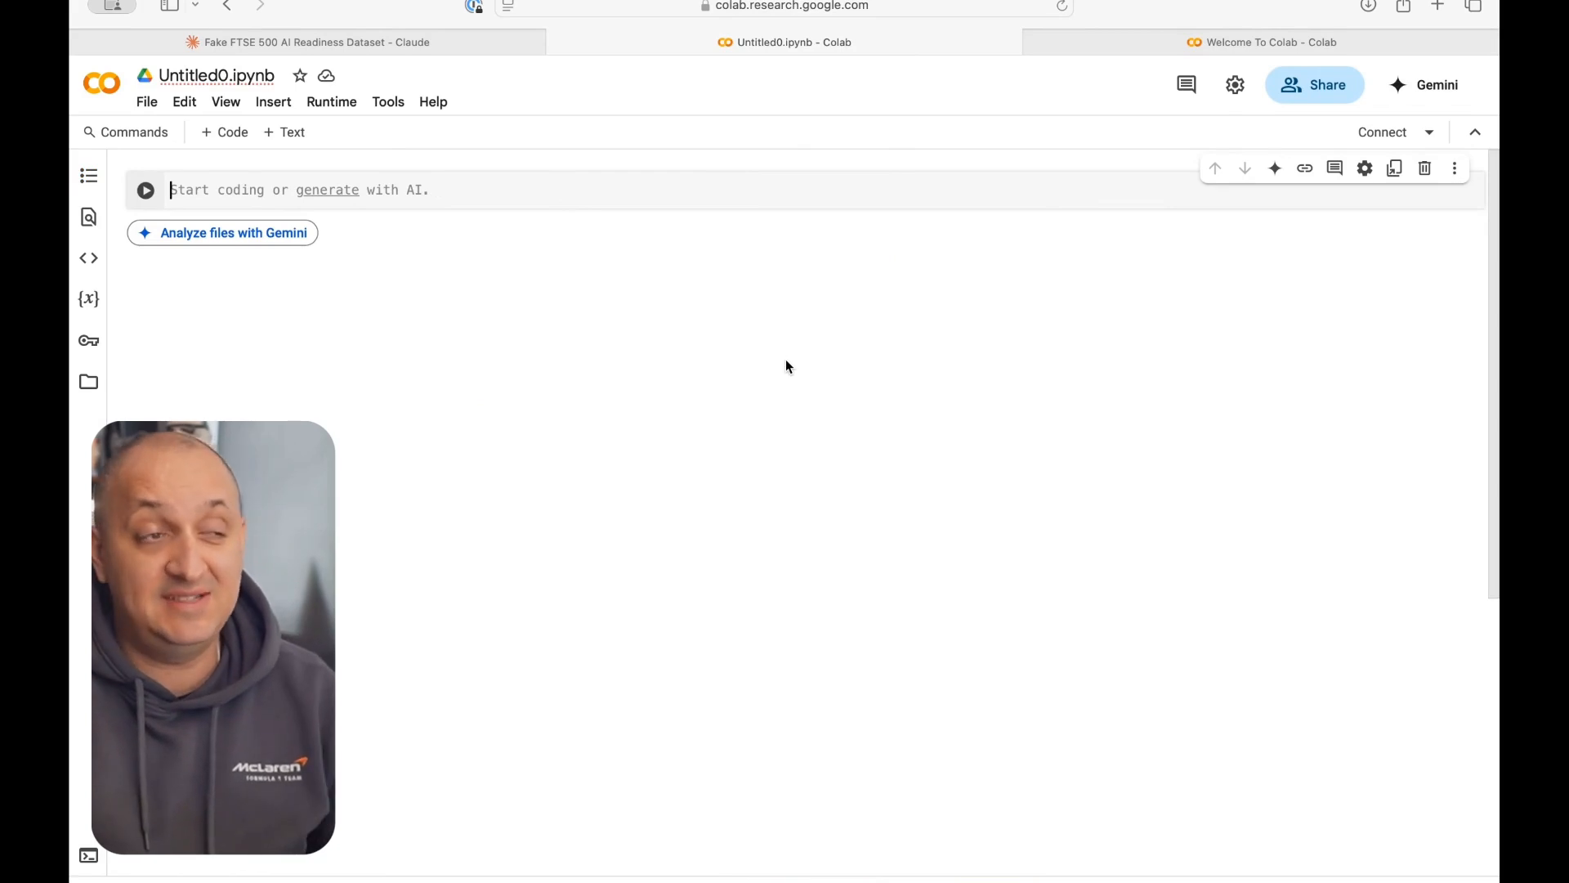
Step: Review the fake FTSE 500 AI readiness dataset in the Claude tab, then return to the Colab notebook
left_click(313, 41)
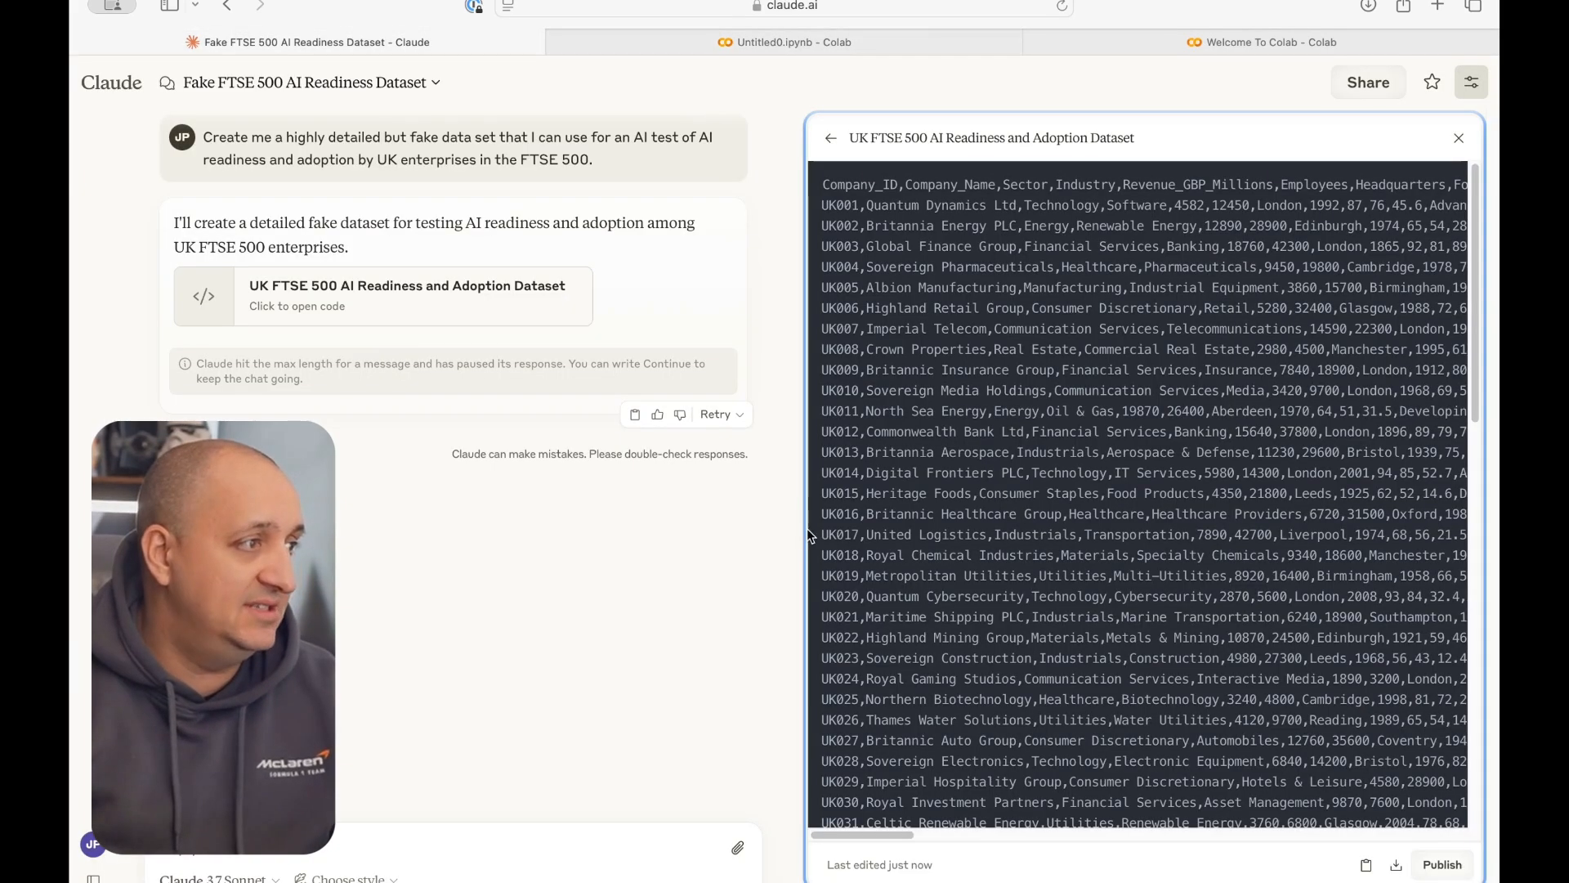
mouse_move(548, 160)
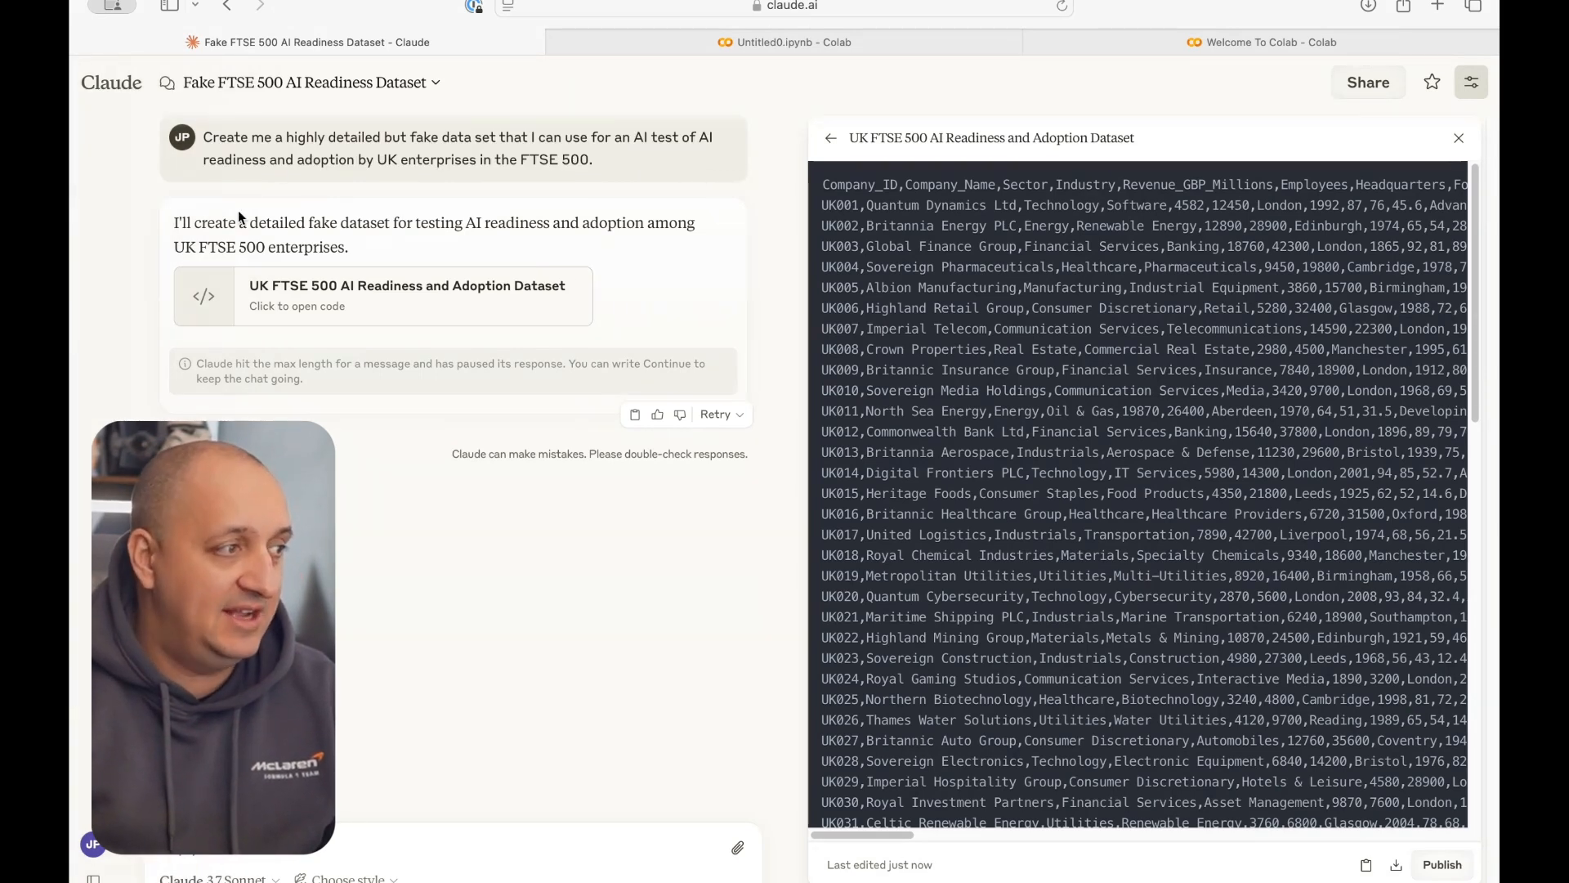
mouse_move(792, 459)
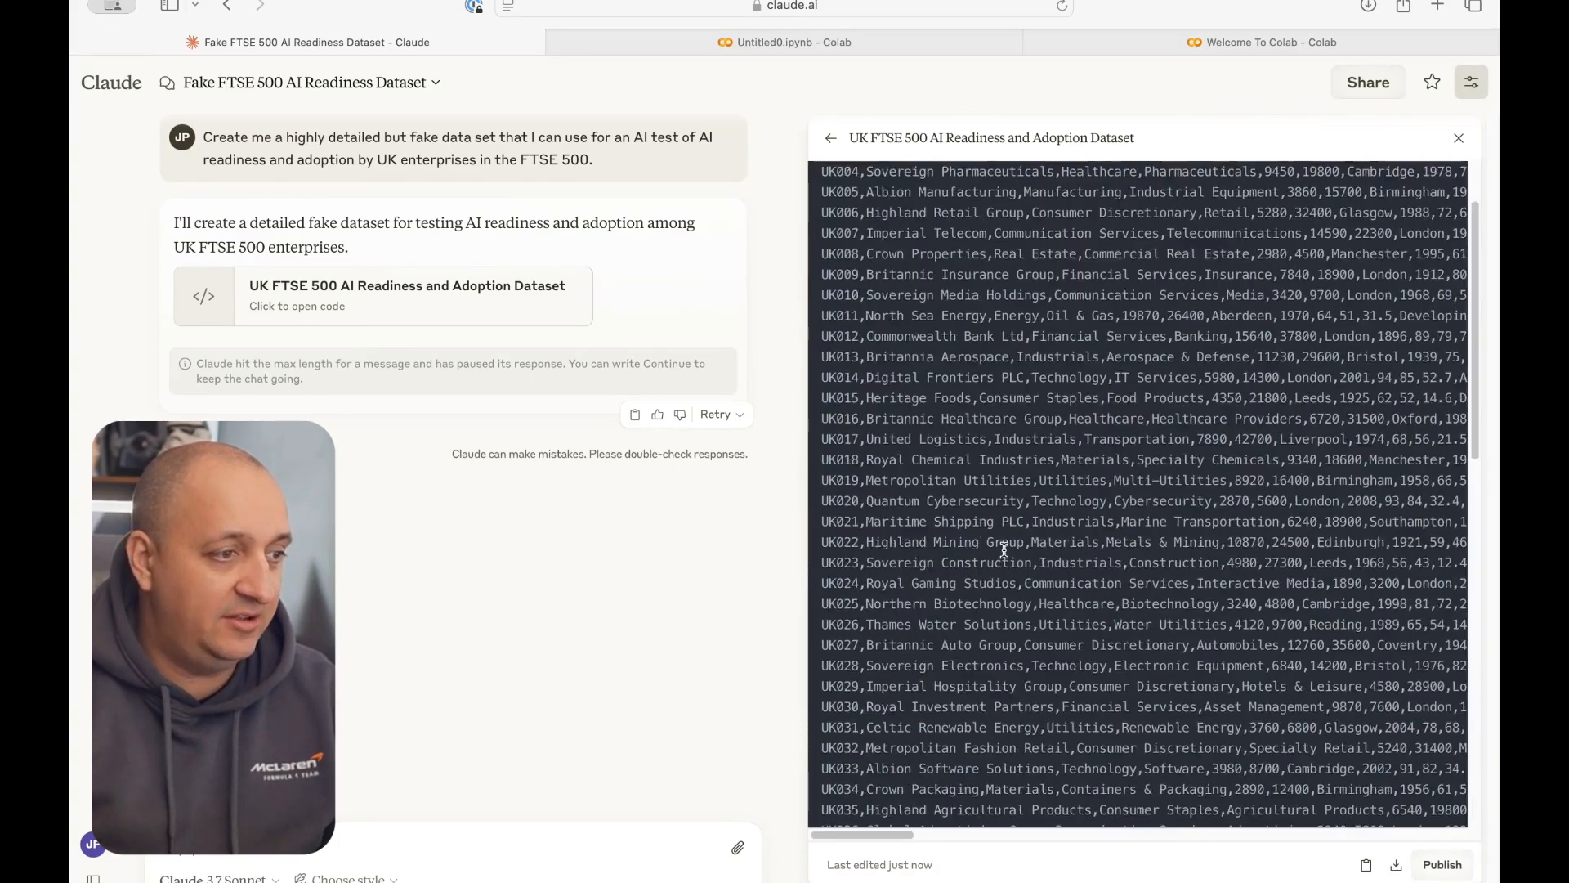
scroll("down", 3)
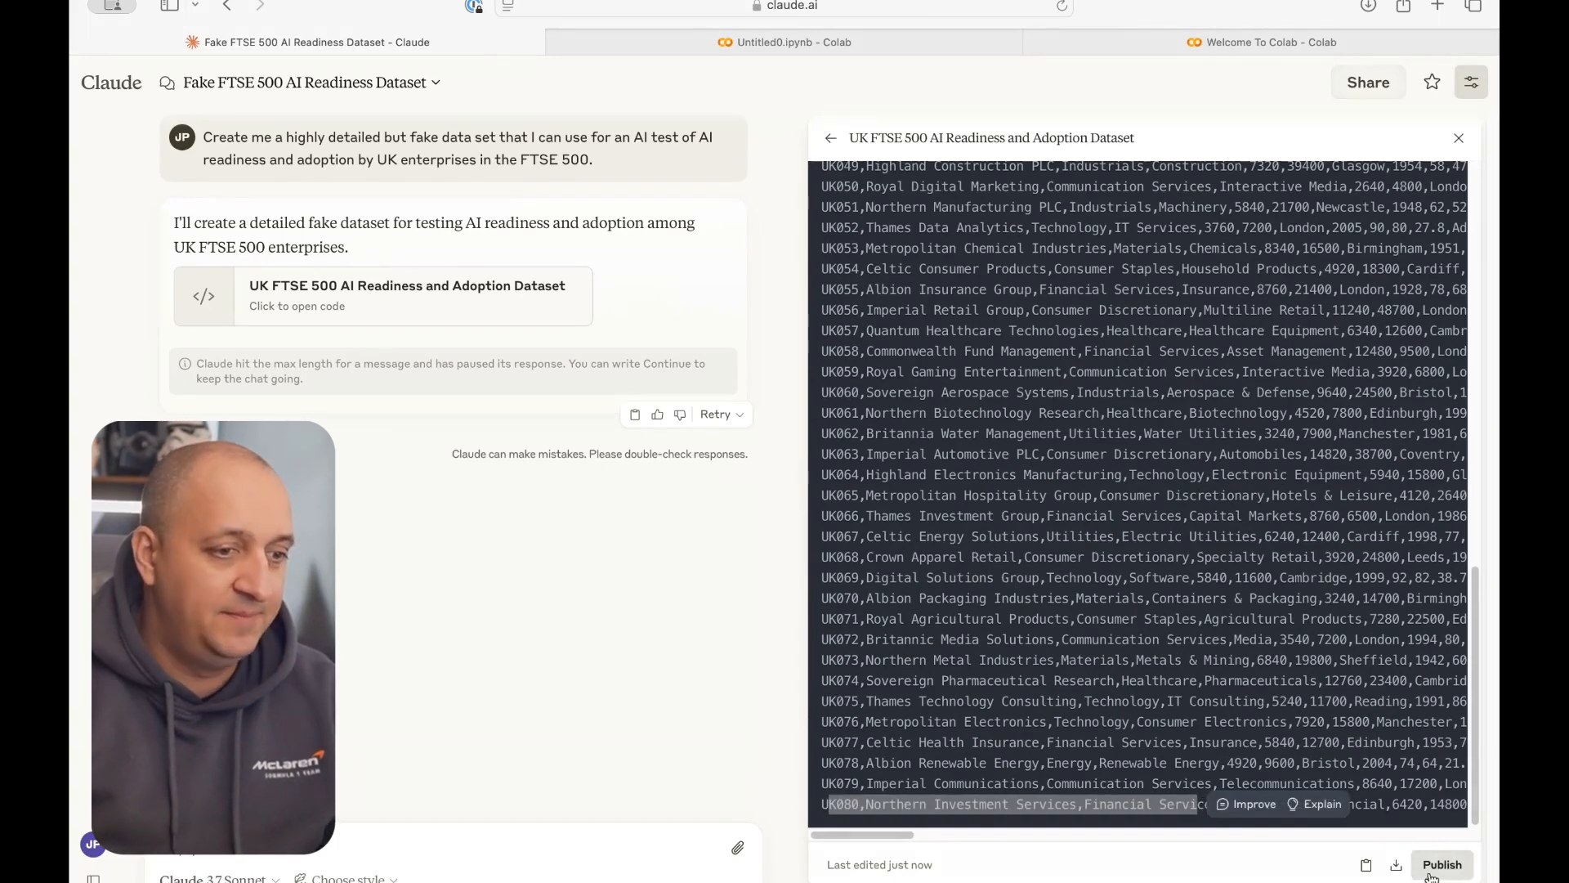
mouse_move(781, 41)
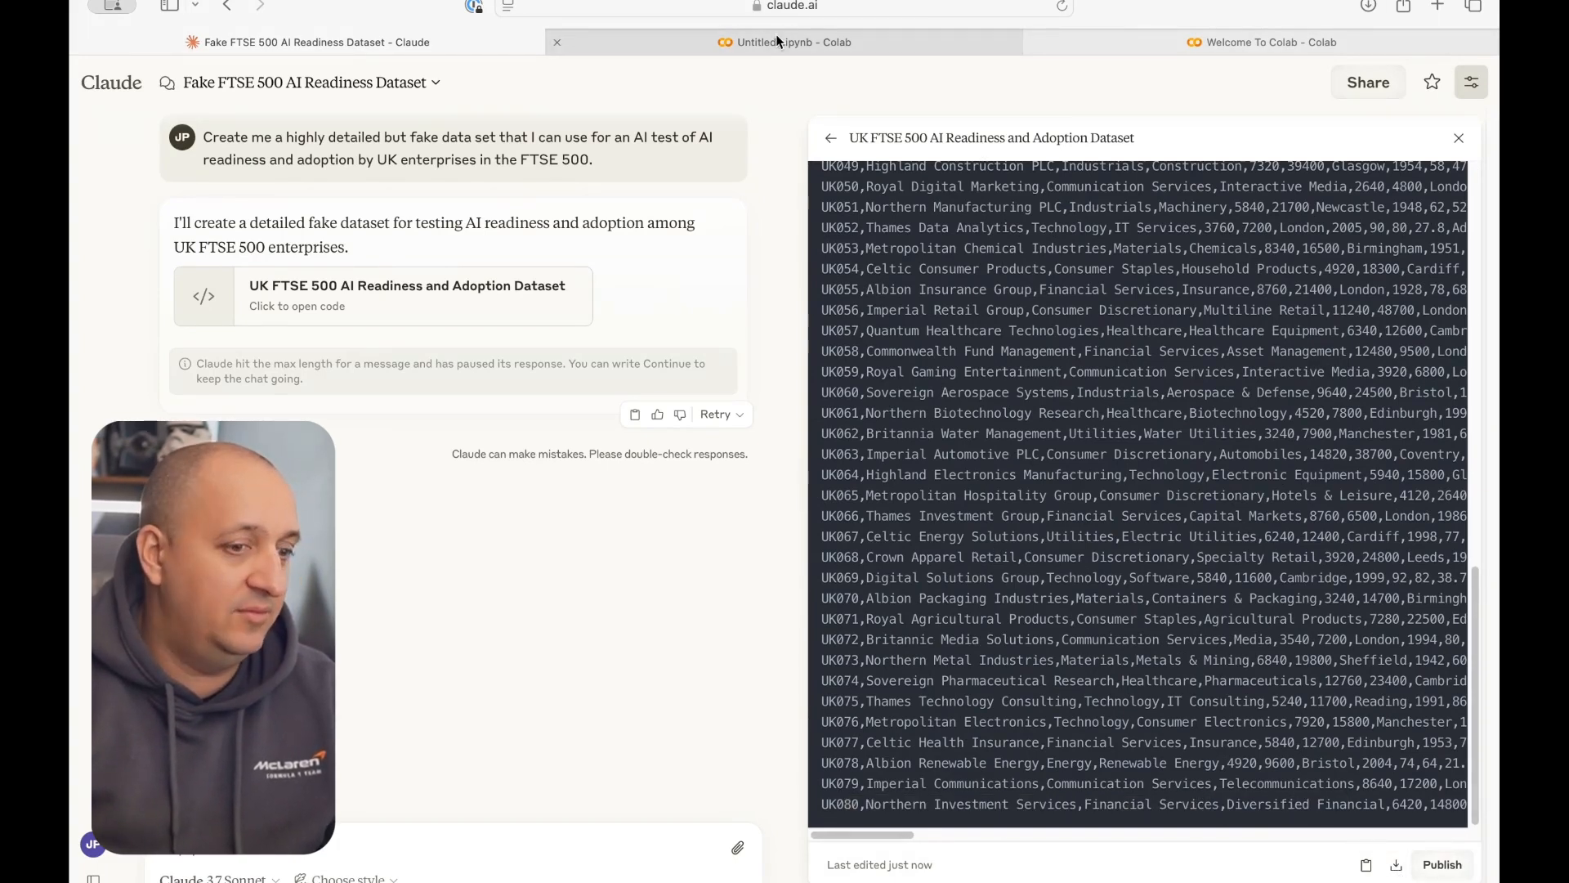
left_click(794, 41)
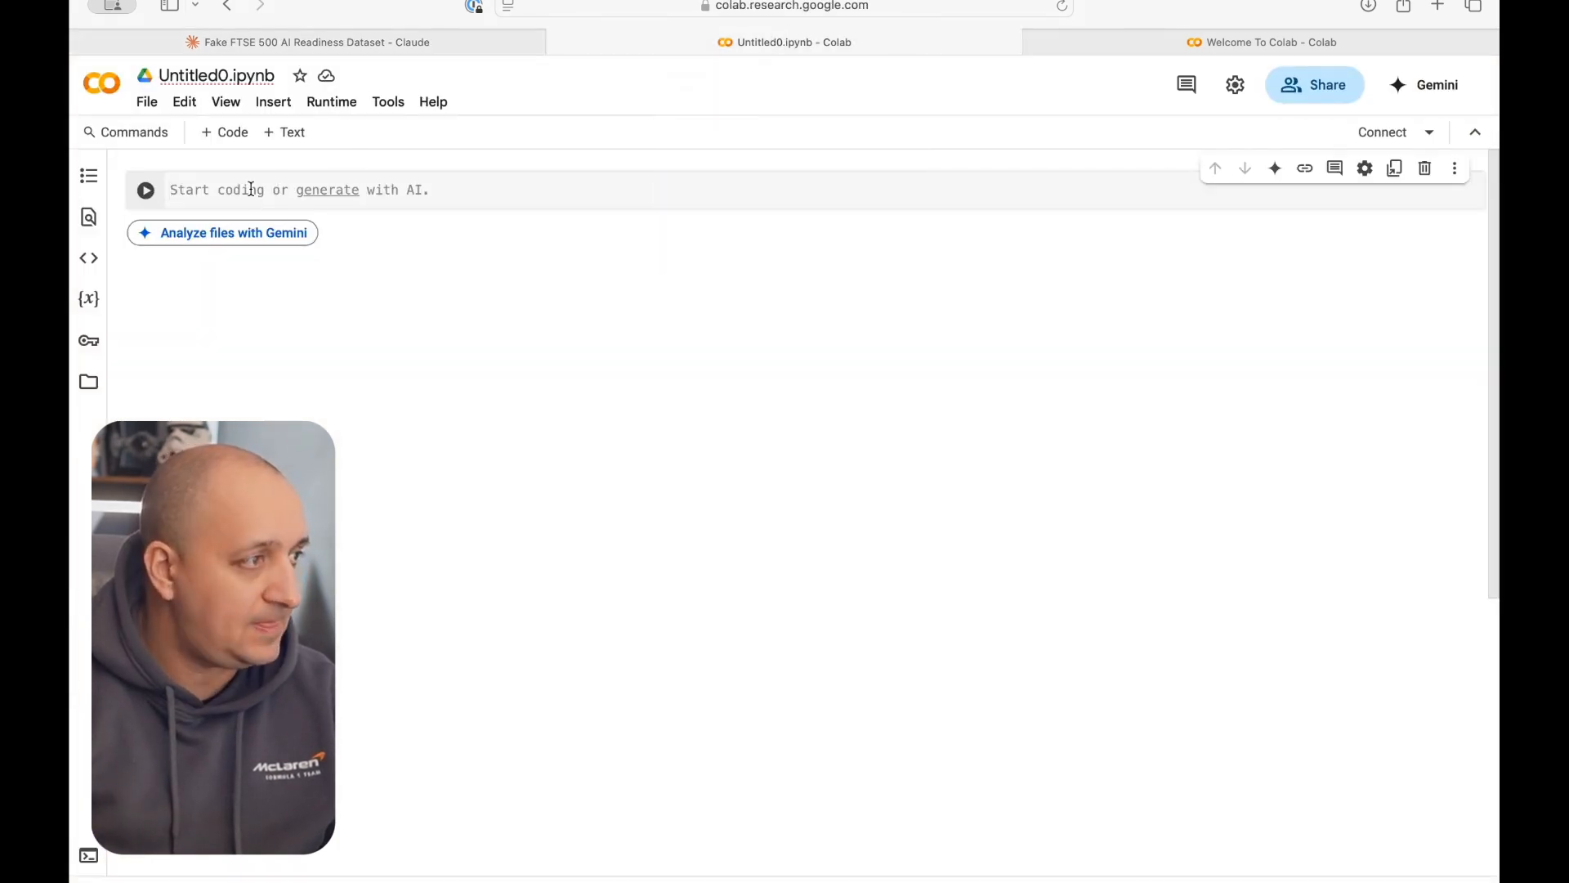
Step: Attach uk-ai-adoption-dataset.txt from Downloads to the Gemini assistant prompt
left_click(1436, 84)
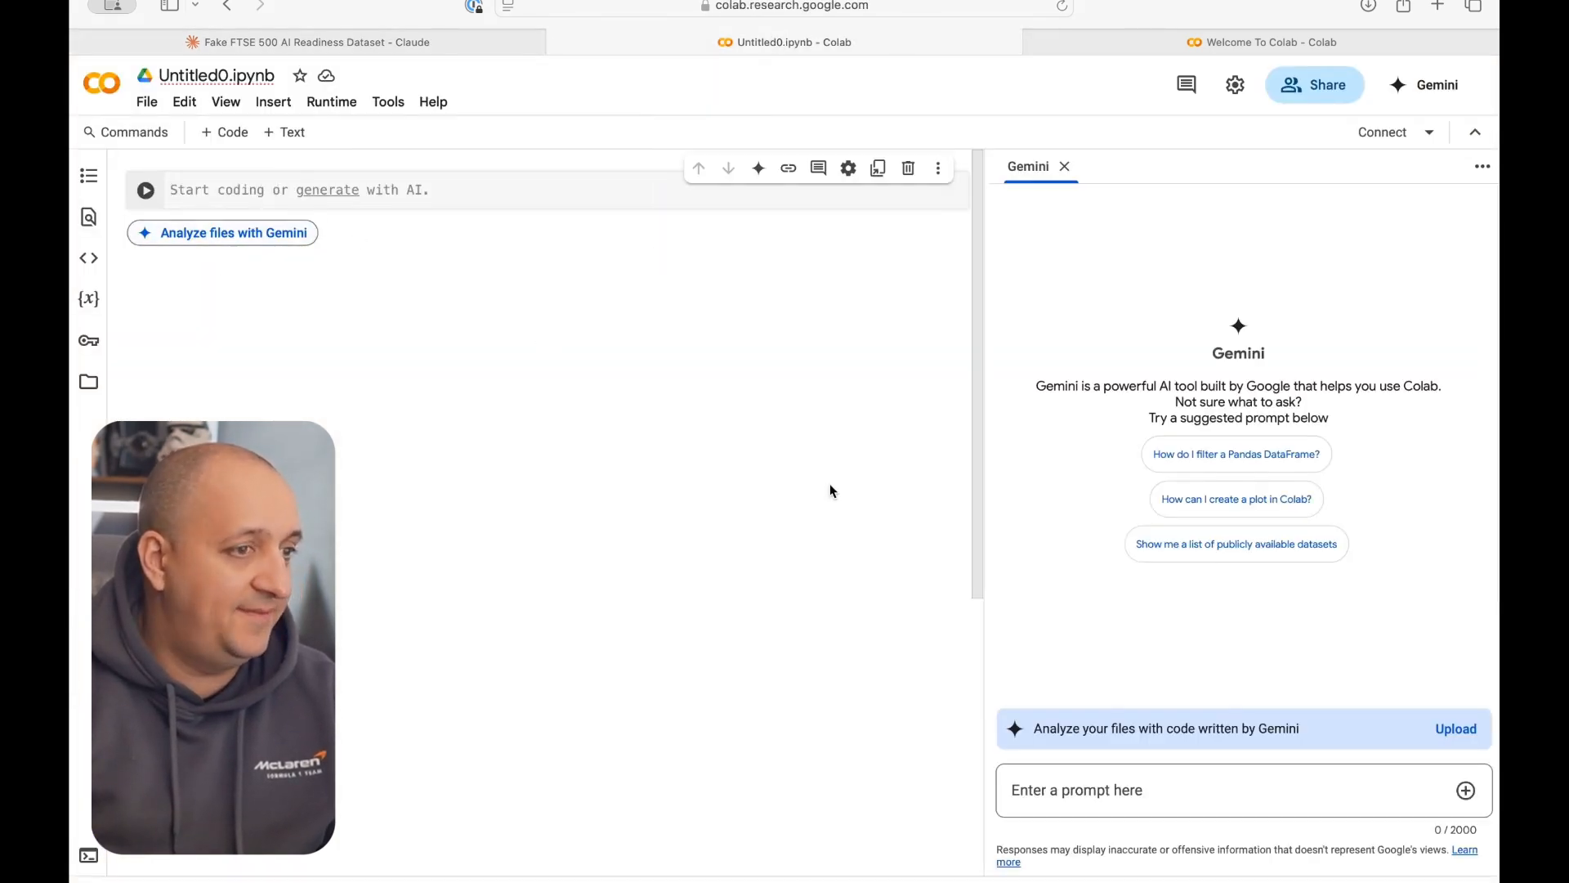
left_click(1454, 728)
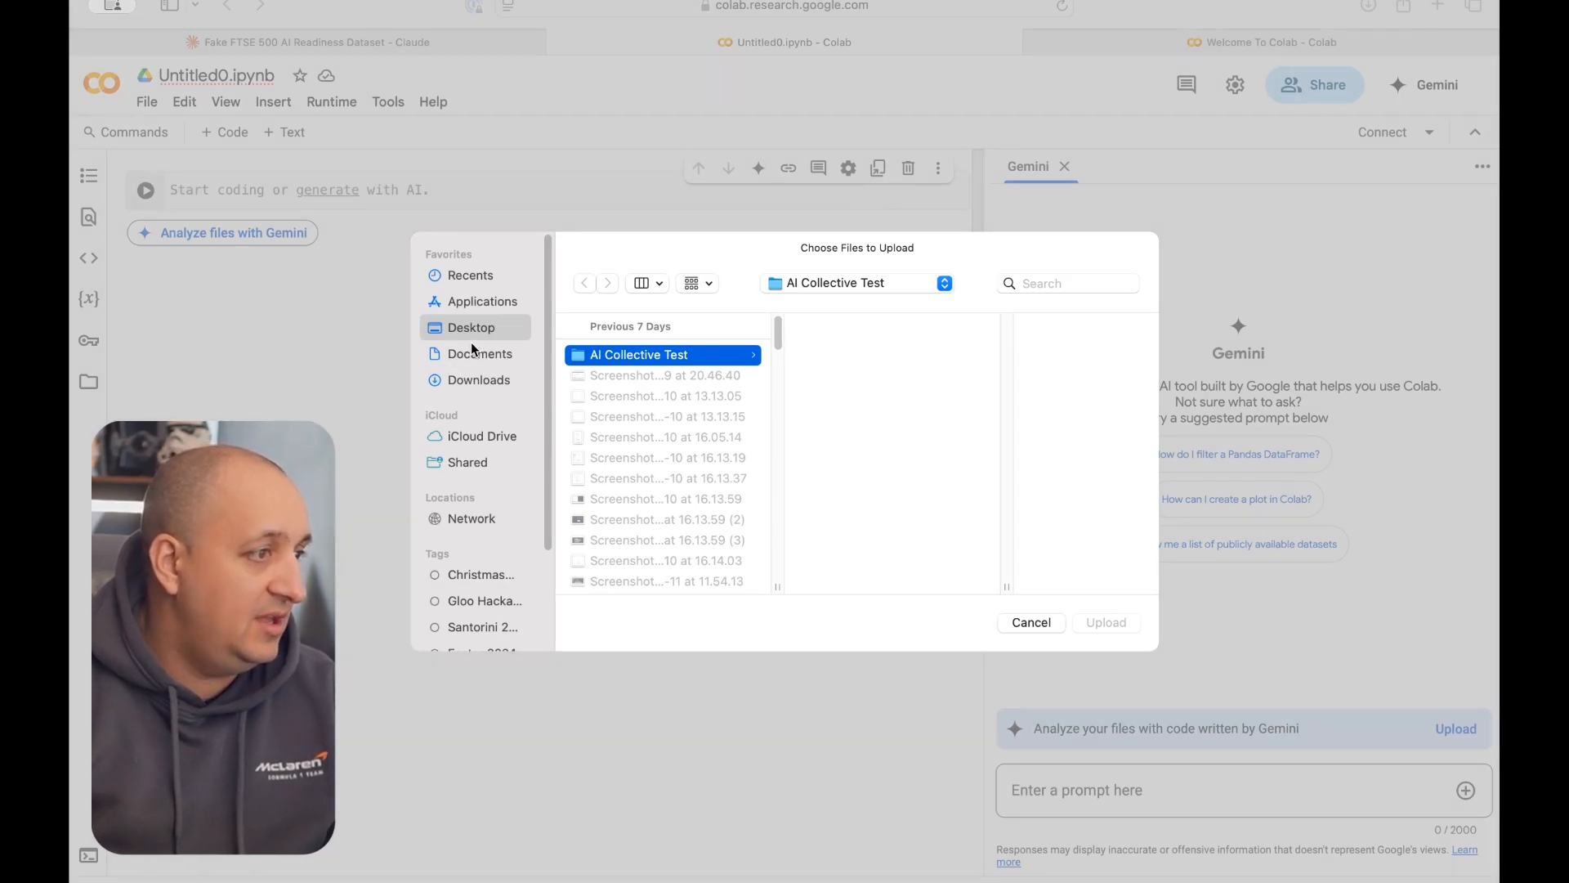
mouse_move(477, 379)
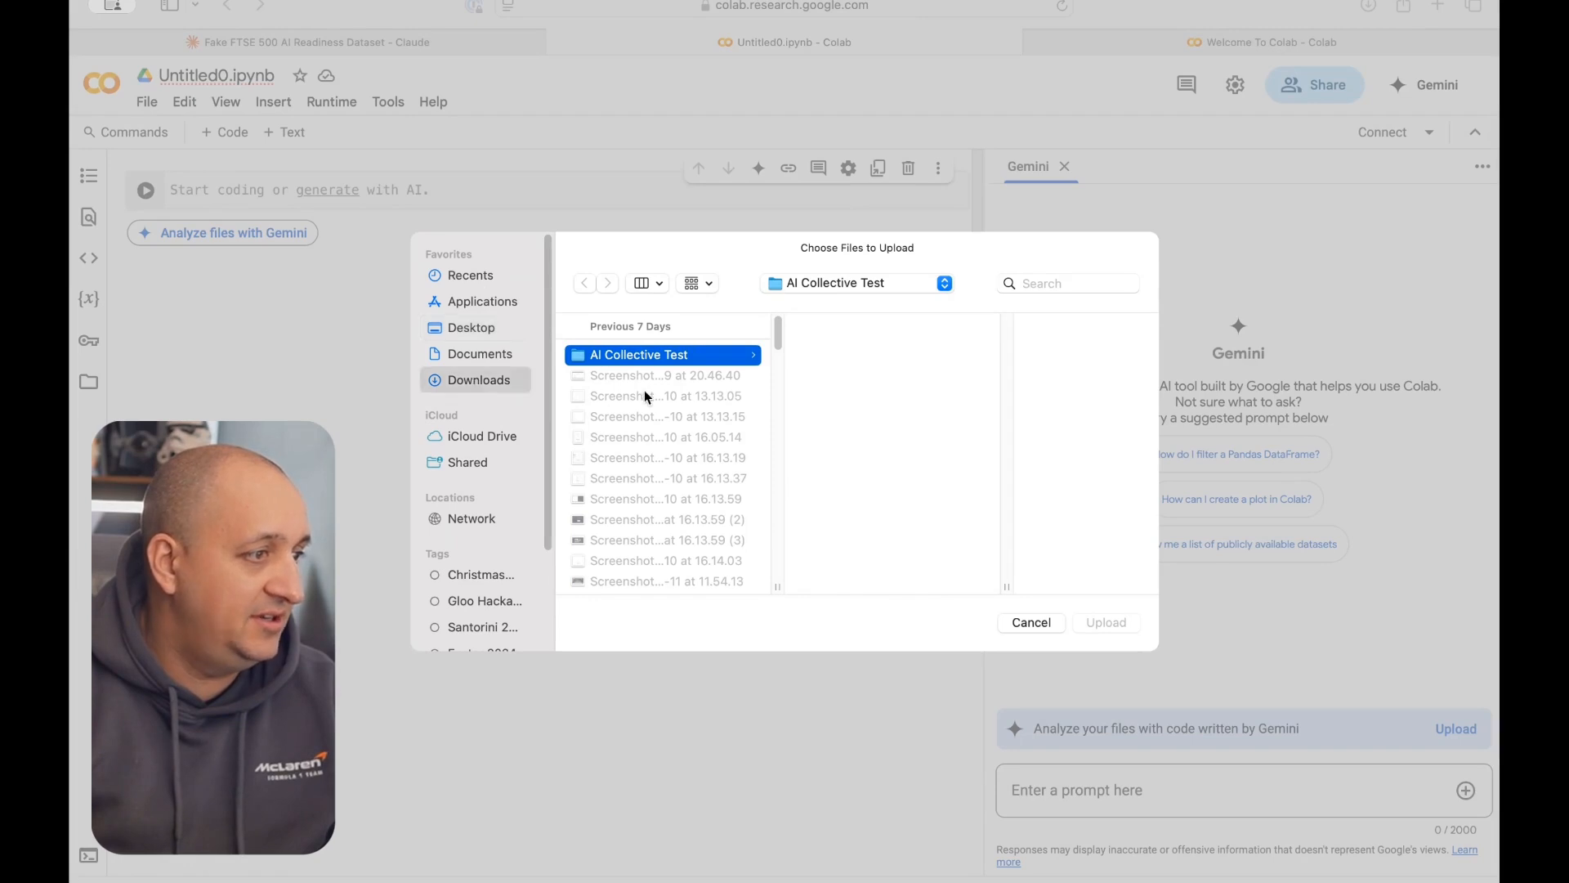
left_click(665, 354)
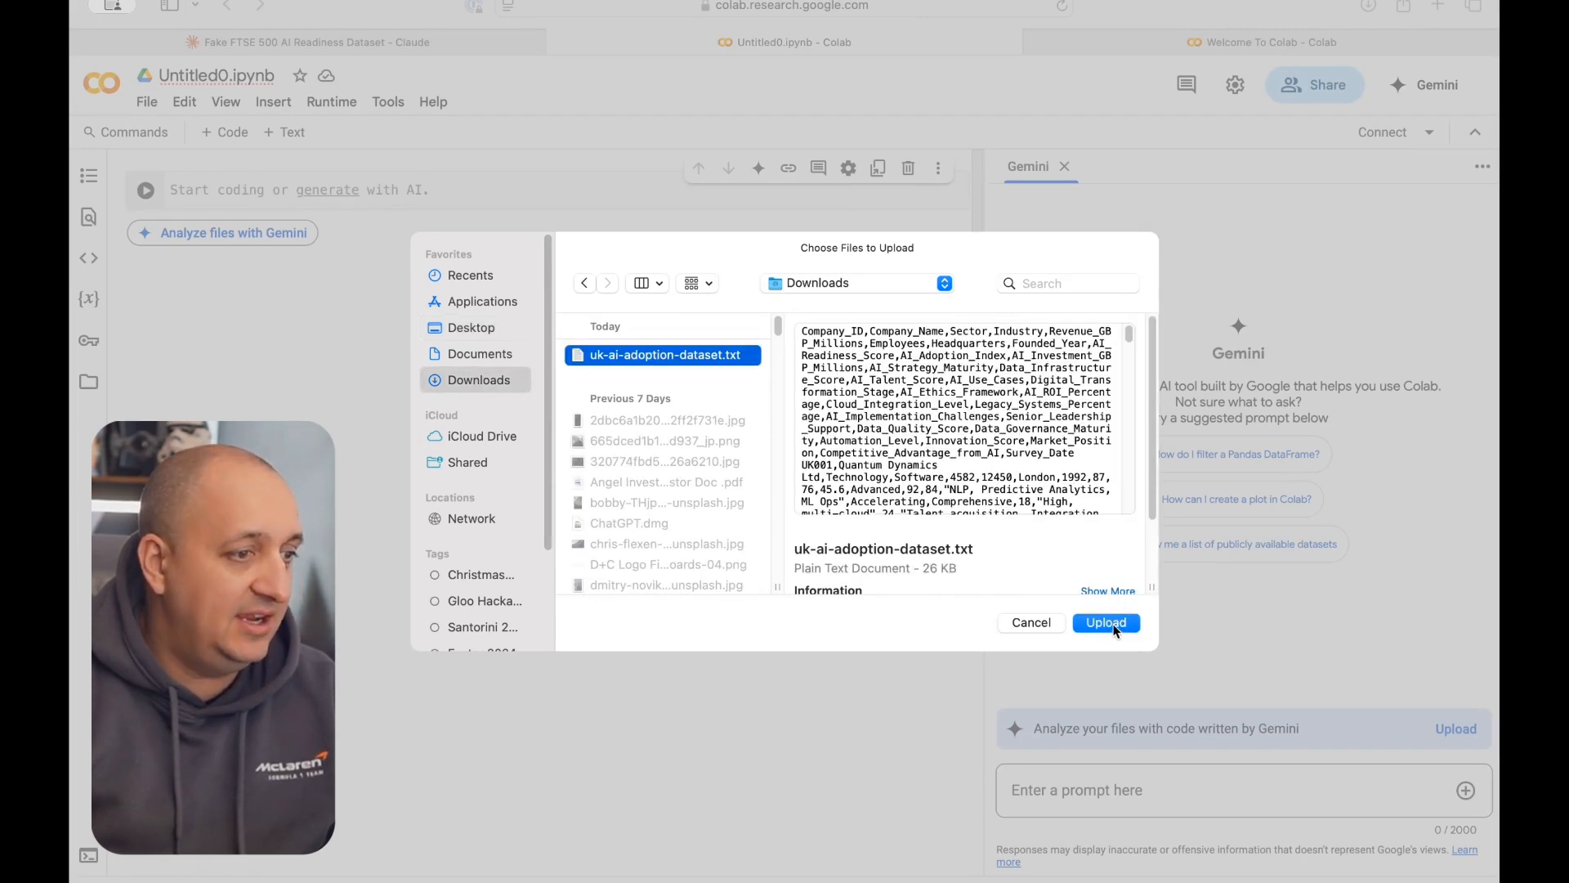
left_click(1106, 621)
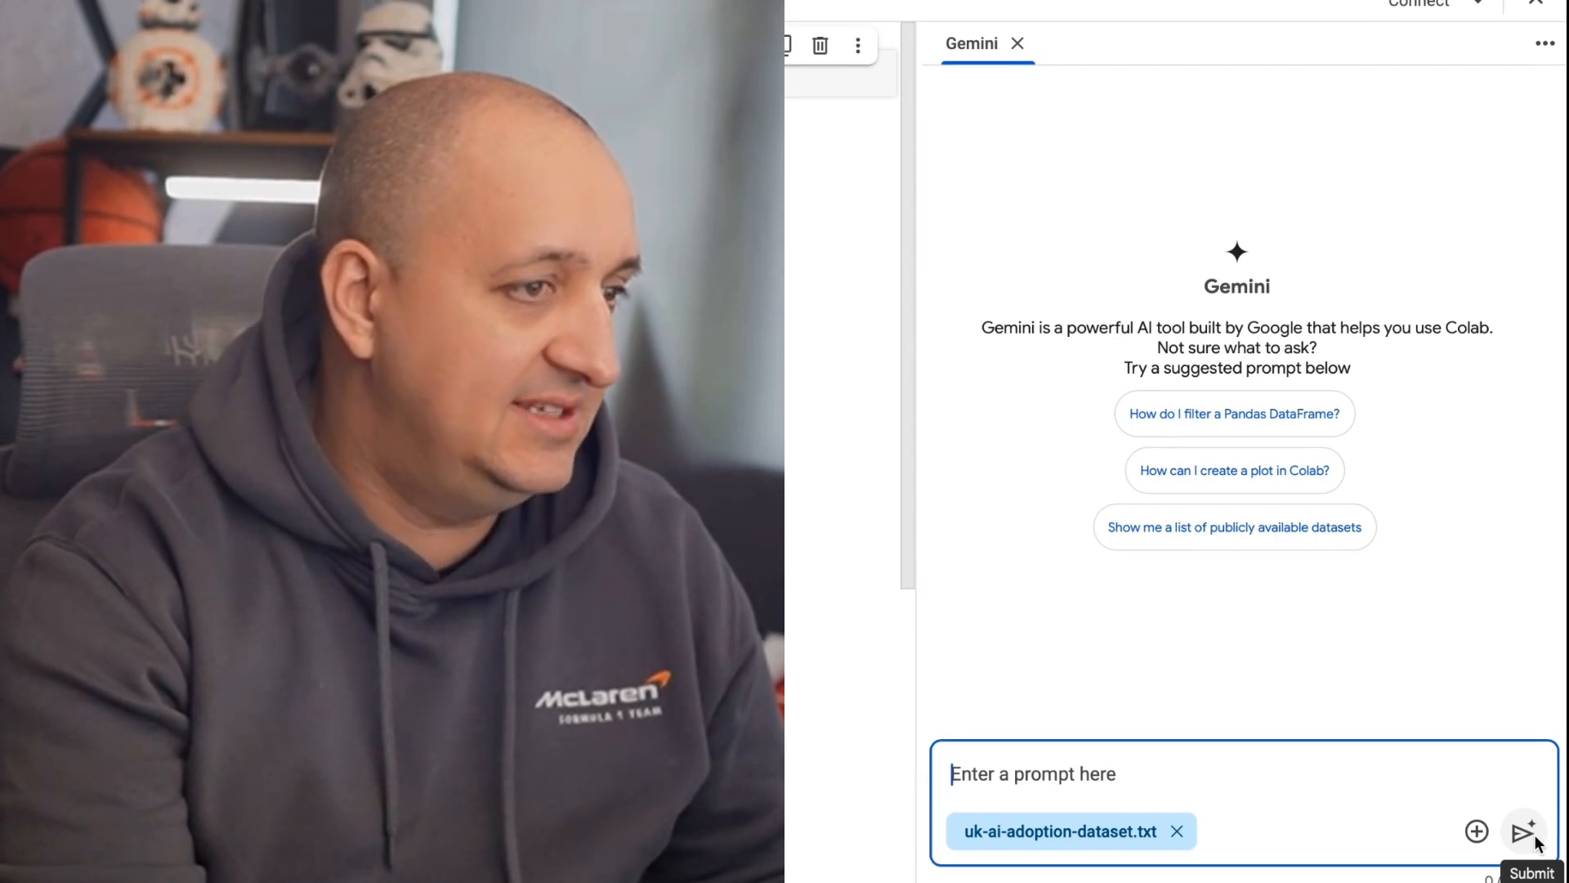
Step: Send Gemini the dashboard request with the dataset and review its six-step plan
left_click(1524, 830)
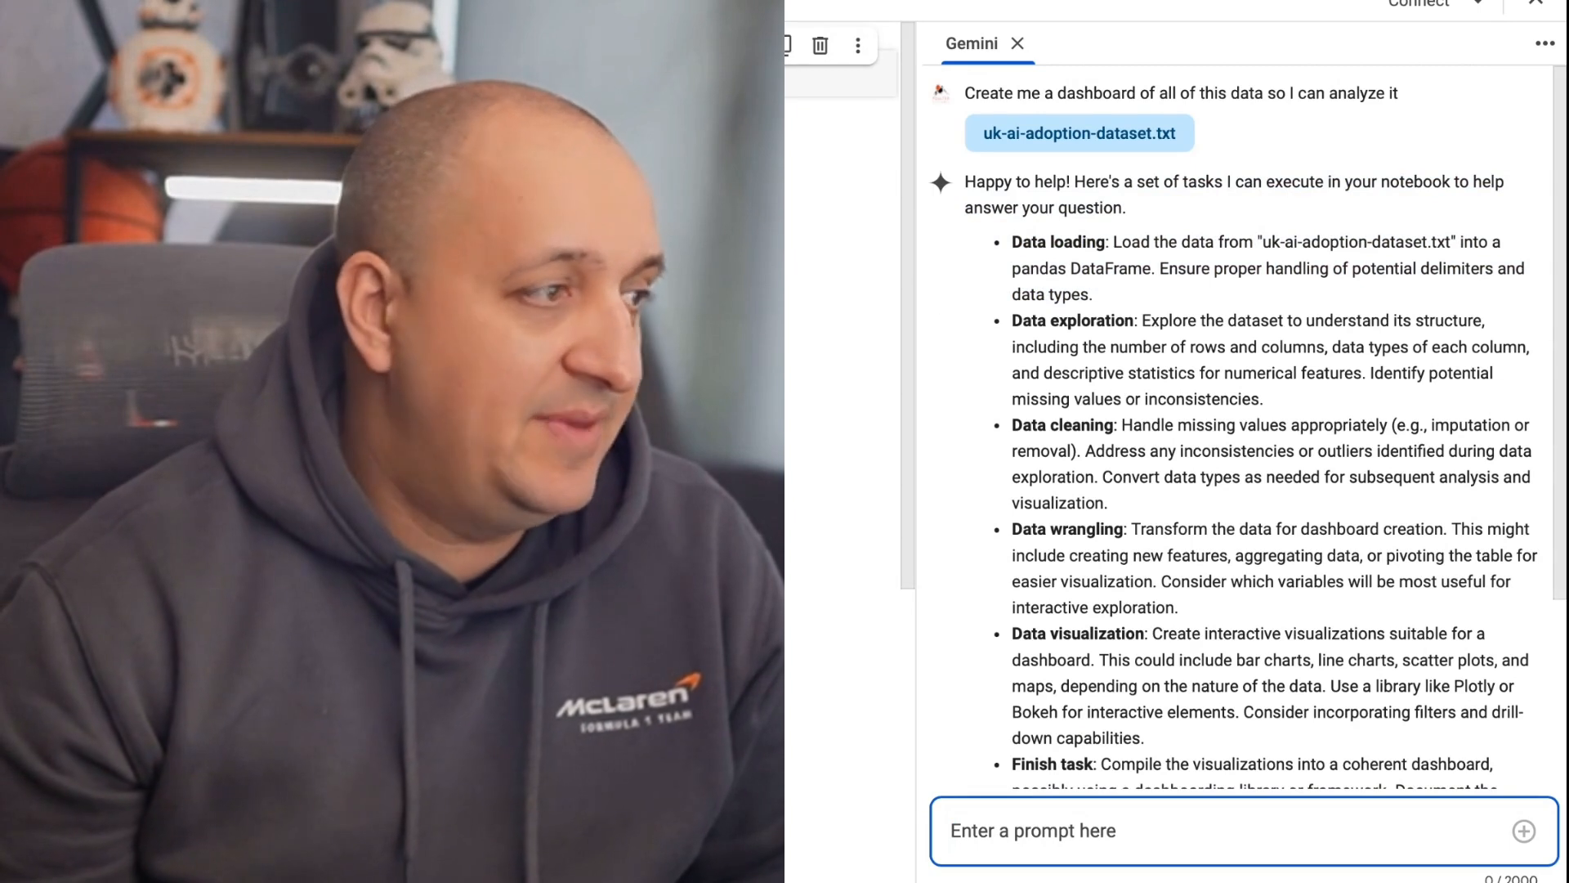
mouse_move(958, 344)
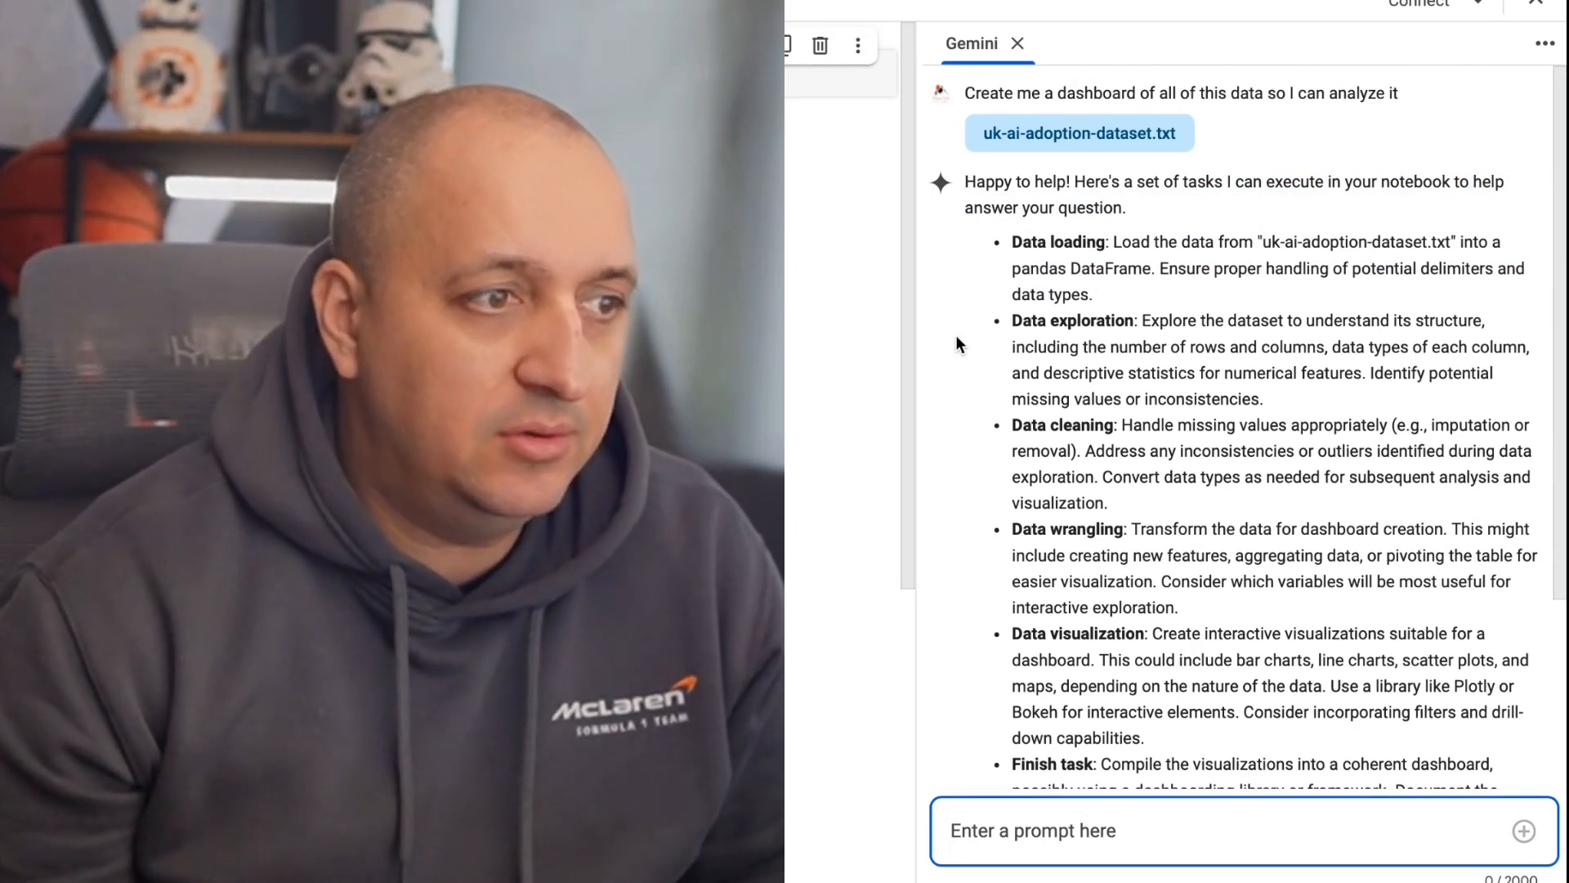
mouse_move(1275, 403)
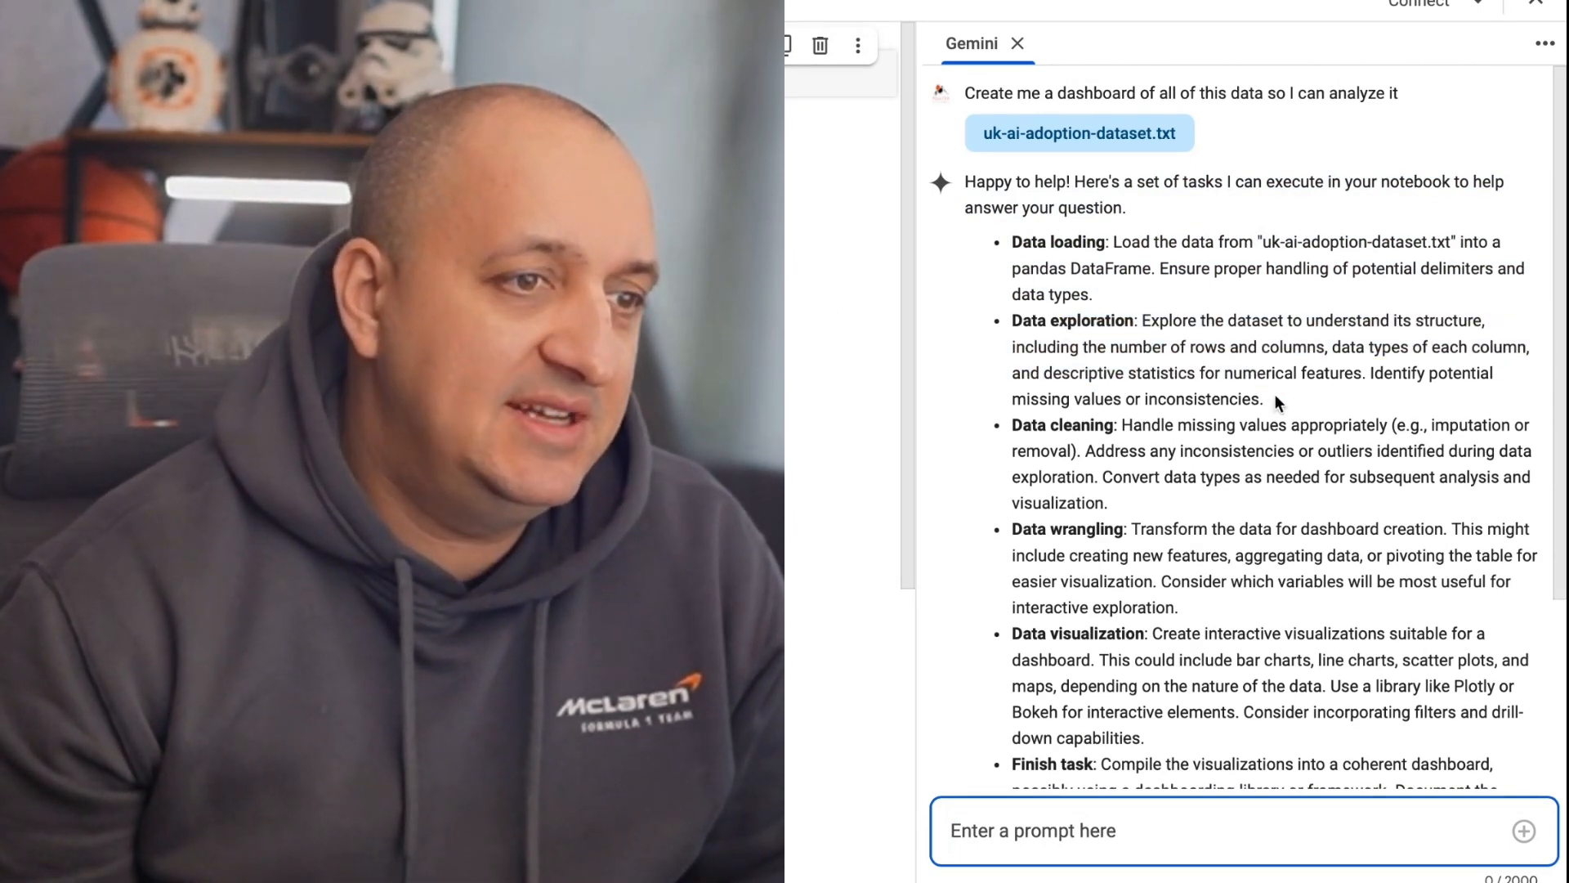
scroll("down", 3)
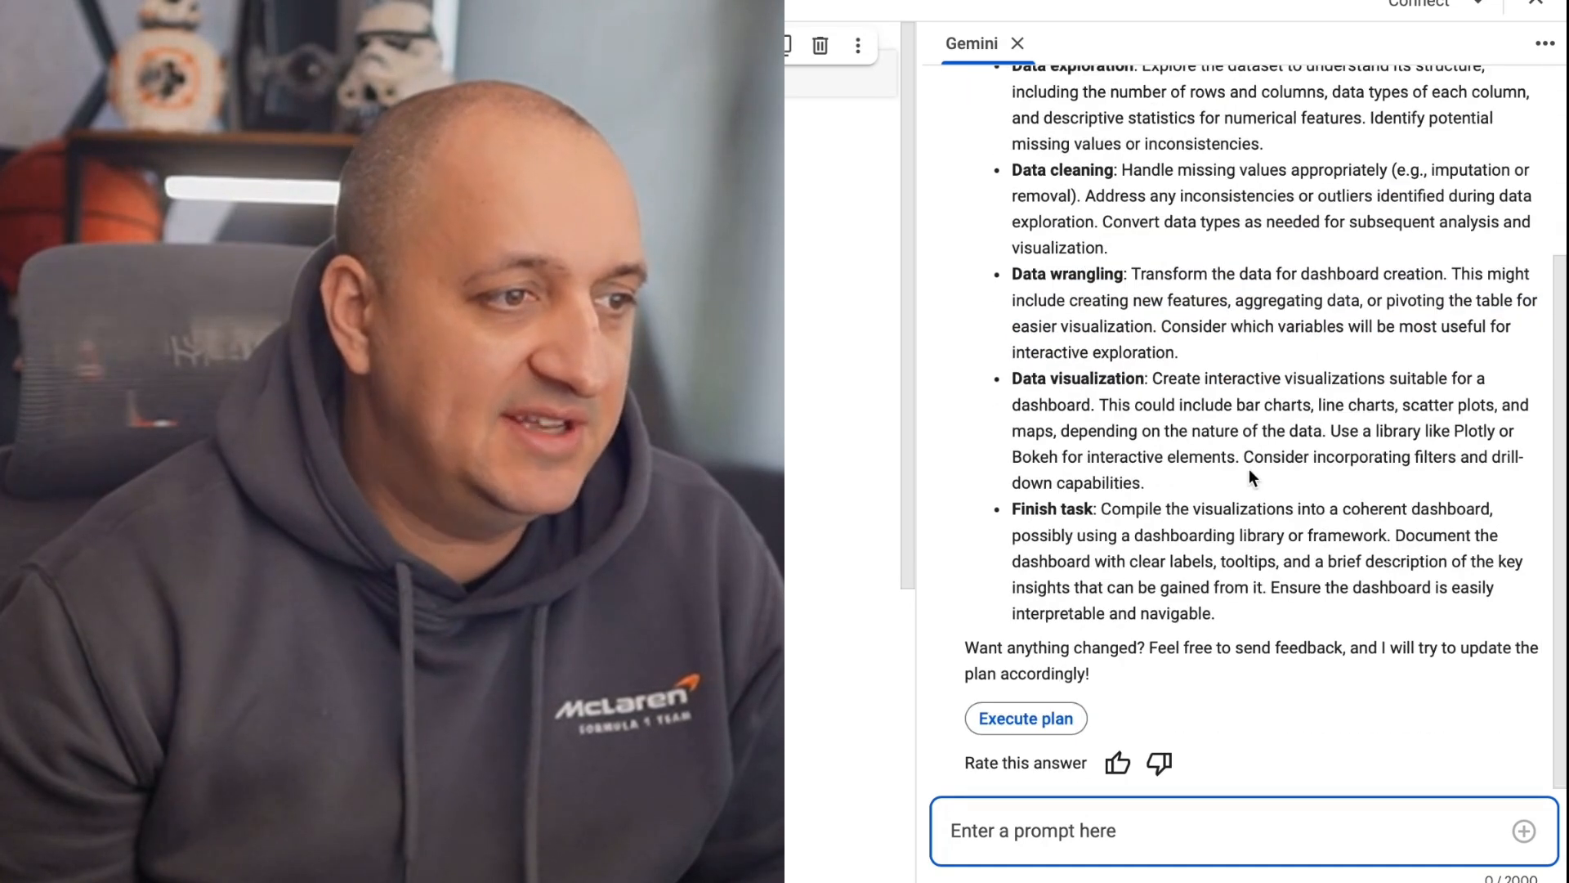
mouse_move(1314, 357)
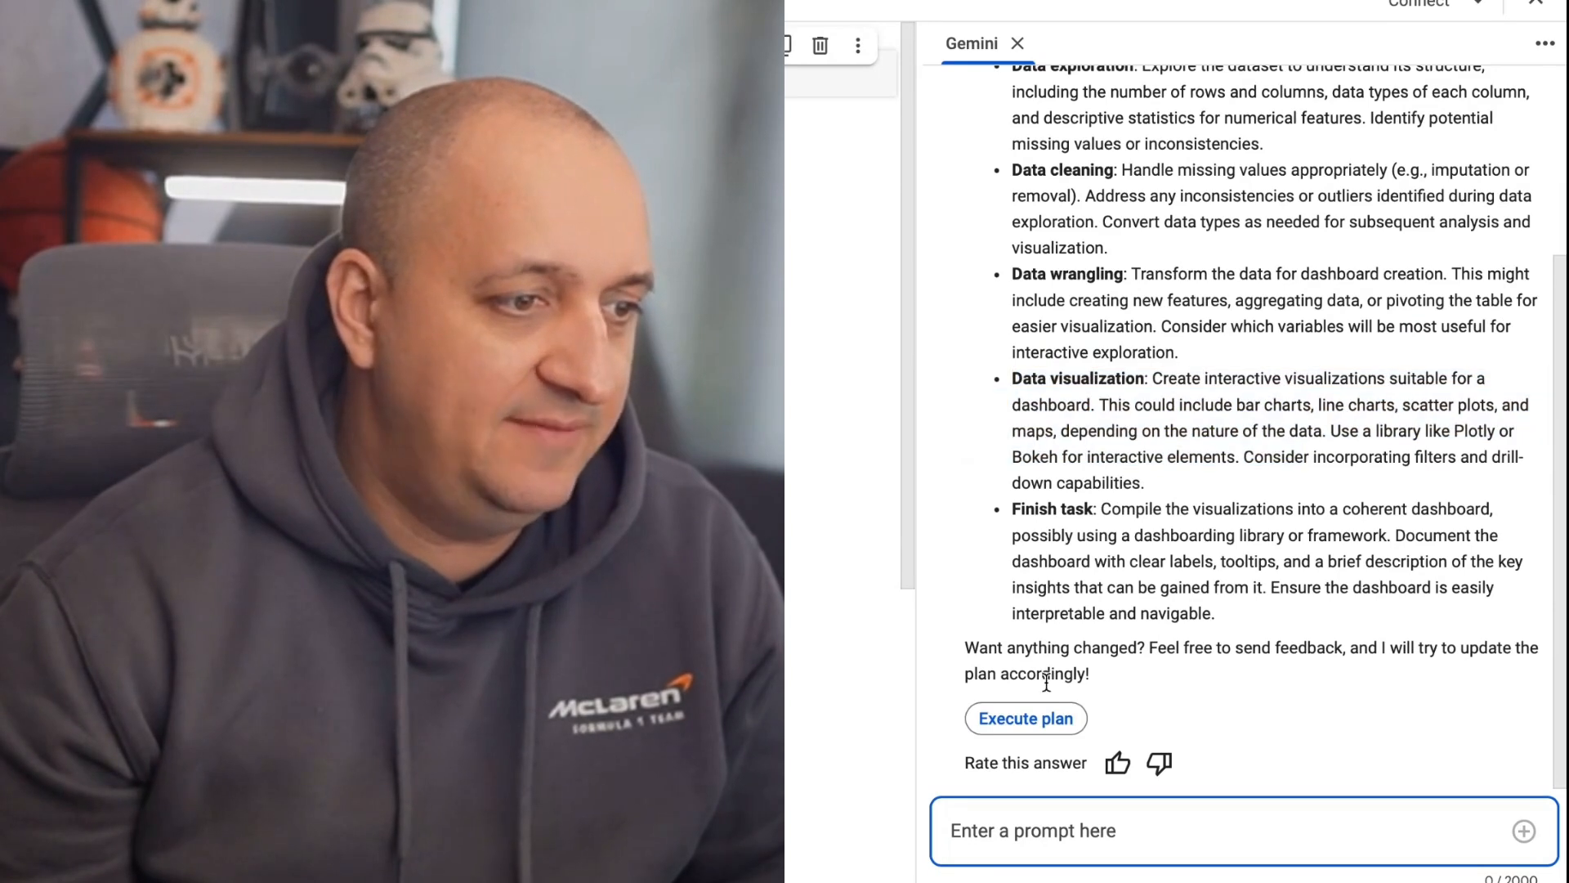
mouse_move(1025, 718)
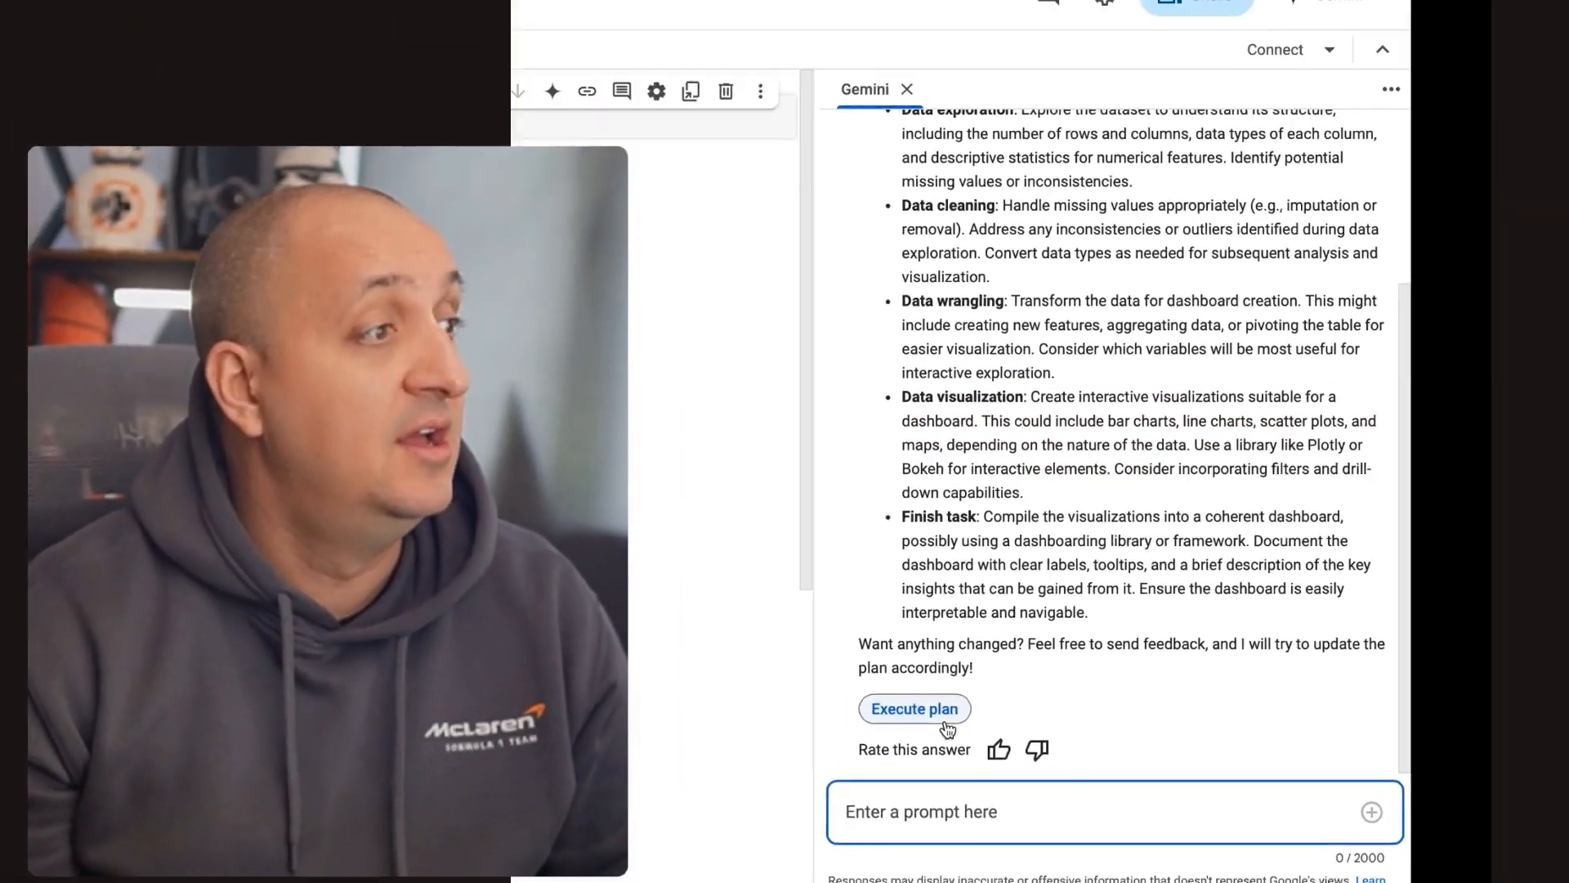
Step: Have Gemini execute its plan, generating and running the data-loading cell
left_click(914, 708)
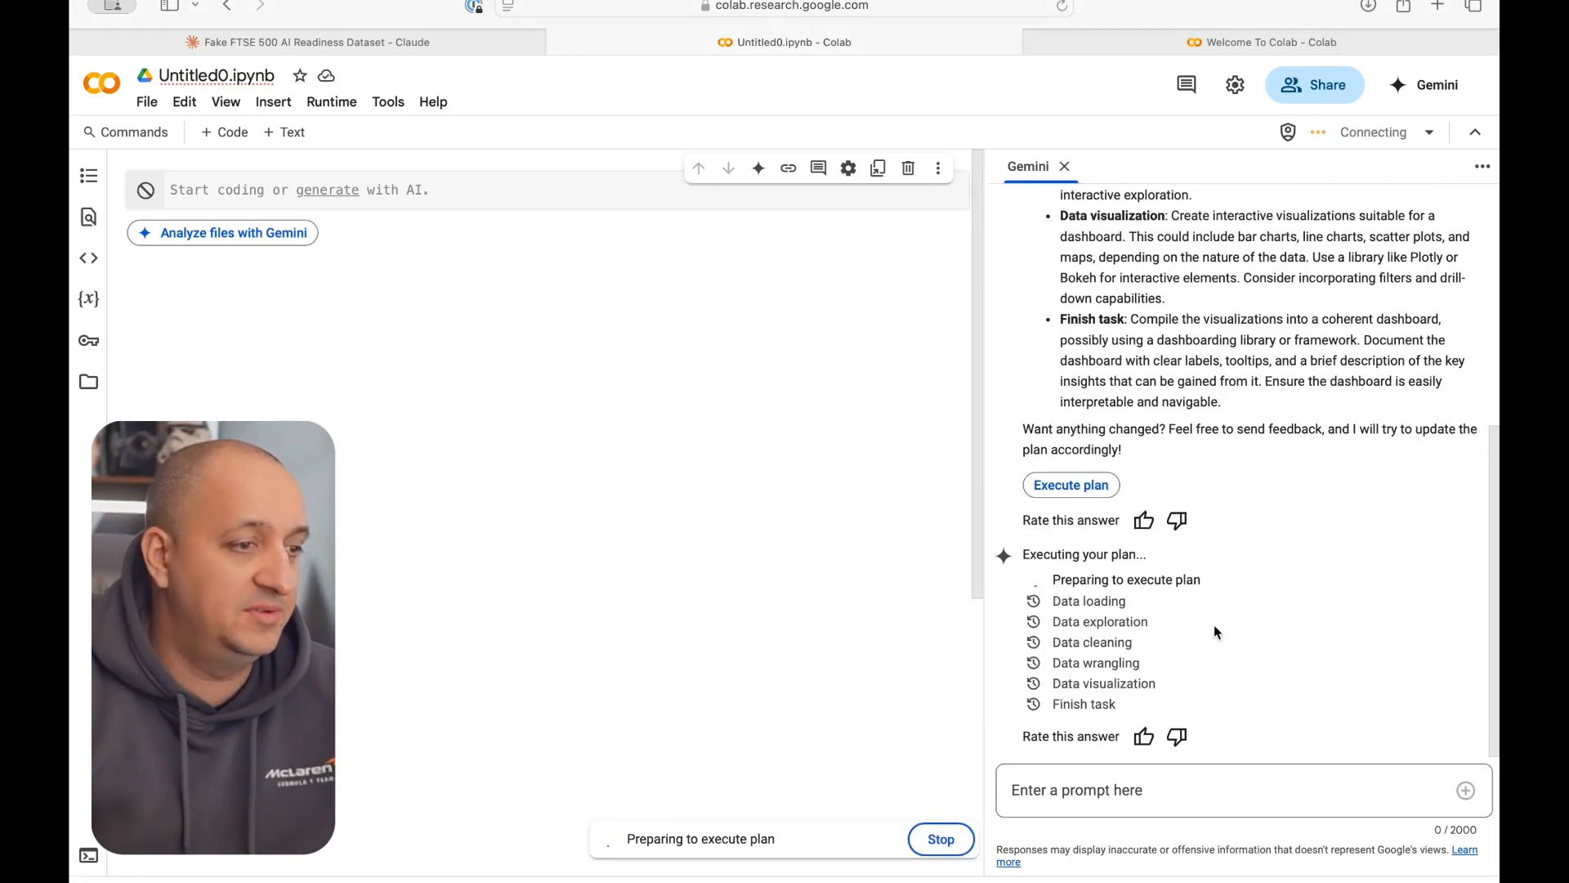
mouse_move(1209, 651)
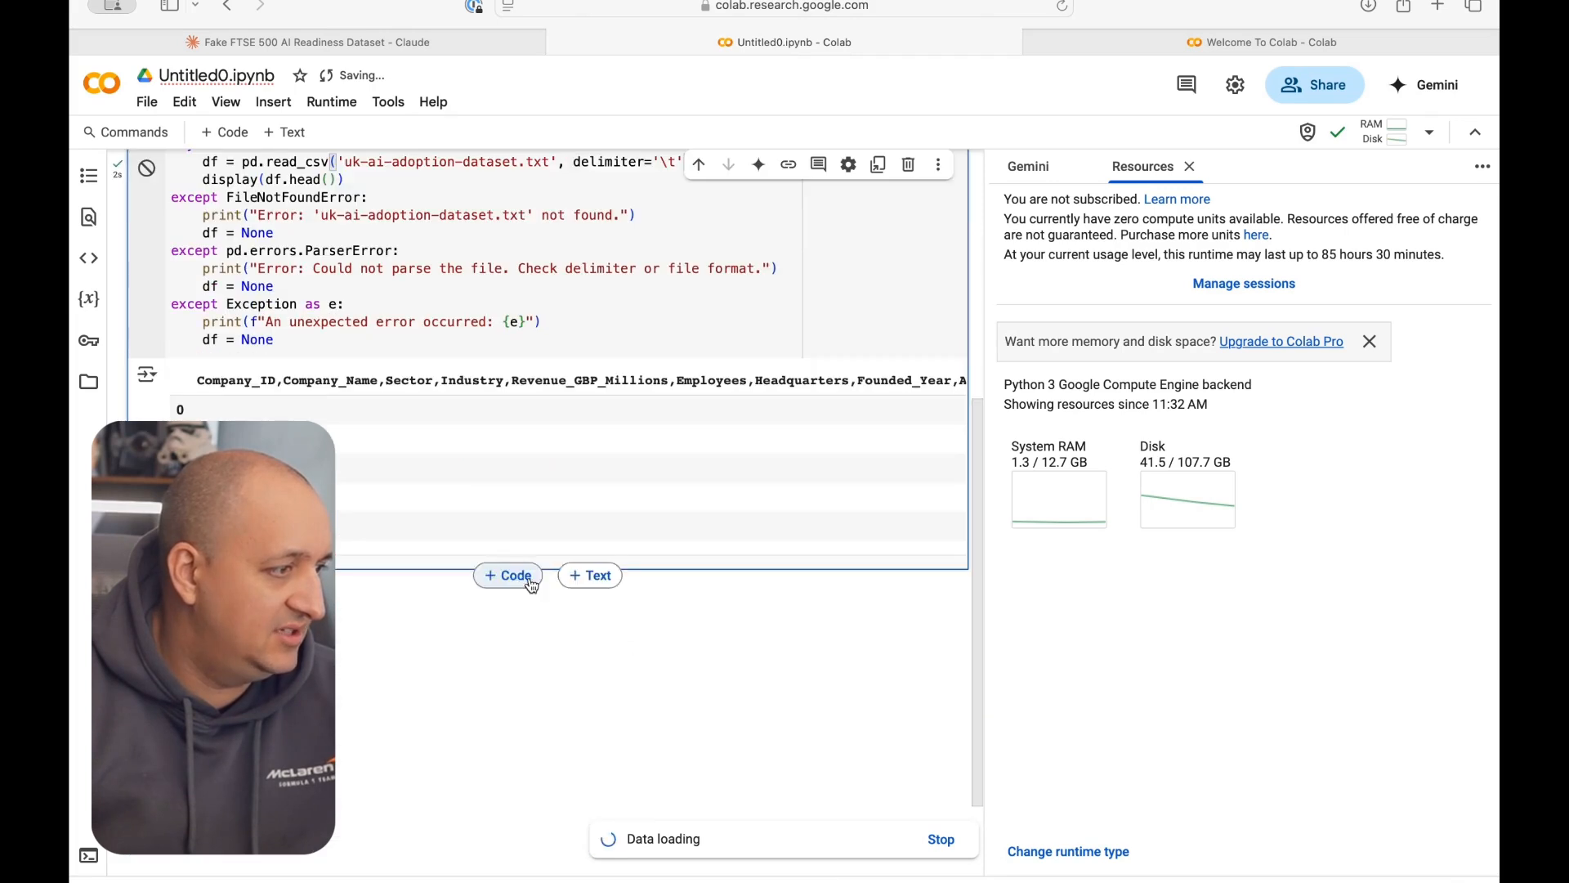
Step: Scroll through the data exploration output and its errors while Gemini keeps running
left_click(509, 574)
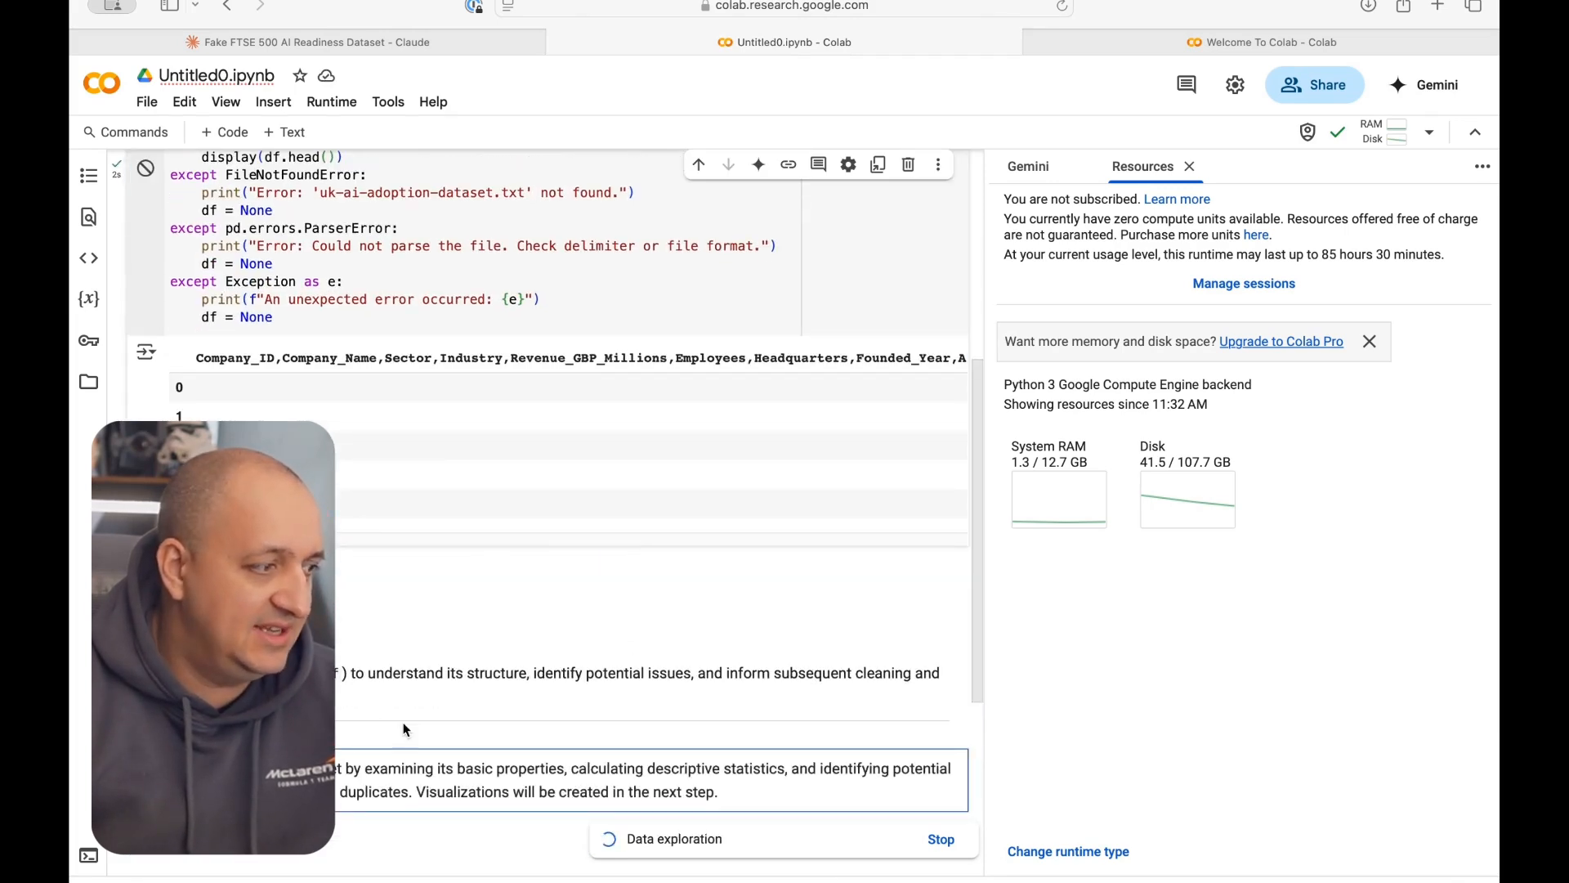
scroll("down", 3)
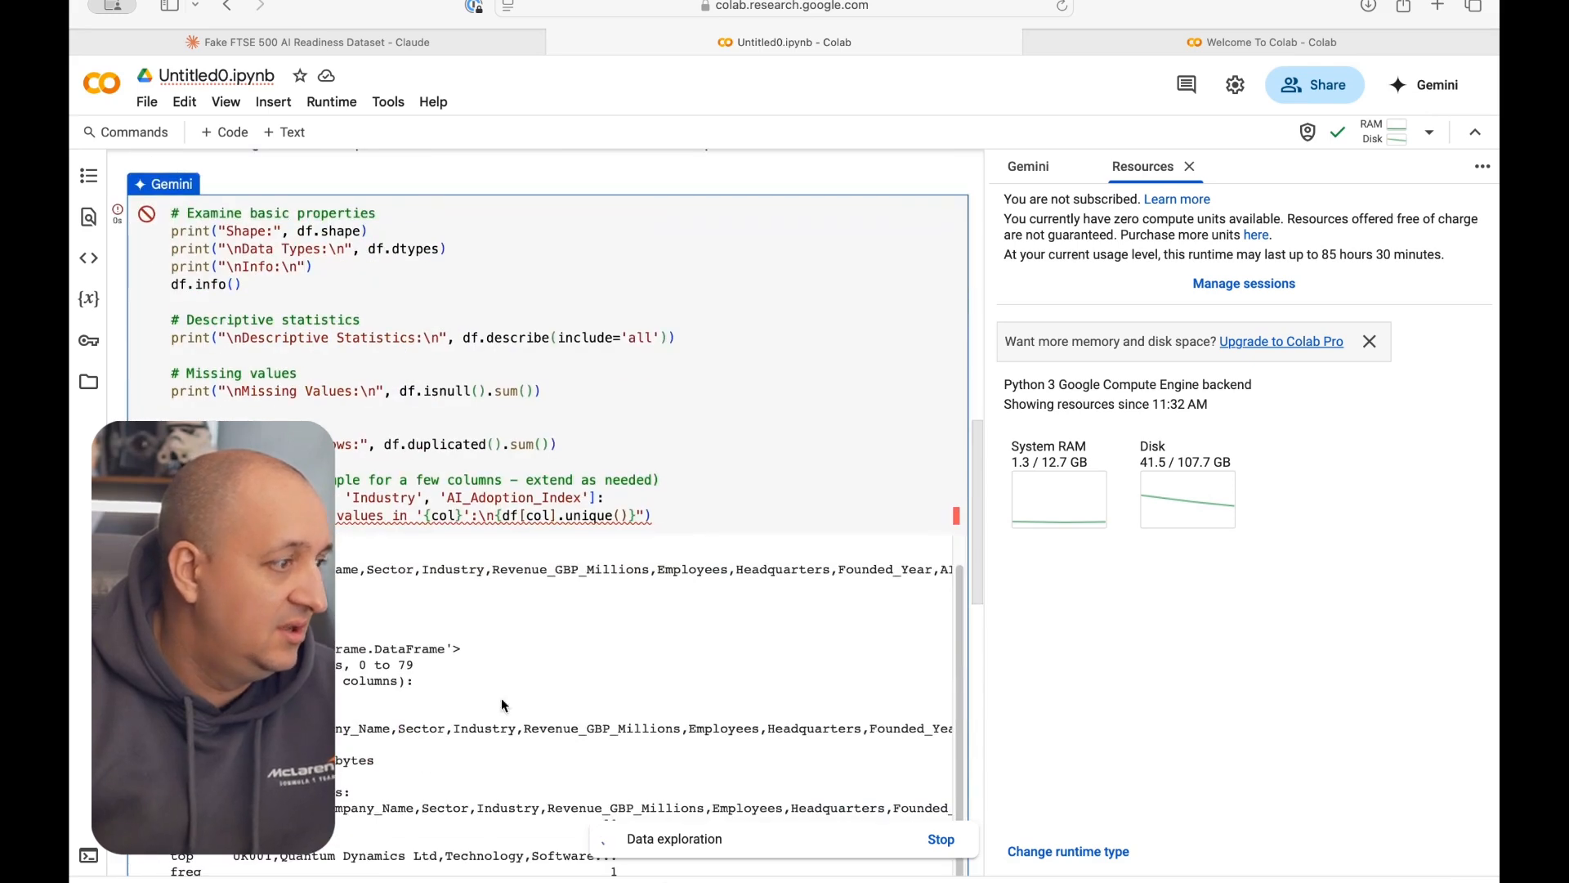
scroll("down", 3)
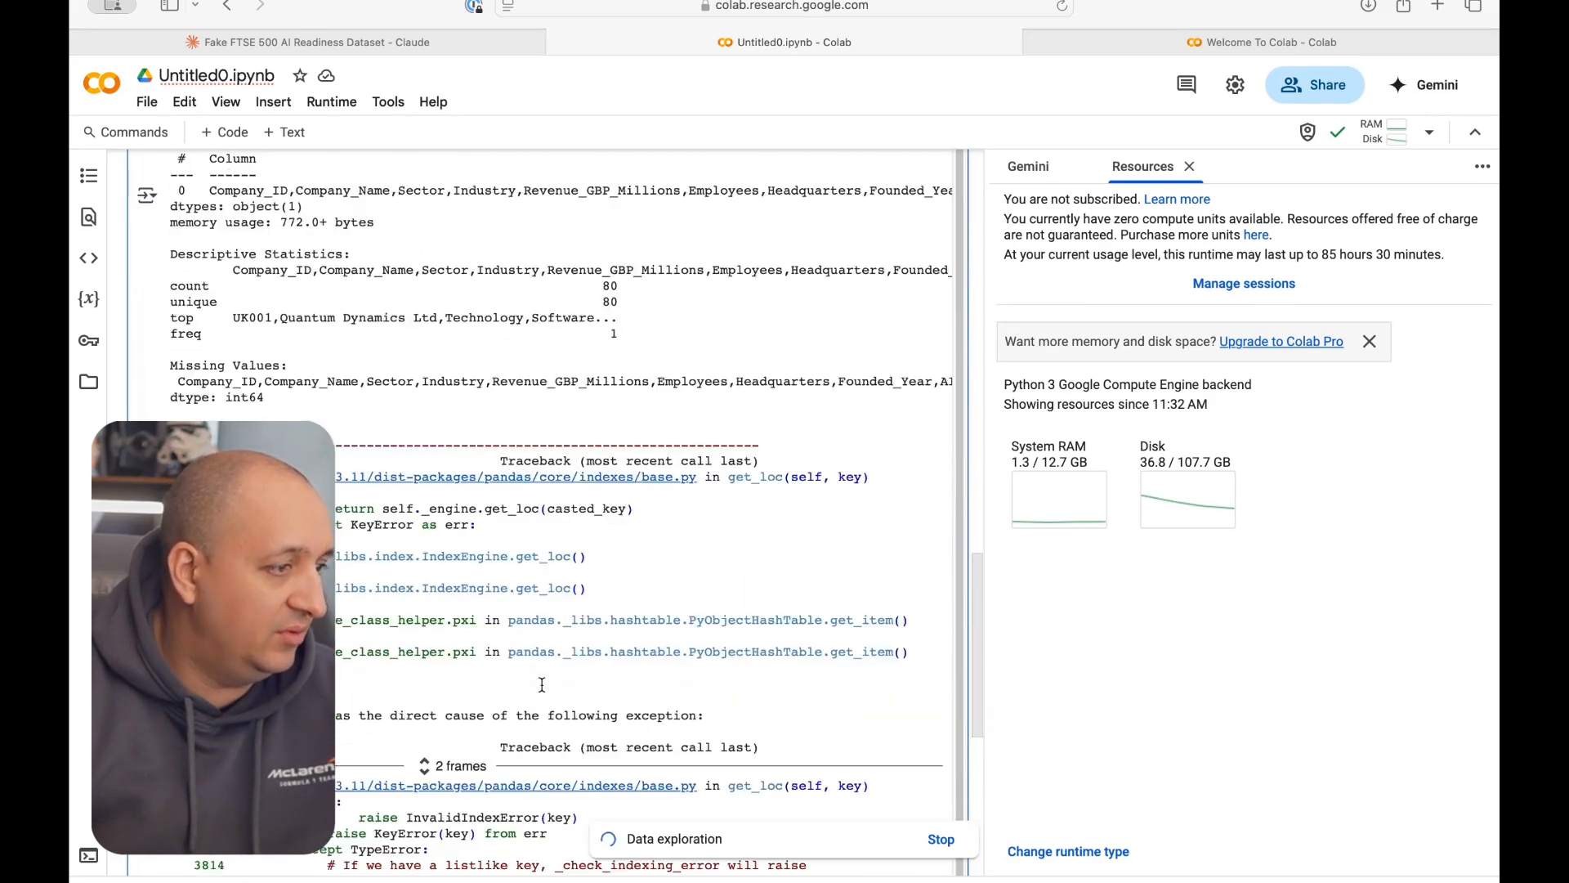
scroll("down", 3)
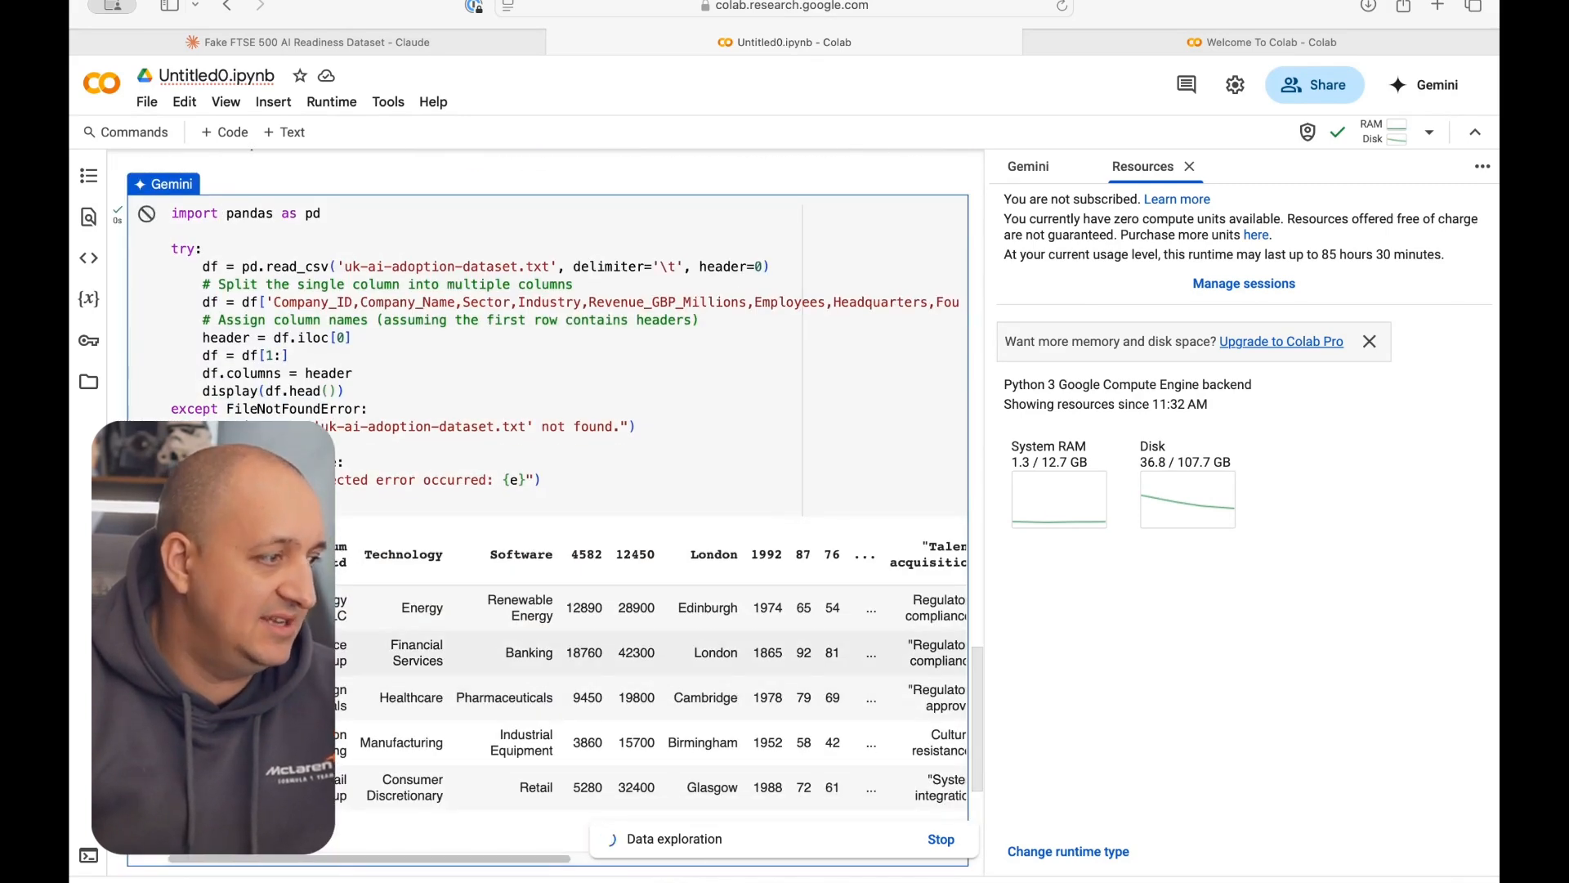
scroll("down", 3)
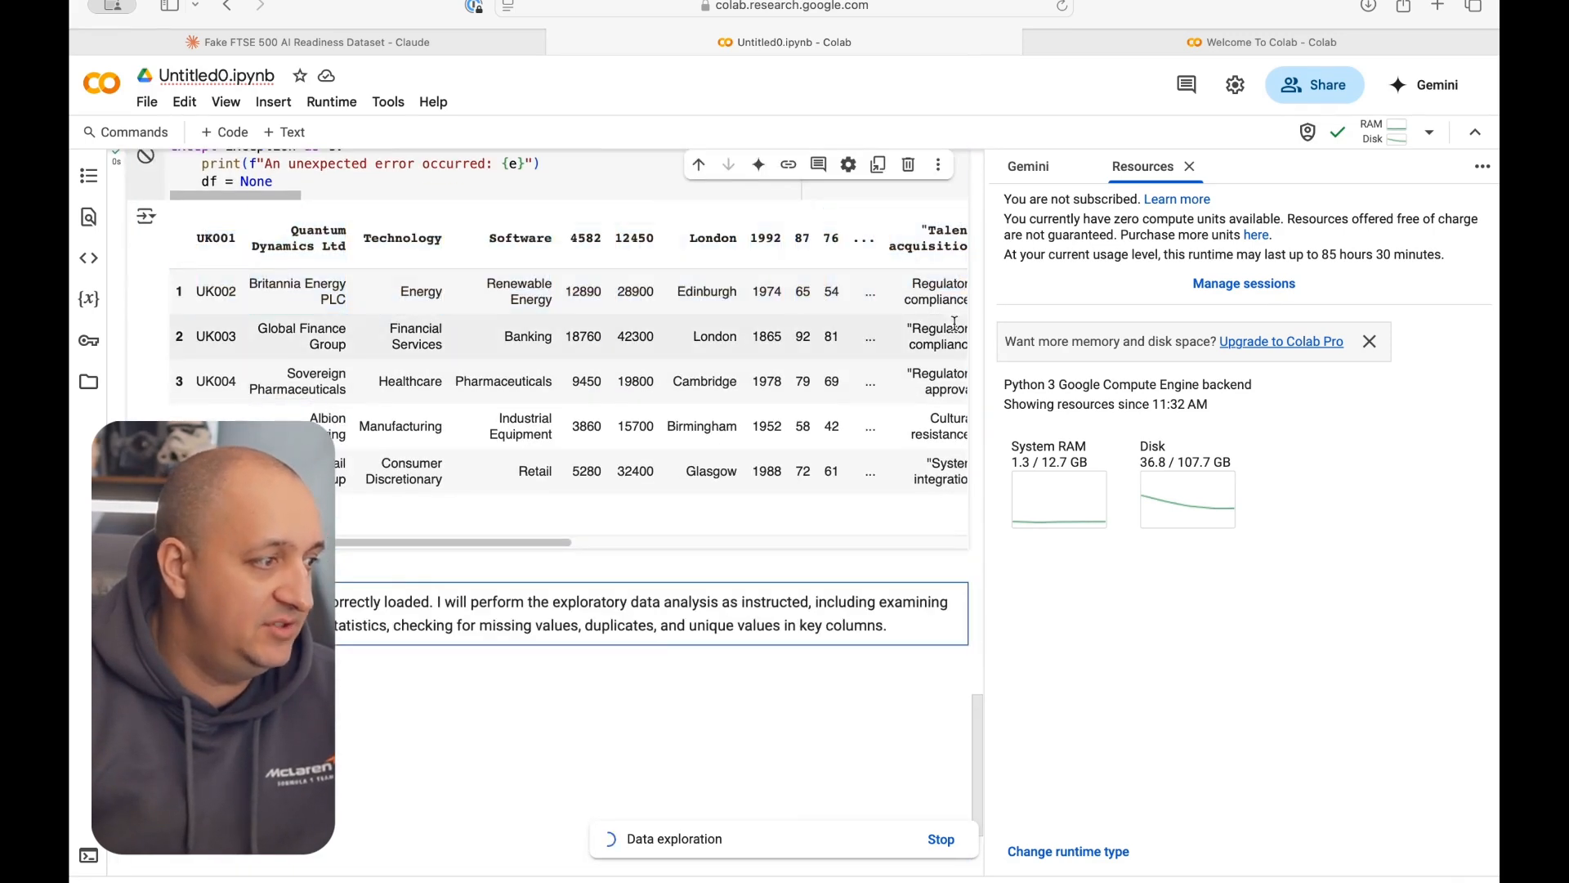
scroll("down", 3)
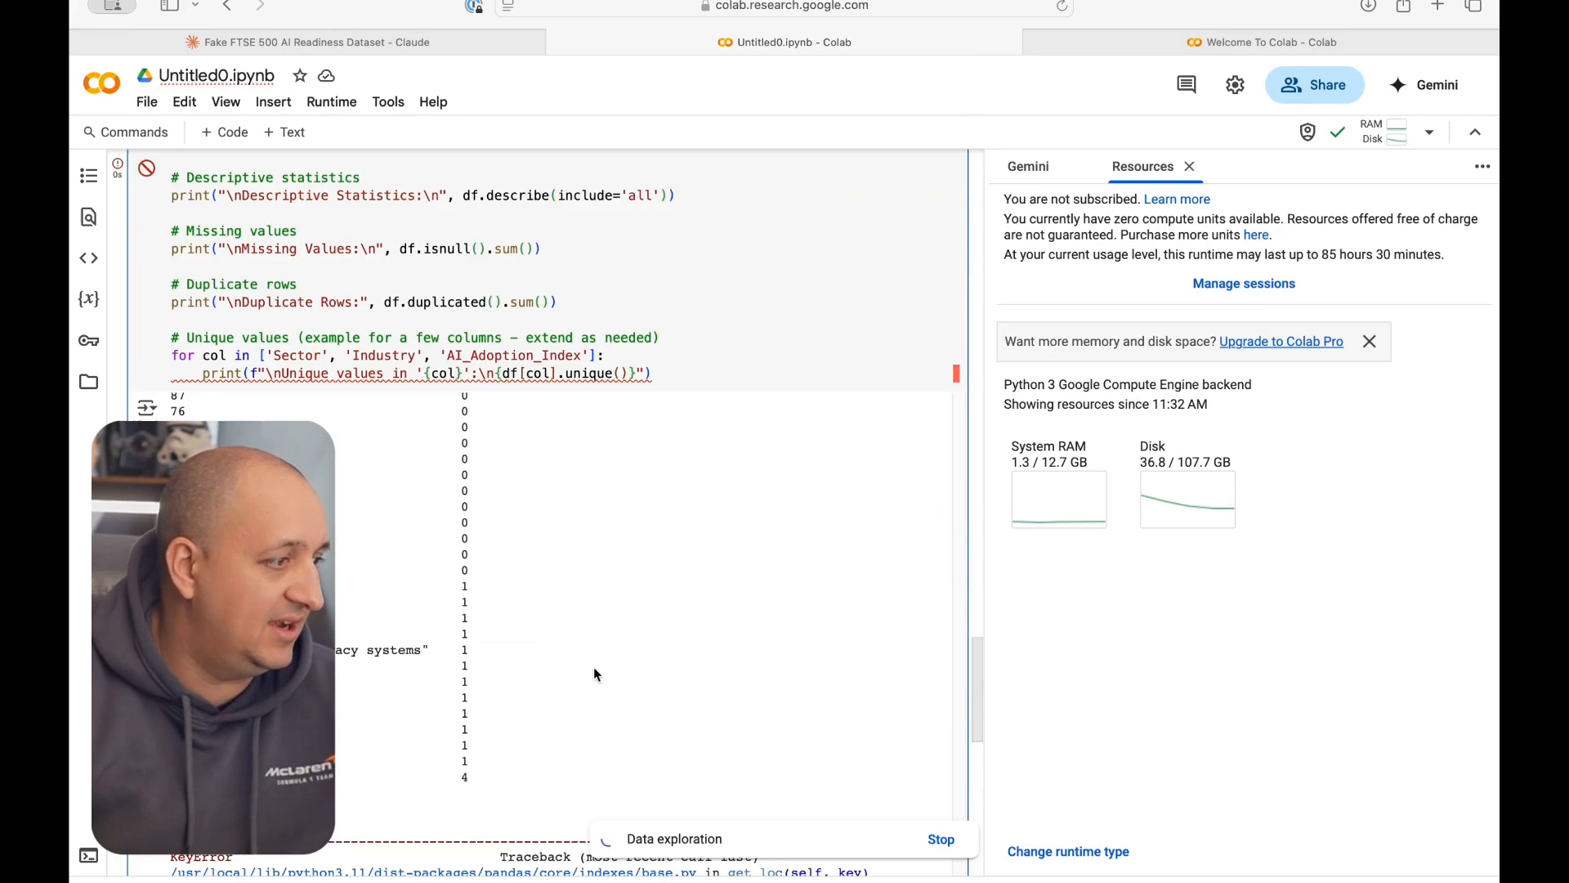
scroll("down", 3)
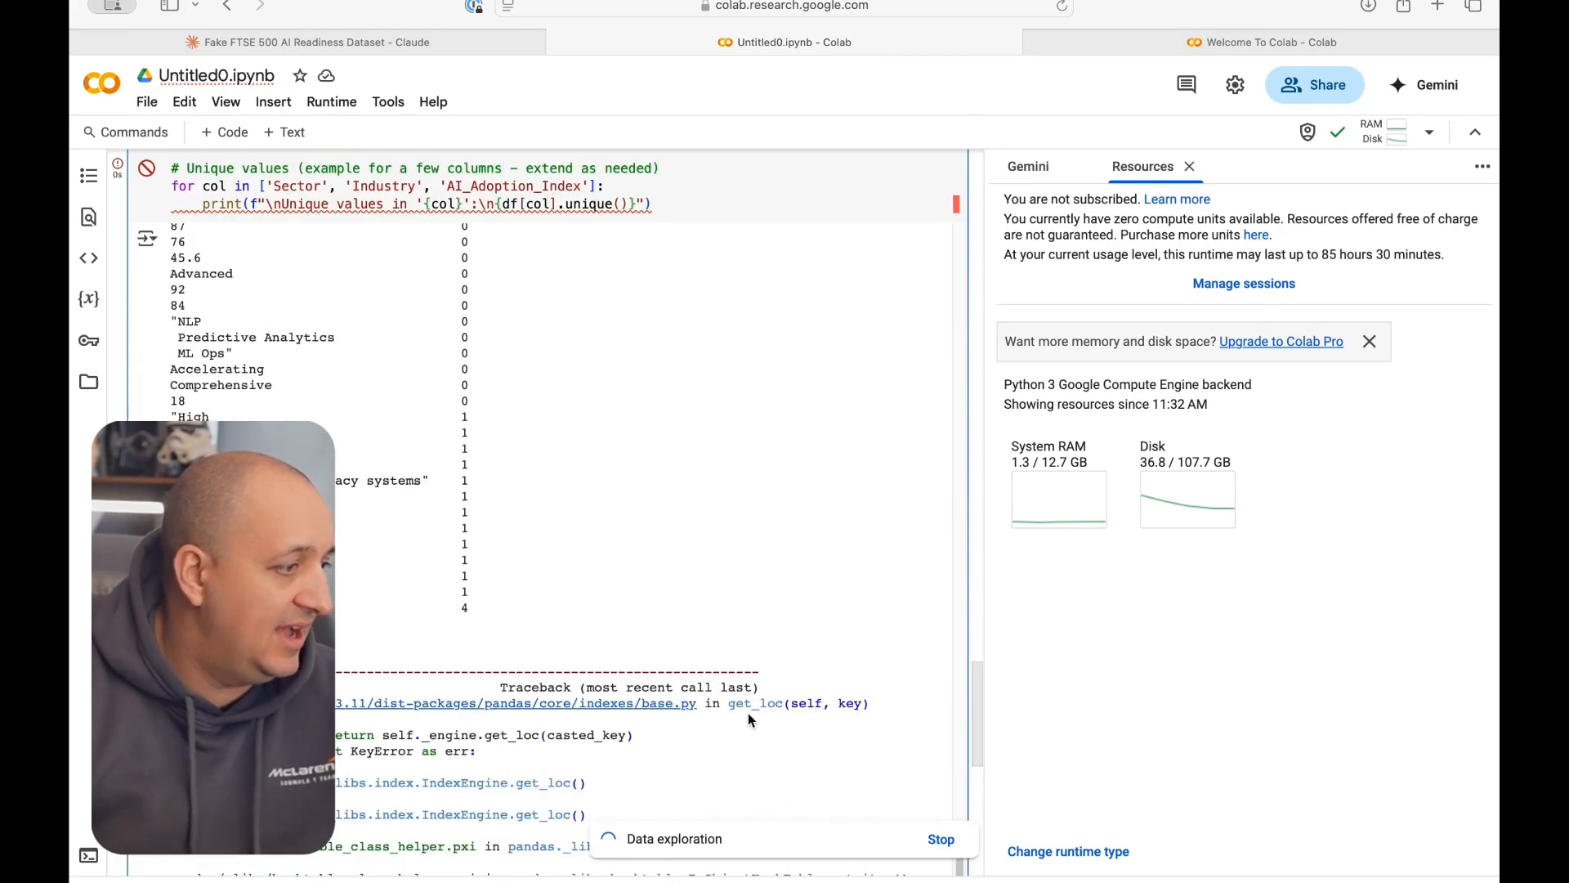
scroll("up", 3)
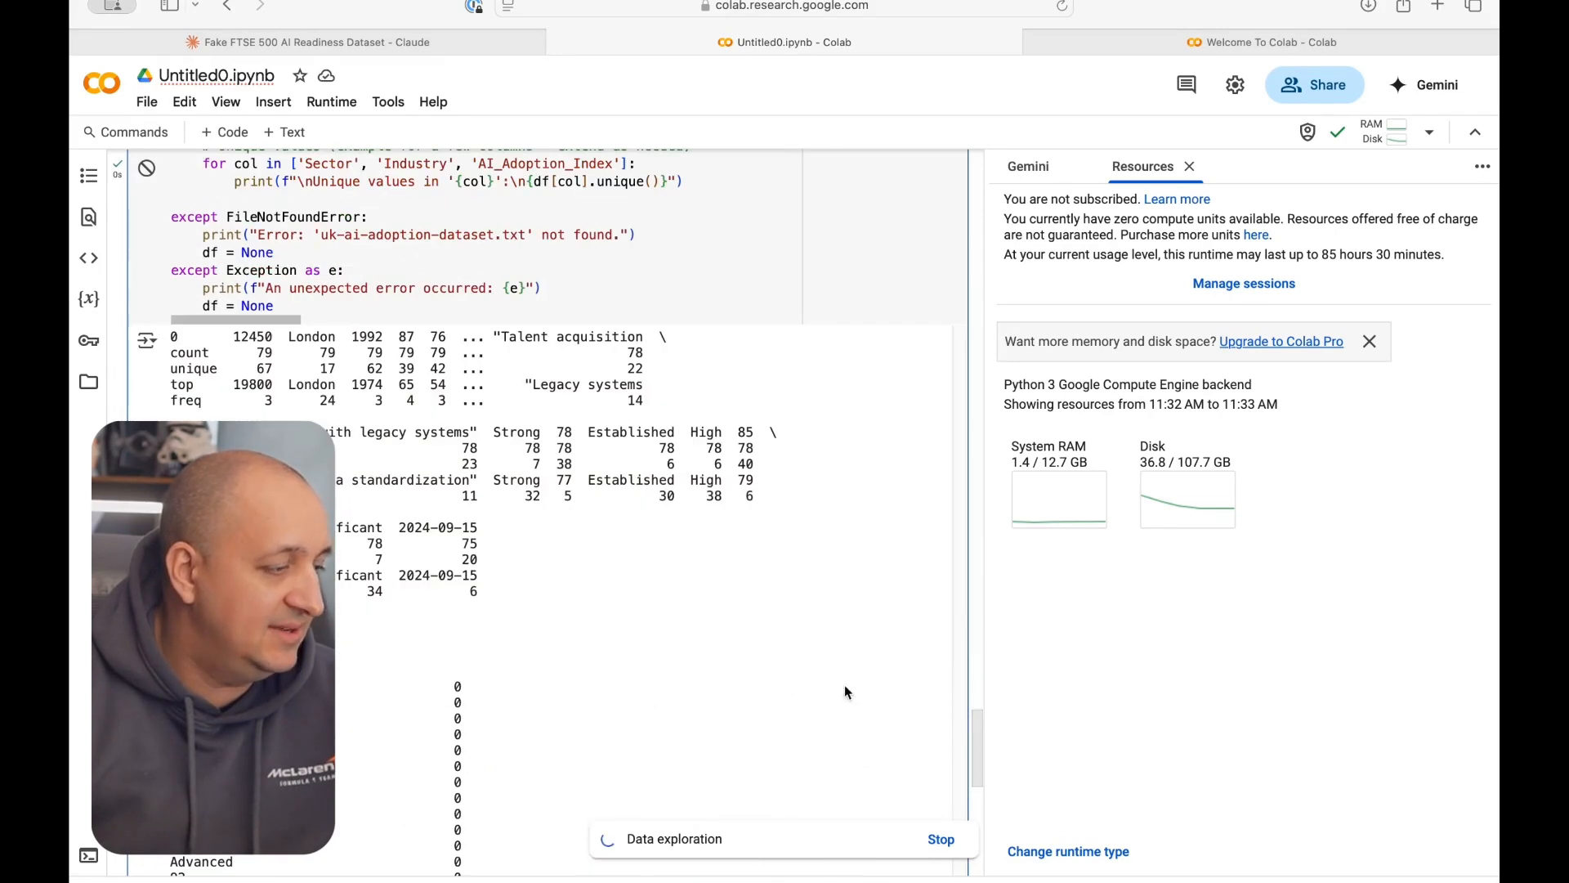
scroll("down", 3)
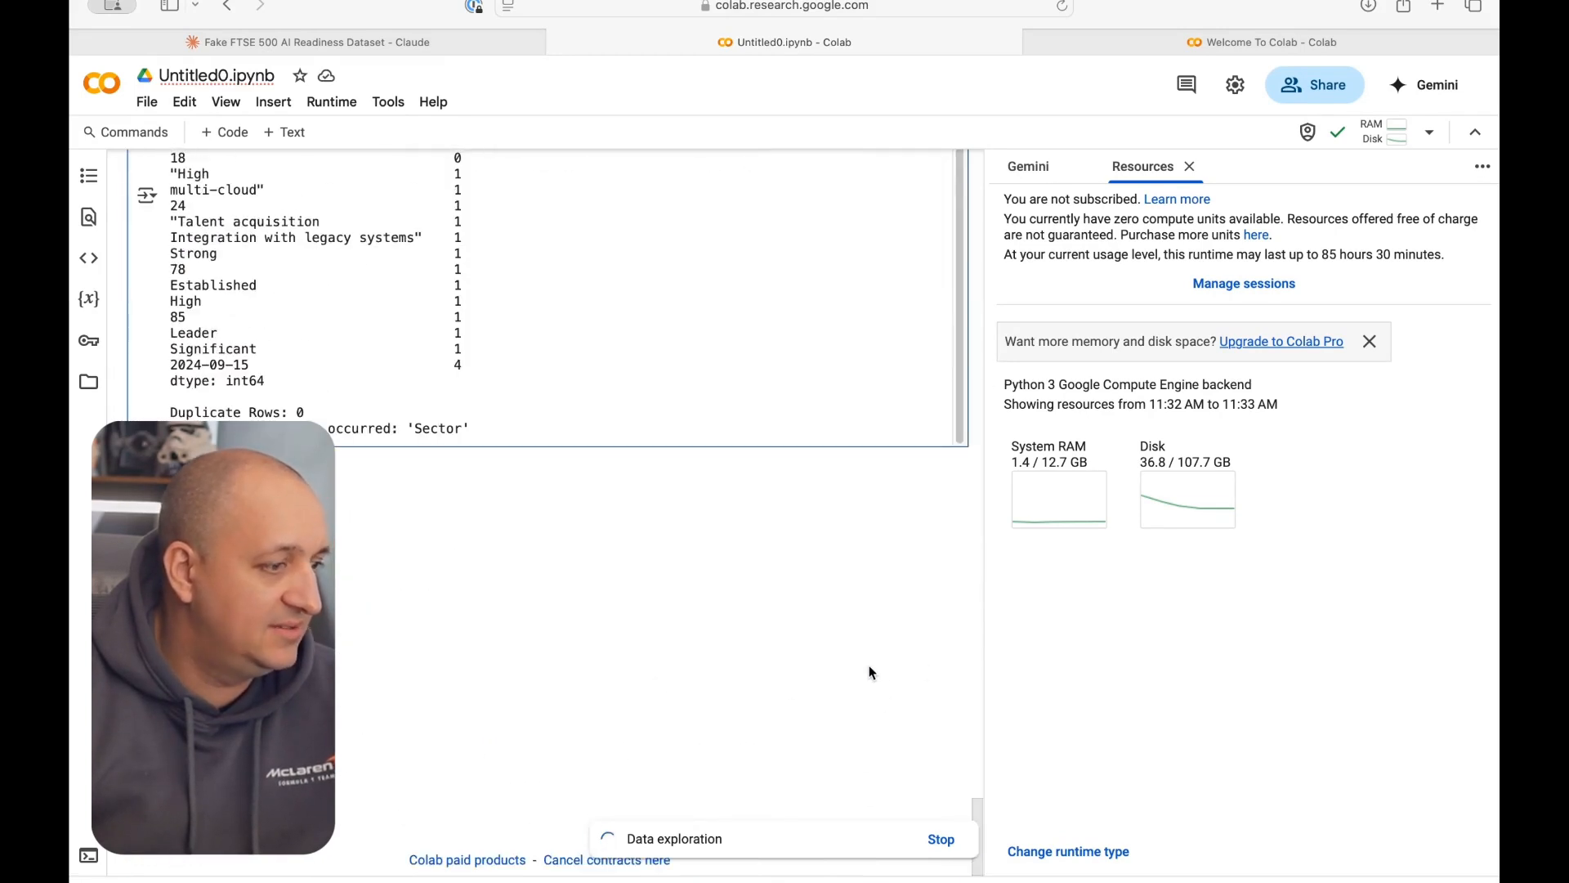
mouse_move(1186, 539)
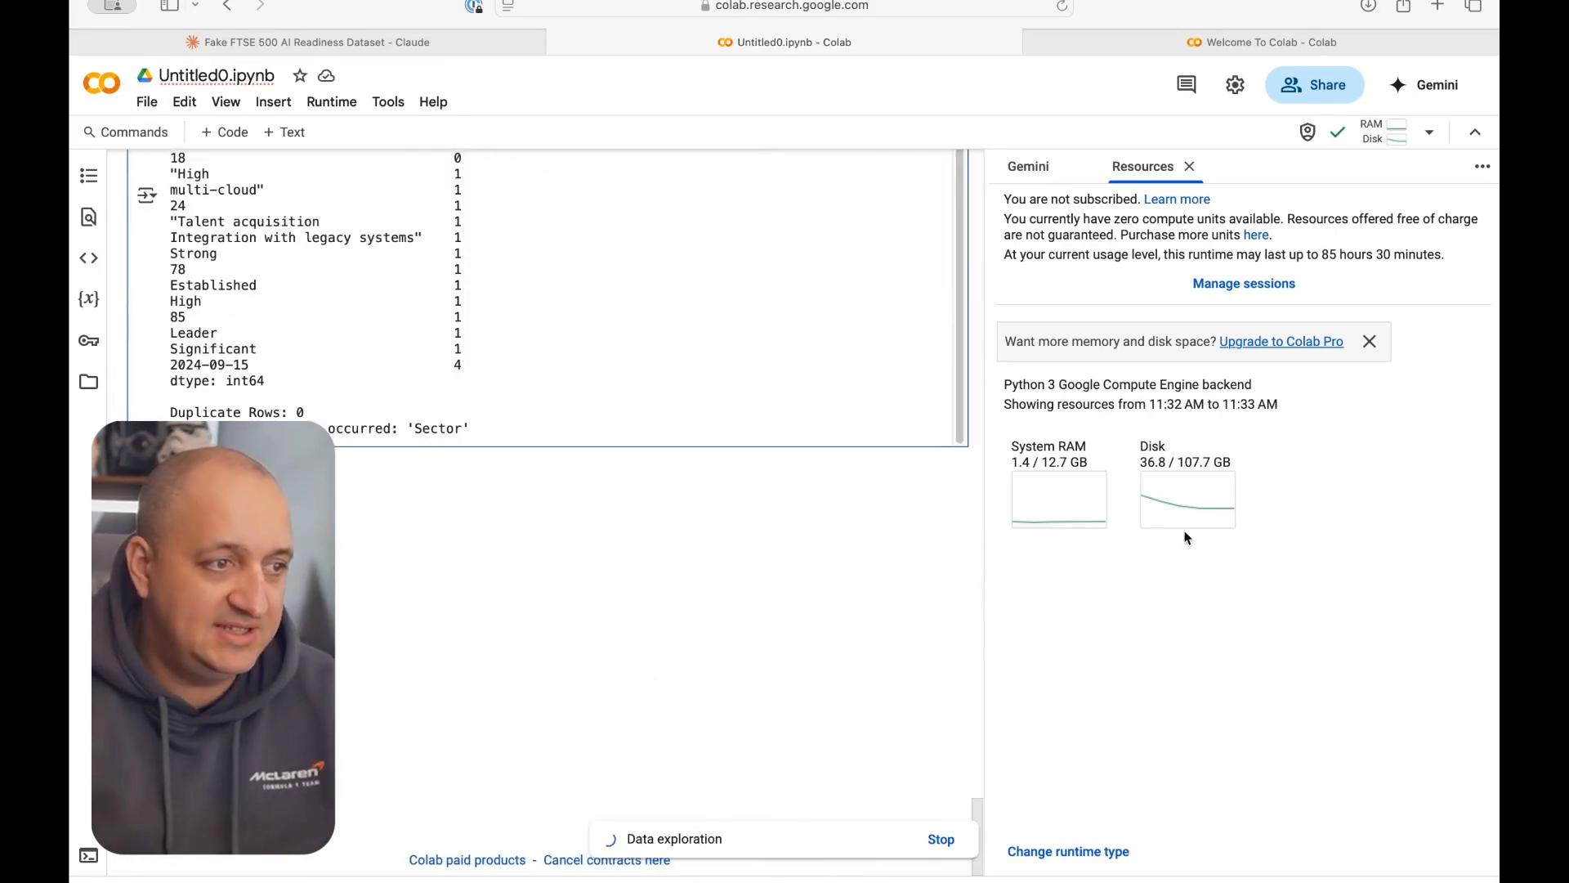
Step: Show the Gemini agent's plan and progress, now on the data-cleaning subtask
left_click(1026, 166)
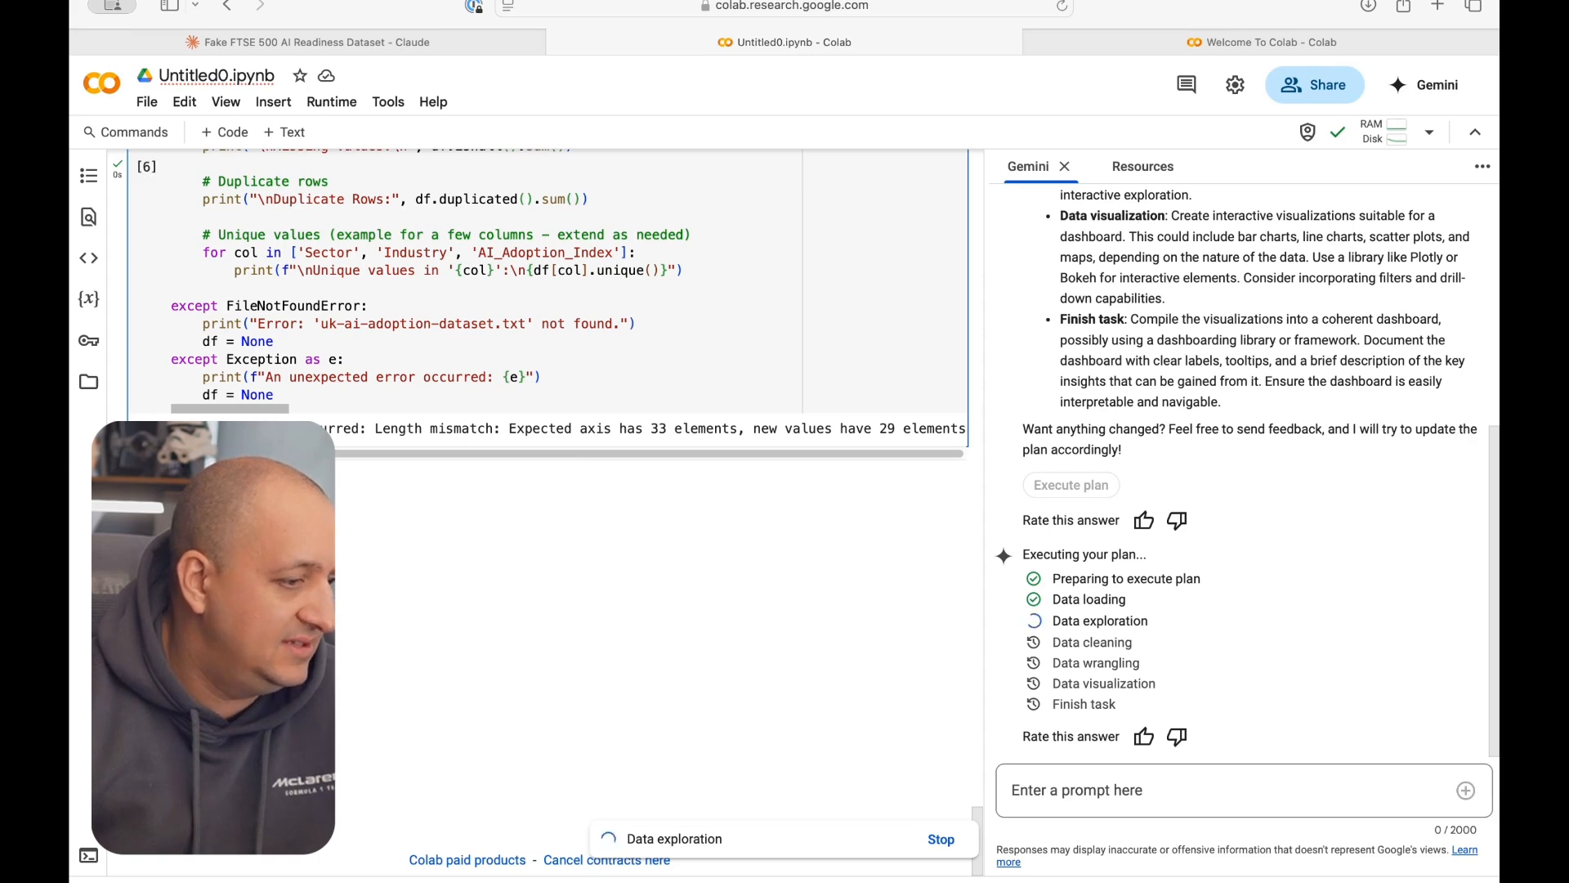
scroll("up", 3)
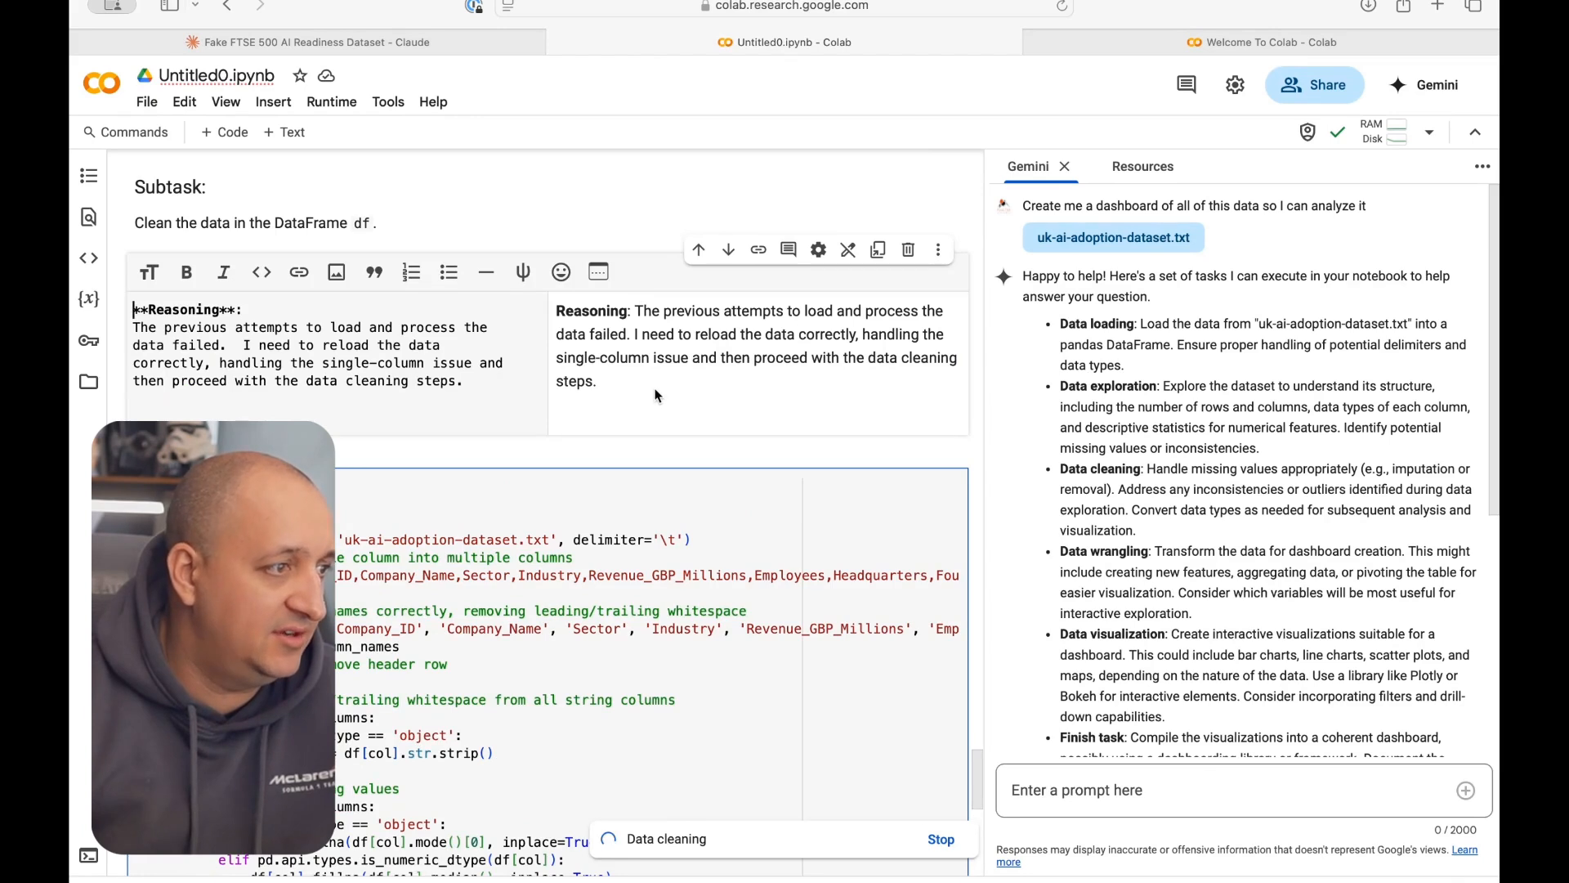
Step: Scroll through the data cleaning and wrangling cells until df_dashboard.head() shows companies, sectors, revenue and employees
scroll("down", 3)
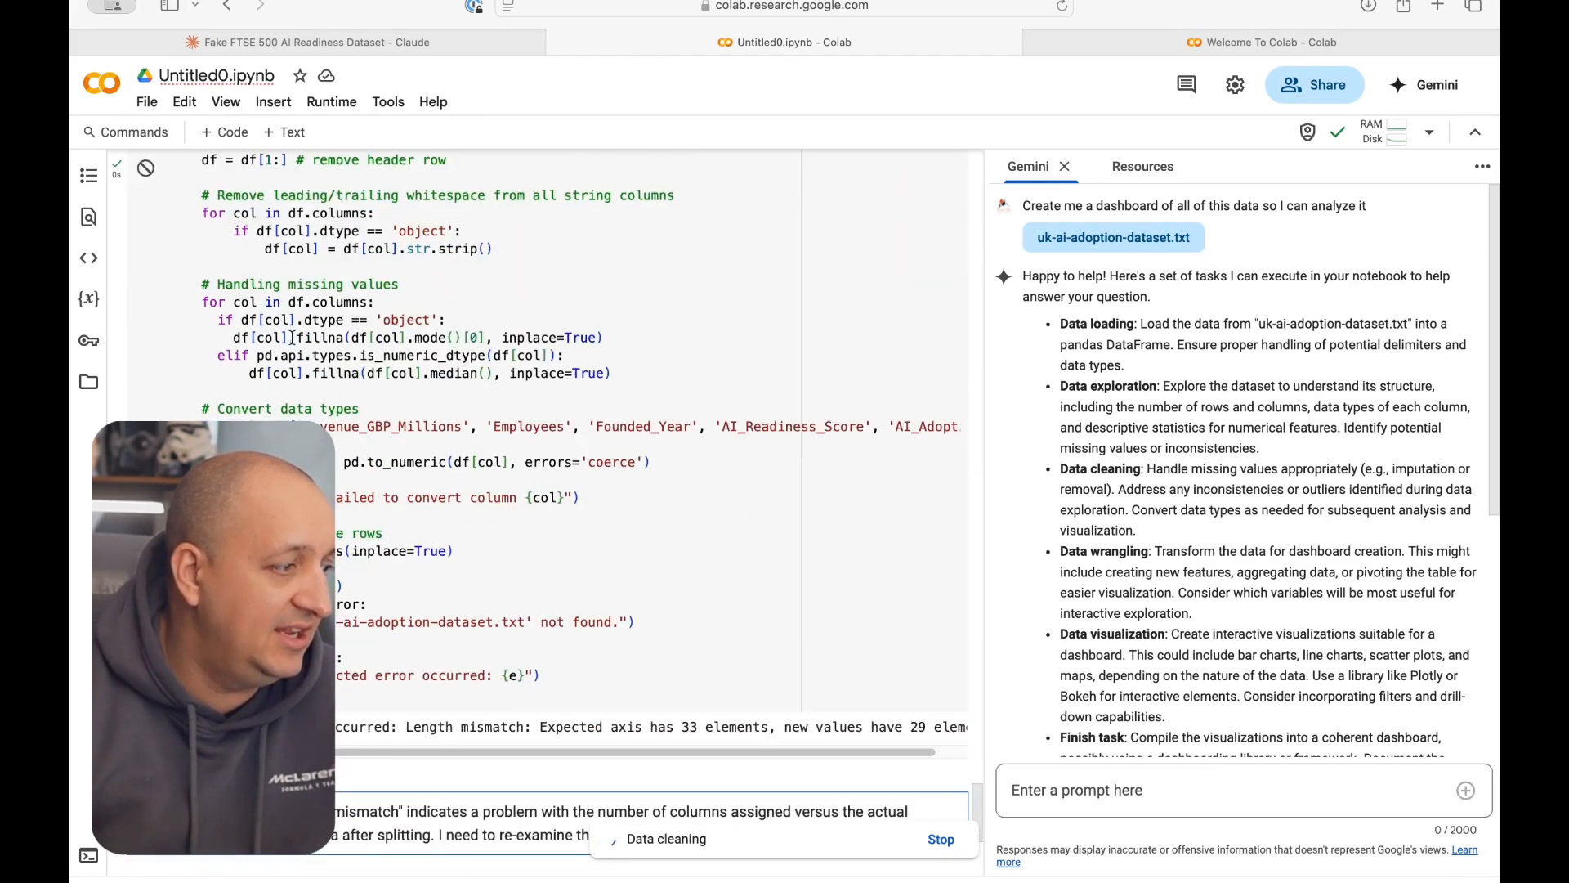
scroll("up", 3)
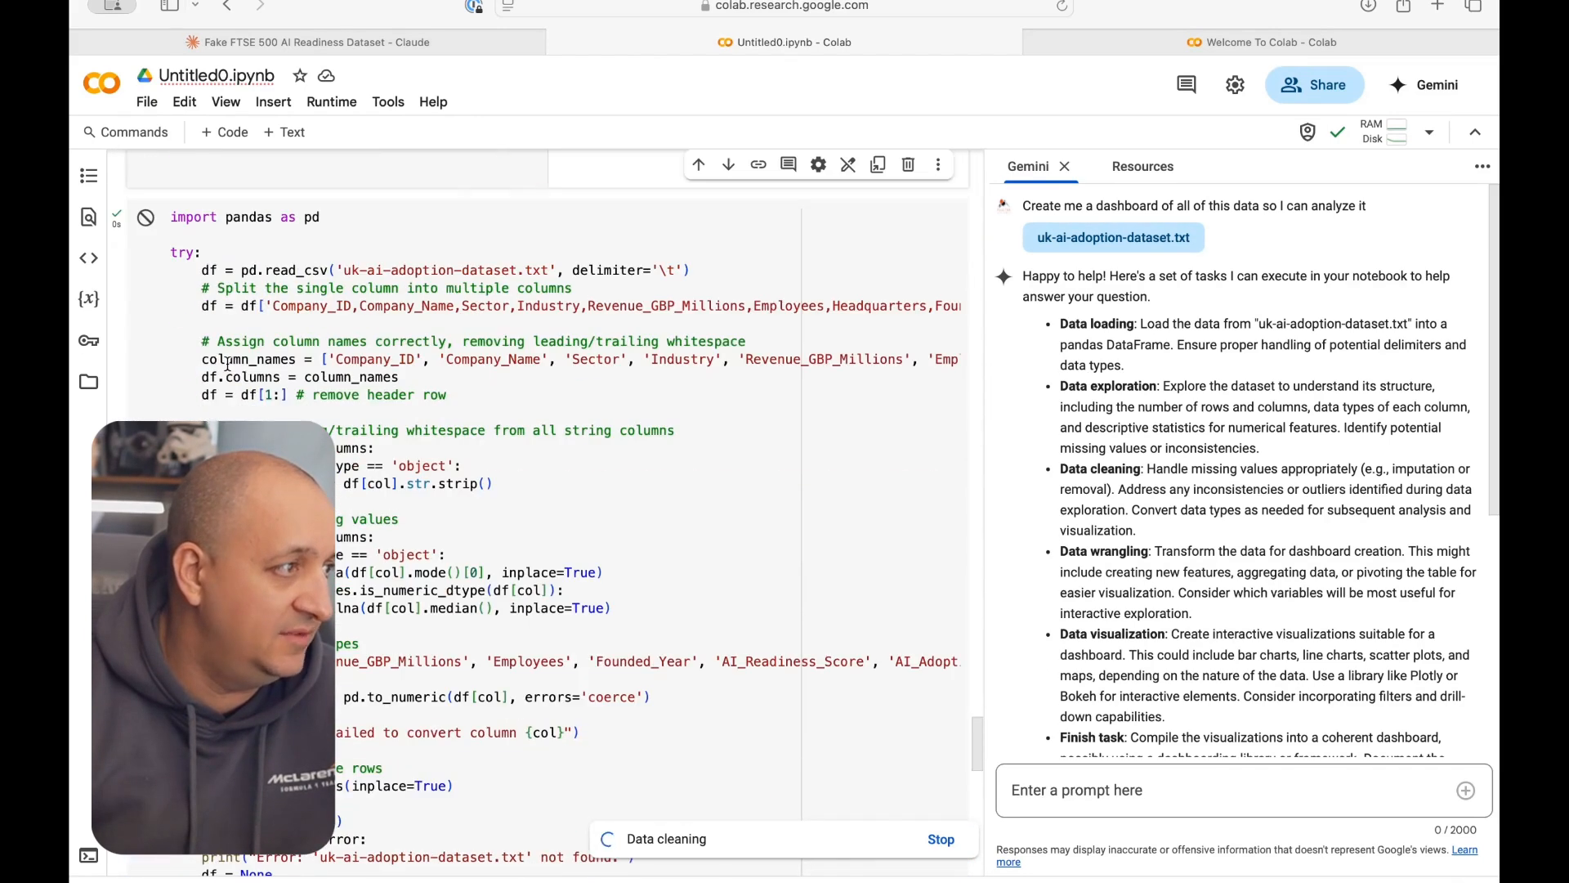
scroll("down", 3)
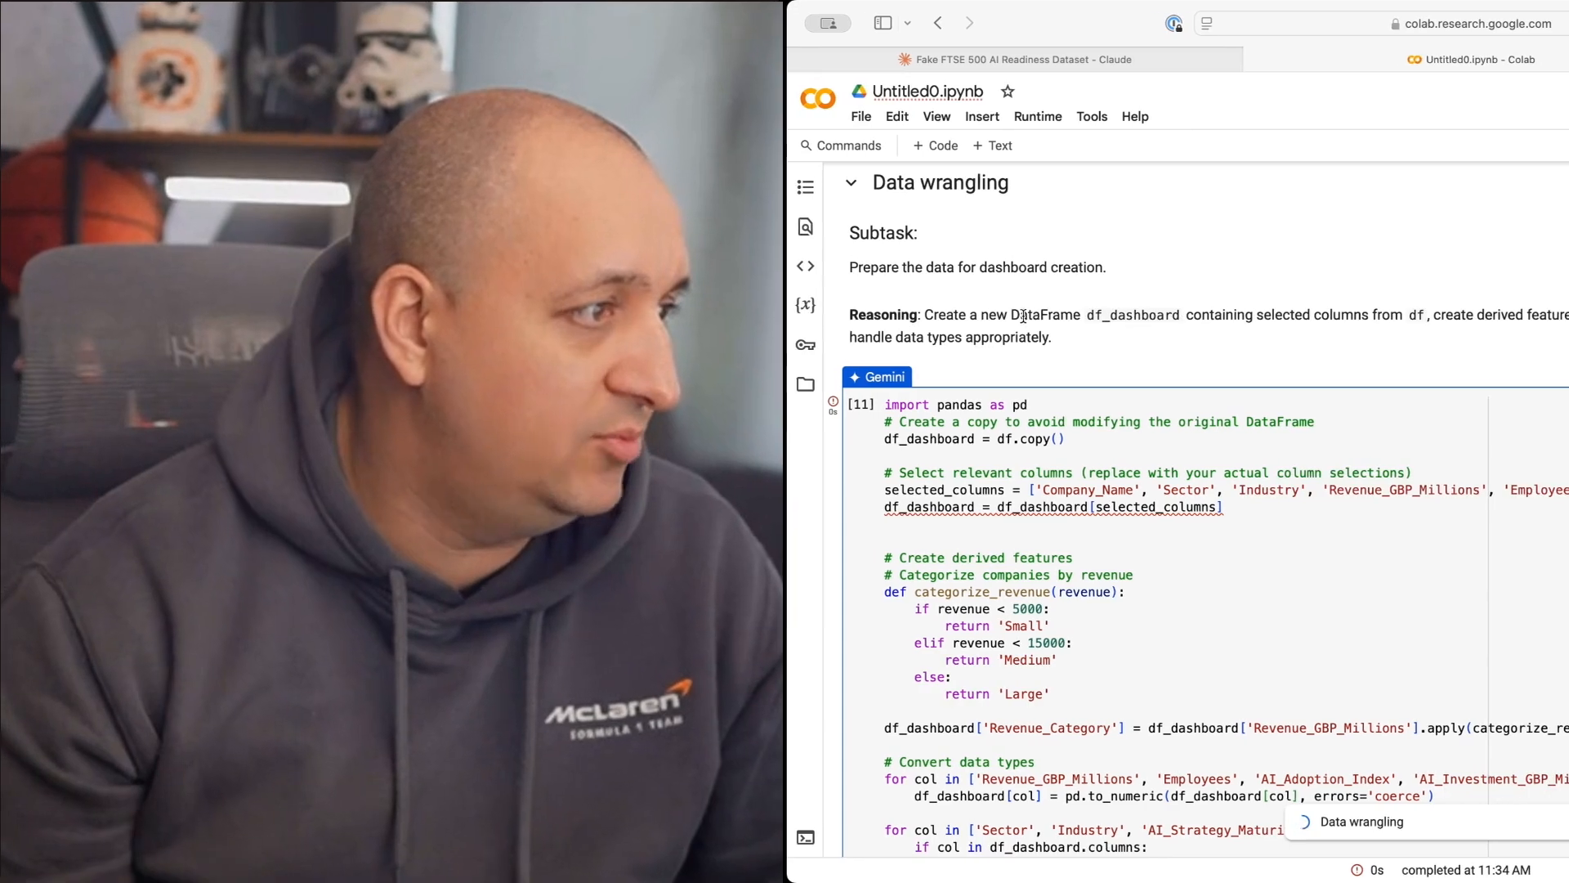
mouse_move(1184, 325)
type("\\")
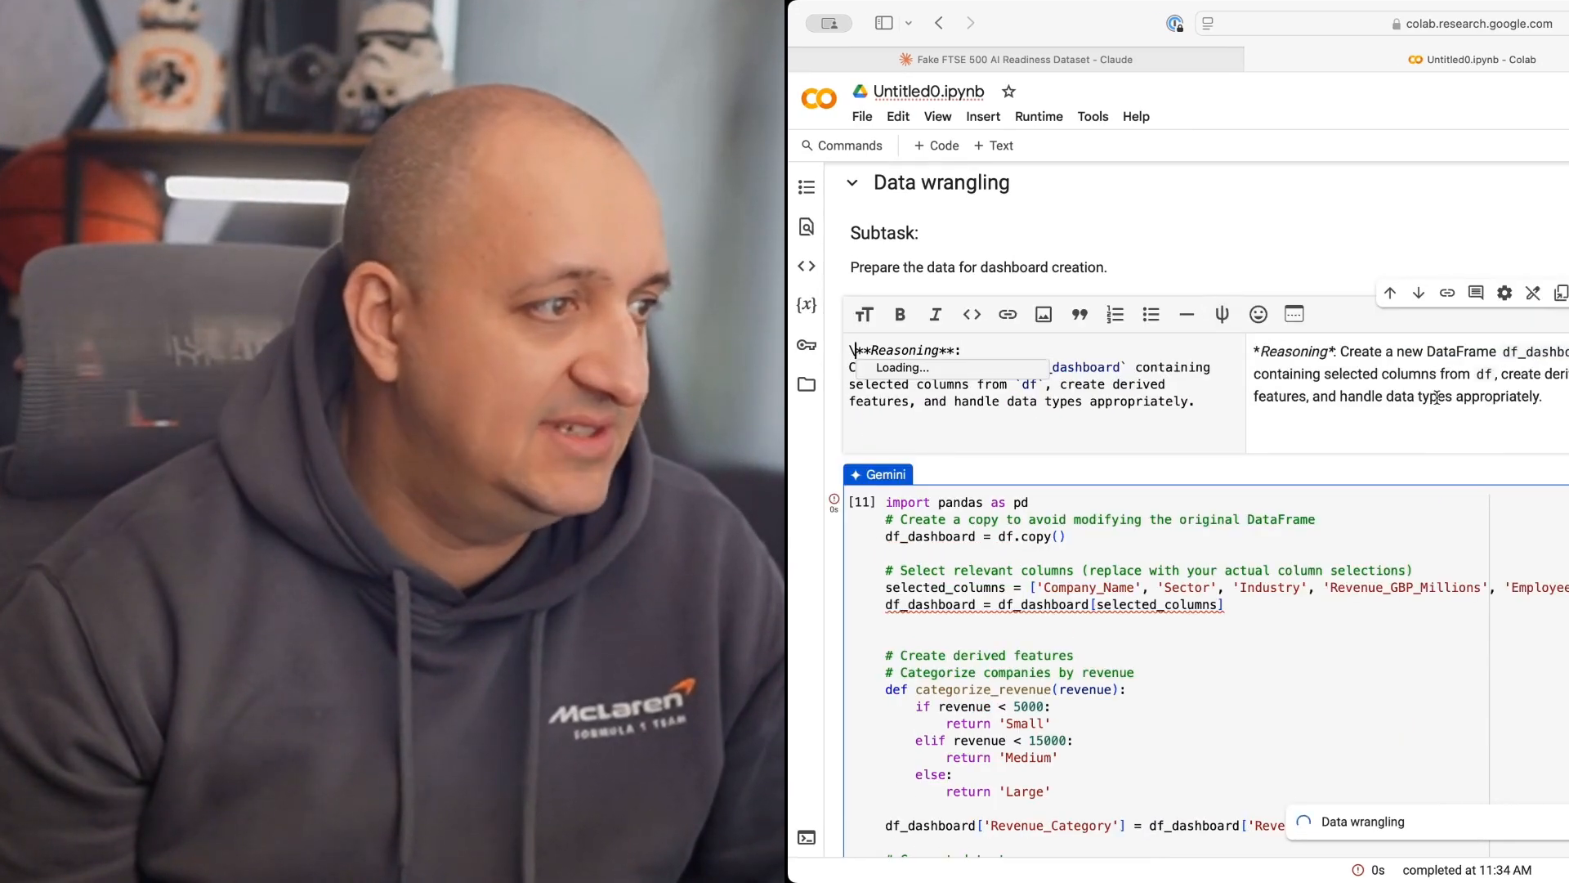
scroll("down", 3)
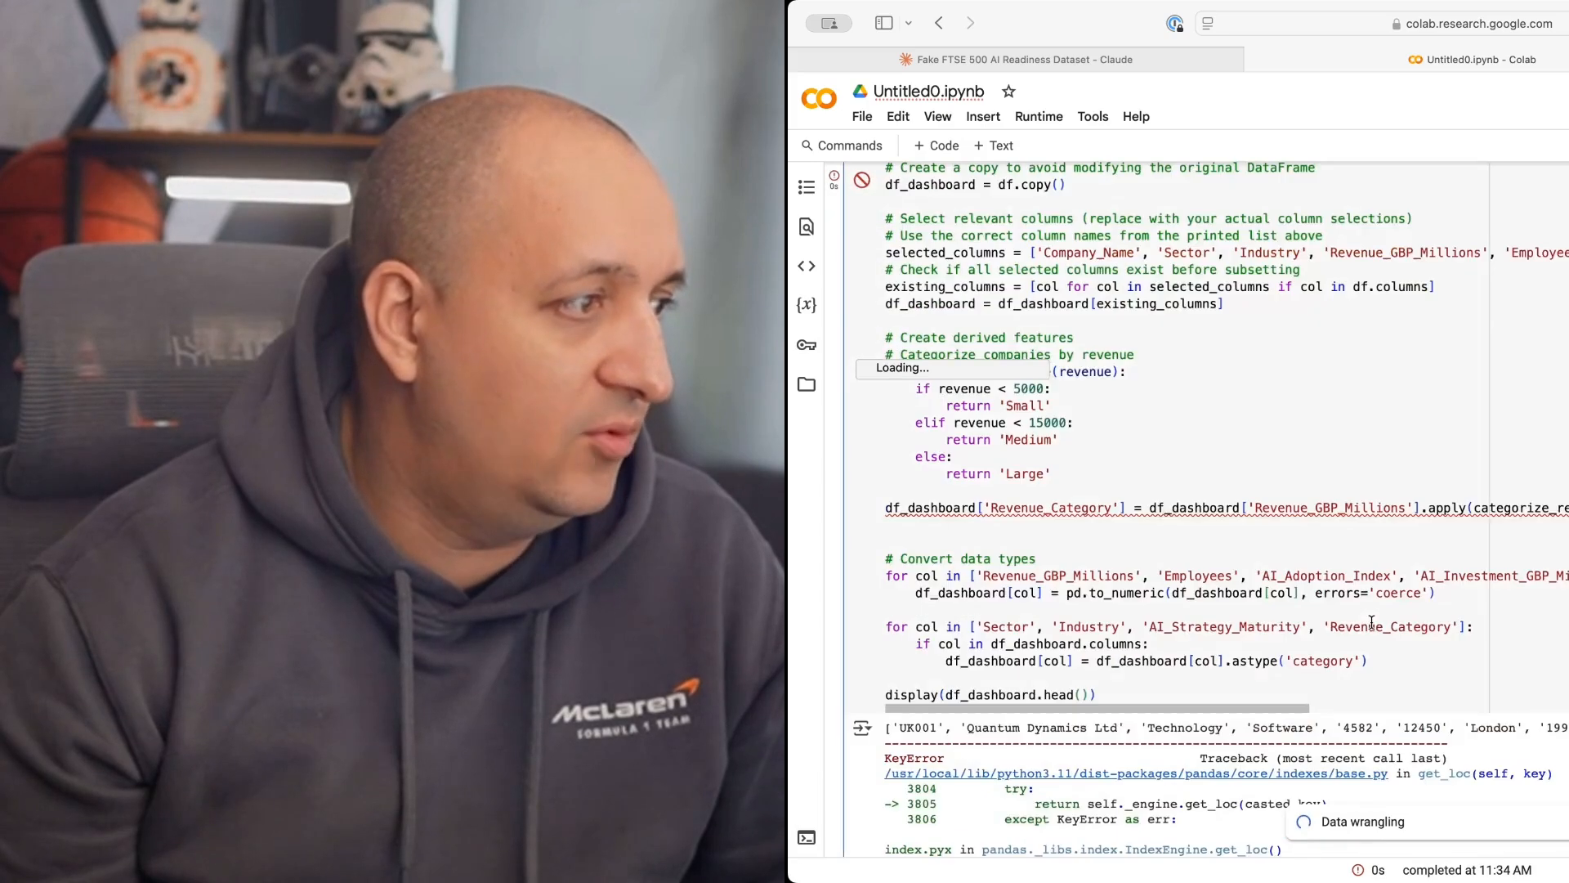
scroll("down", 3)
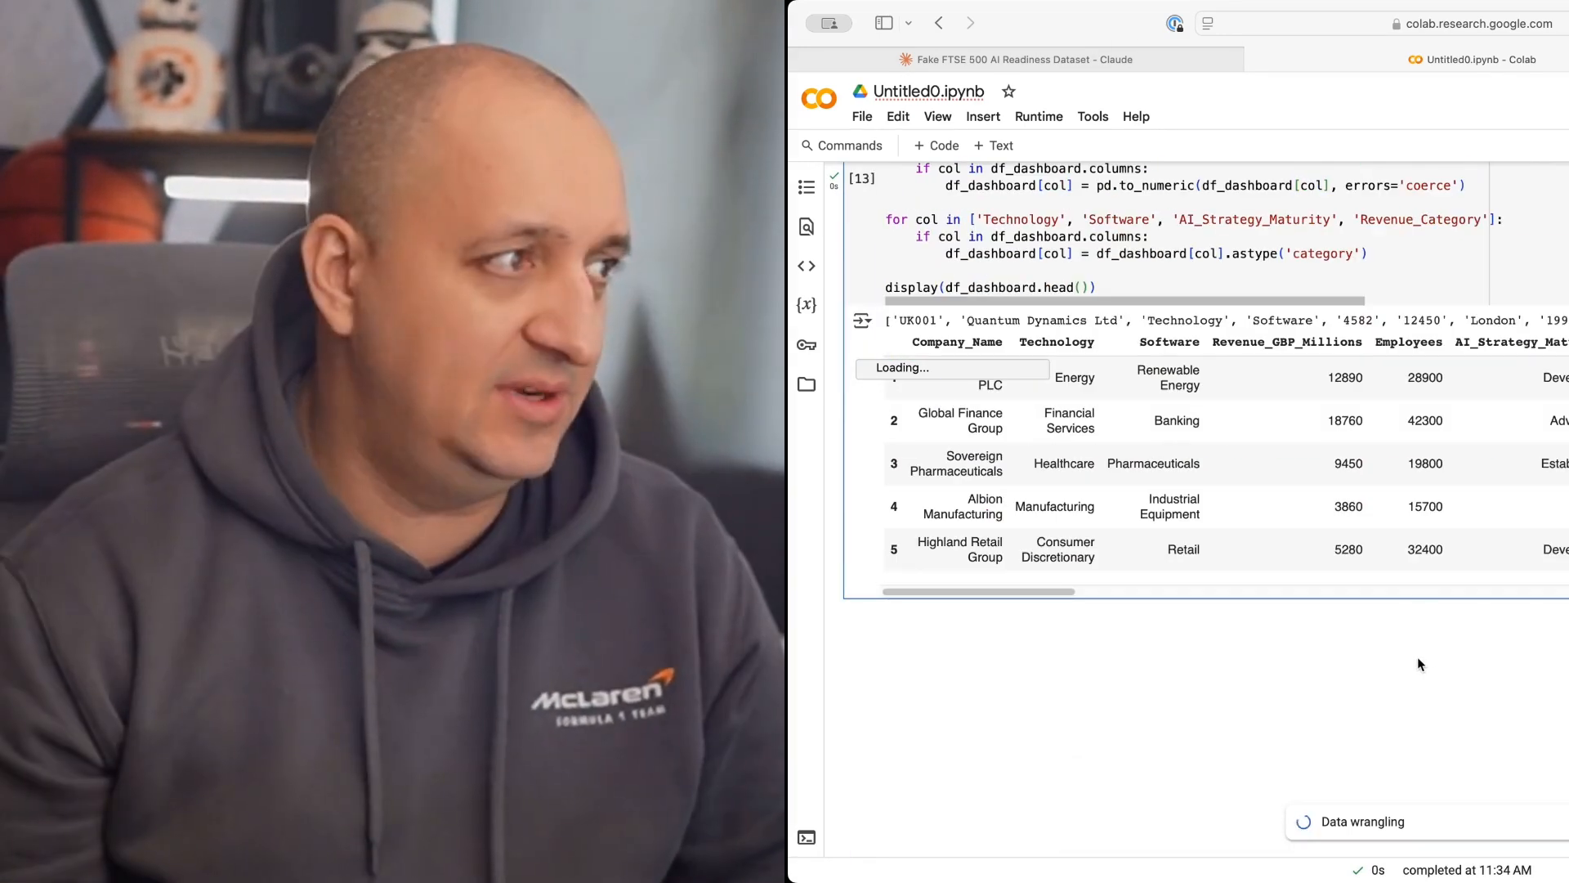
scroll("up", 3)
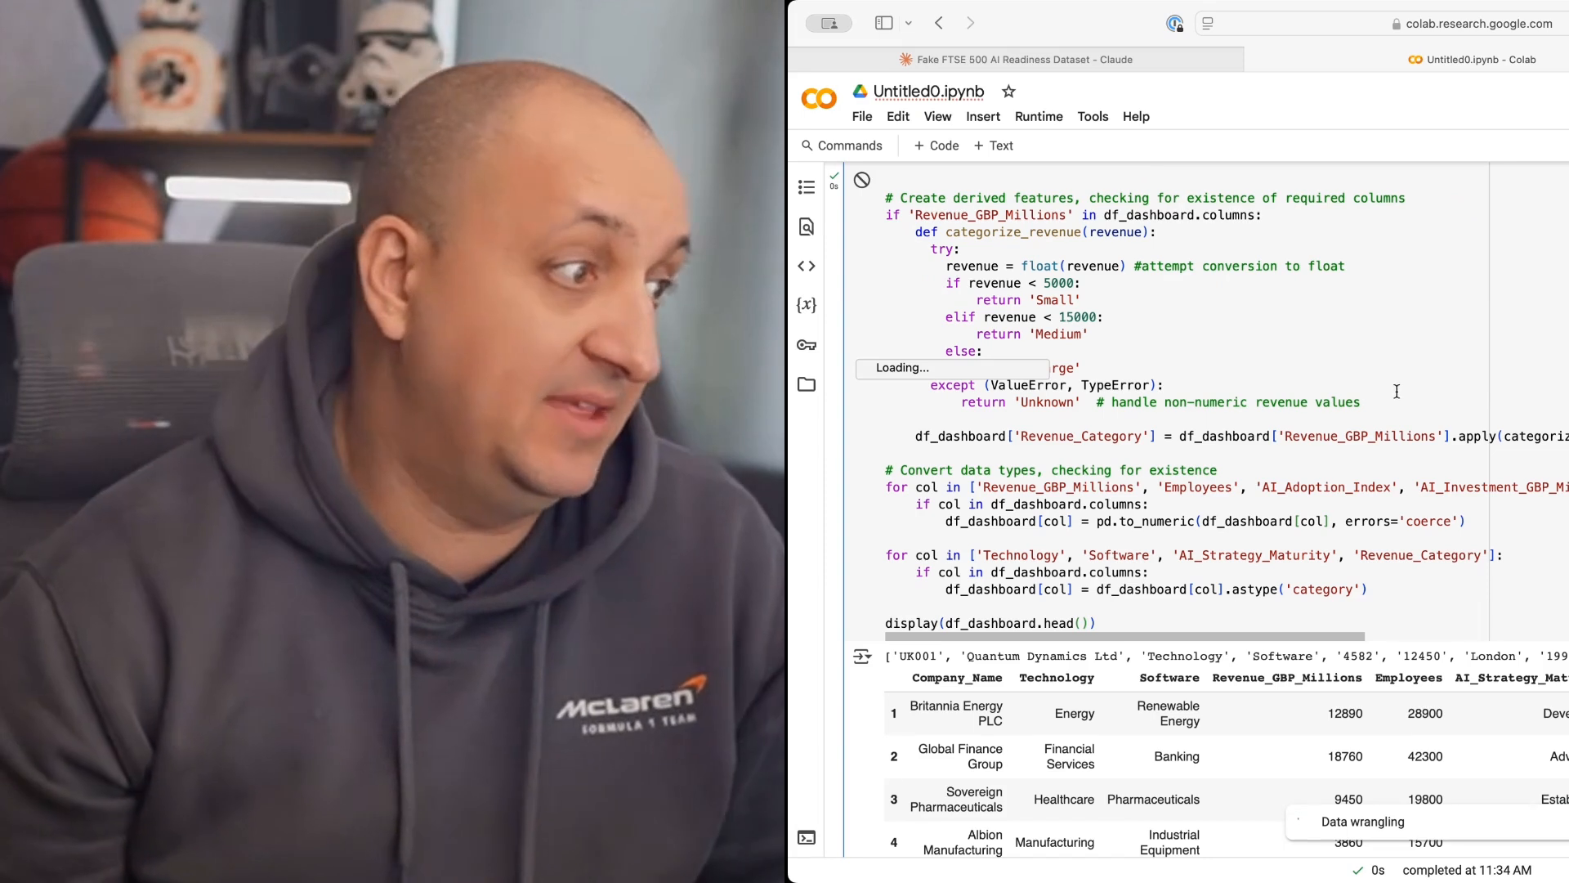
scroll("down", 3)
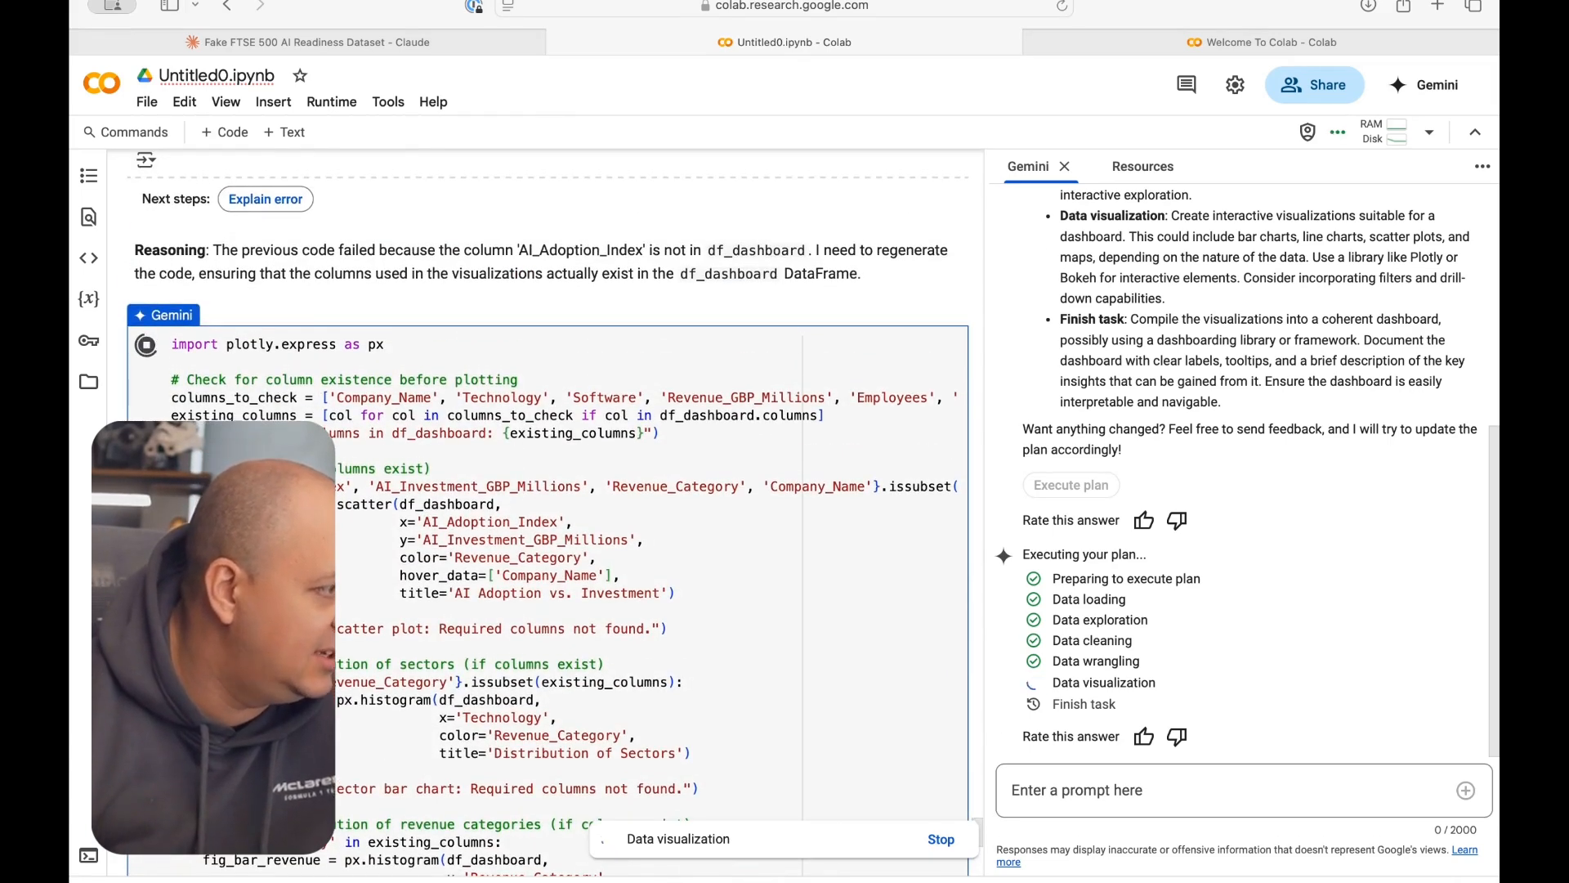
Step: Scroll through the Plotly visualization cell and its 'Required columns not found' output as Gemini retries
scroll("up", 3)
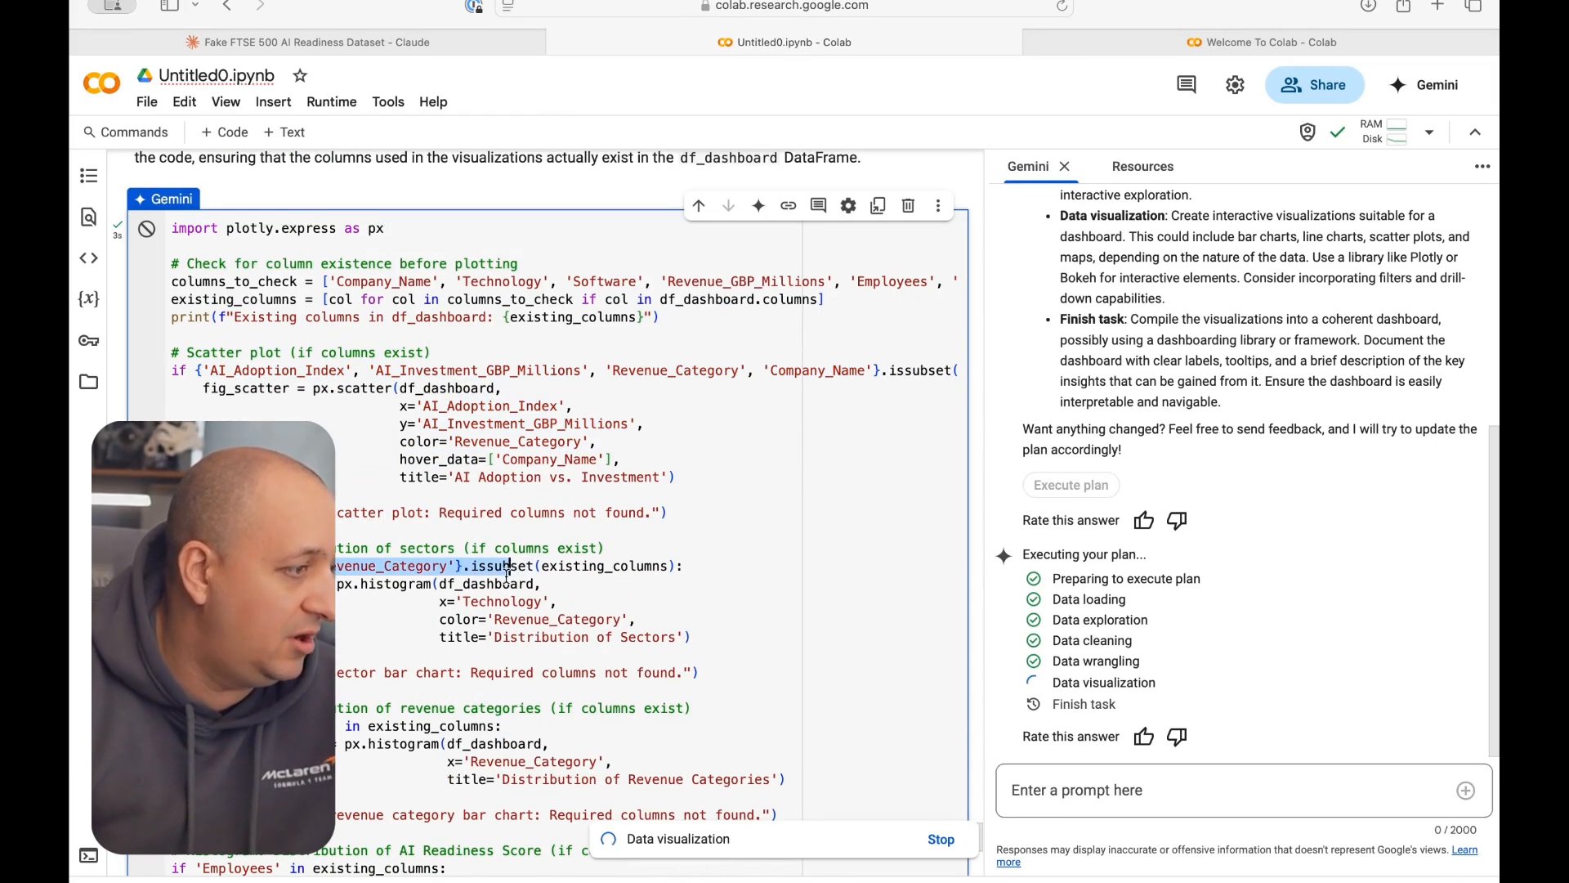
scroll("down", 3)
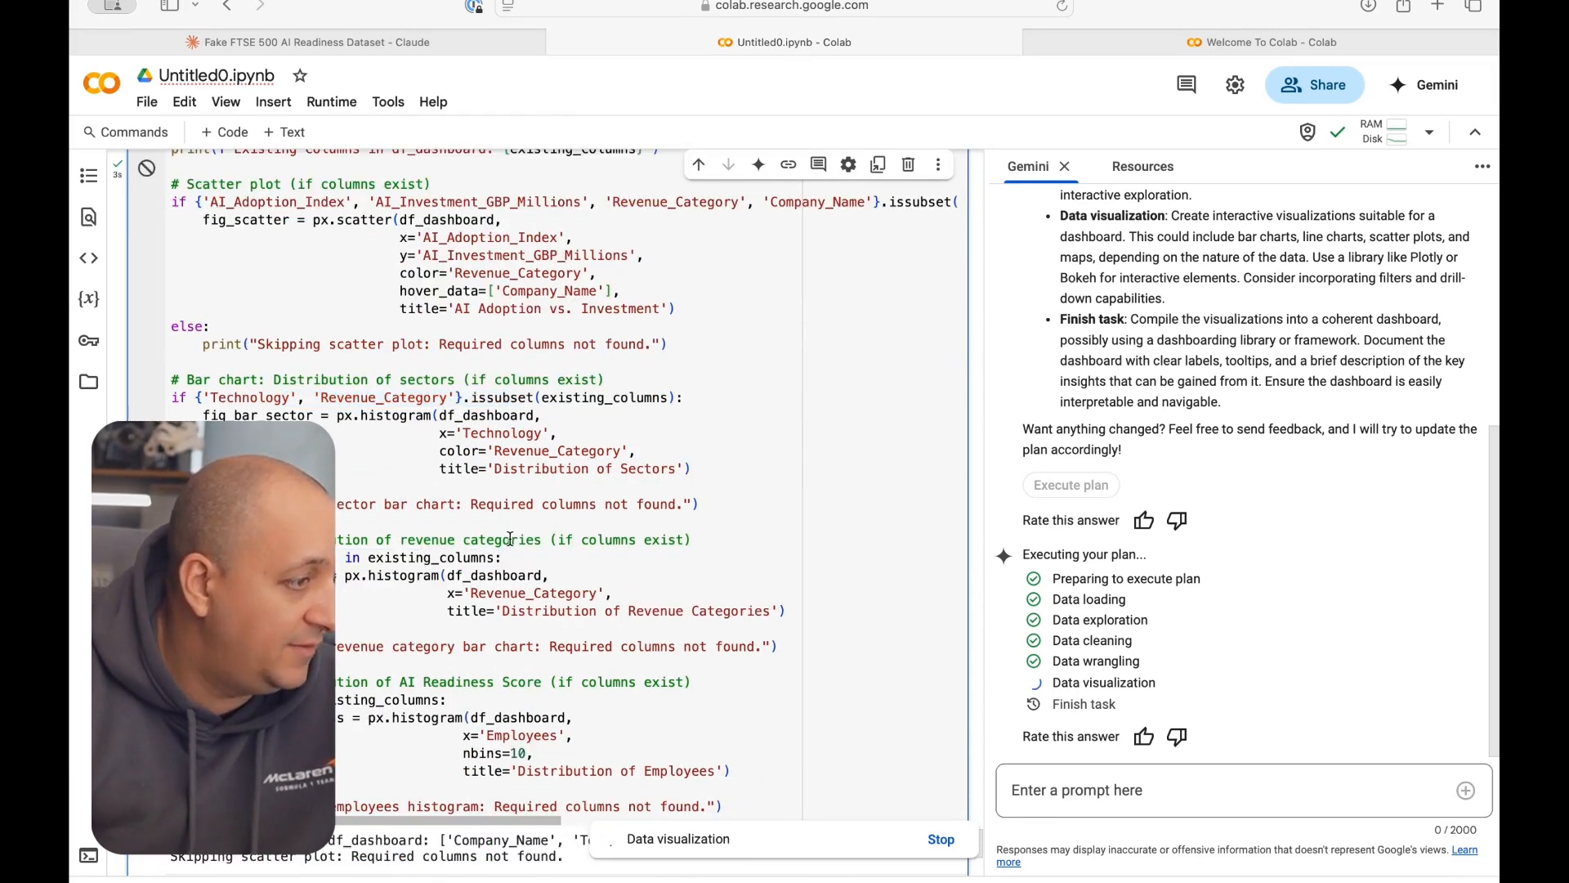
scroll("down", 3)
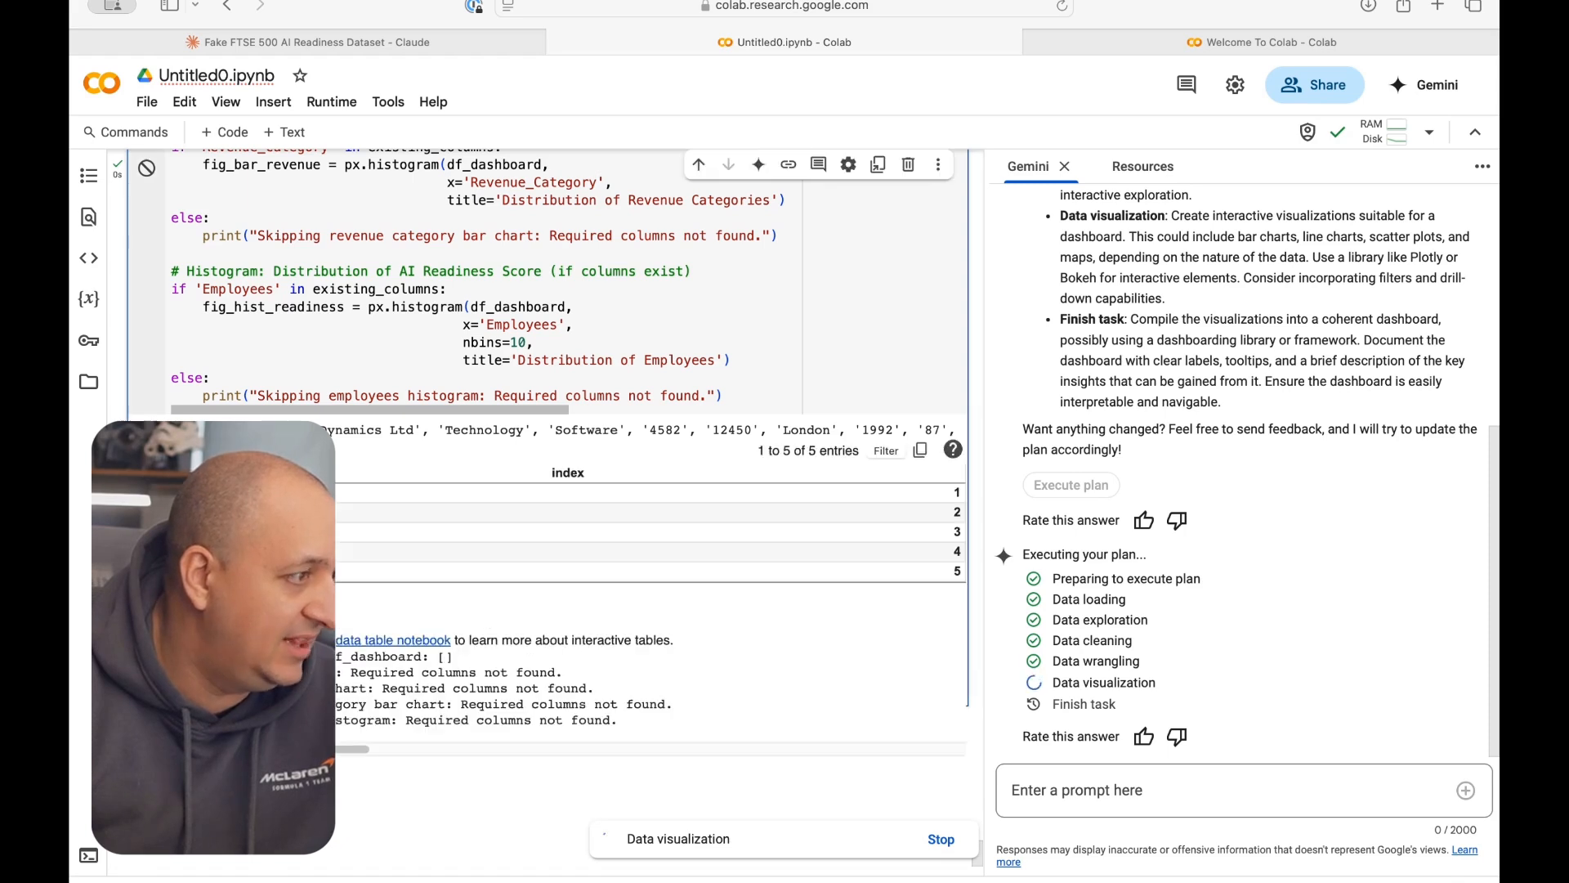
scroll("down", 3)
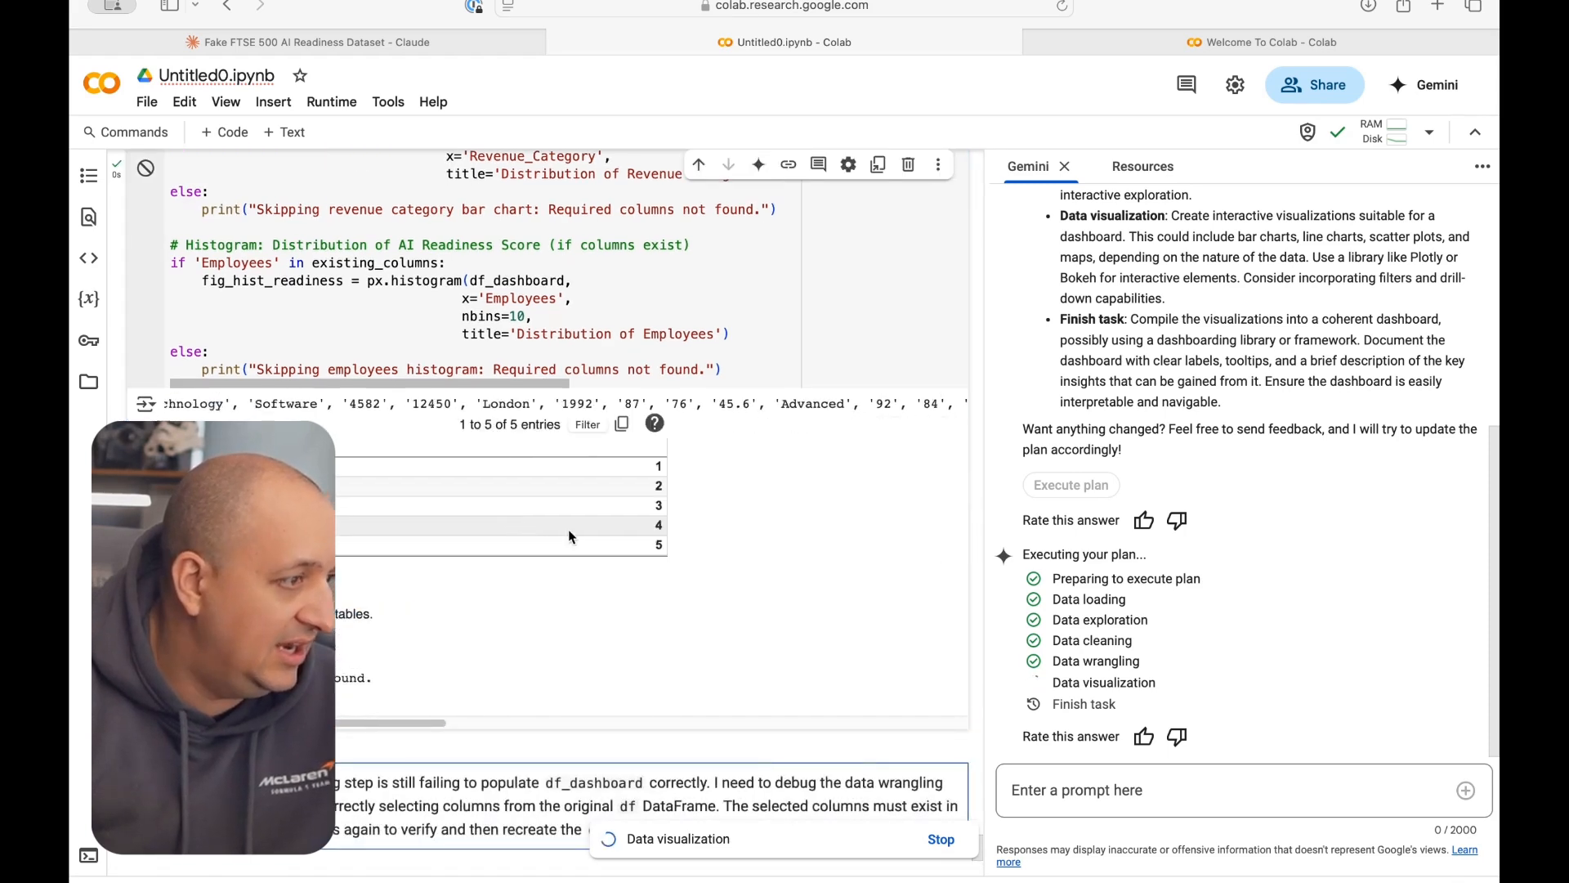
scroll("up", 3)
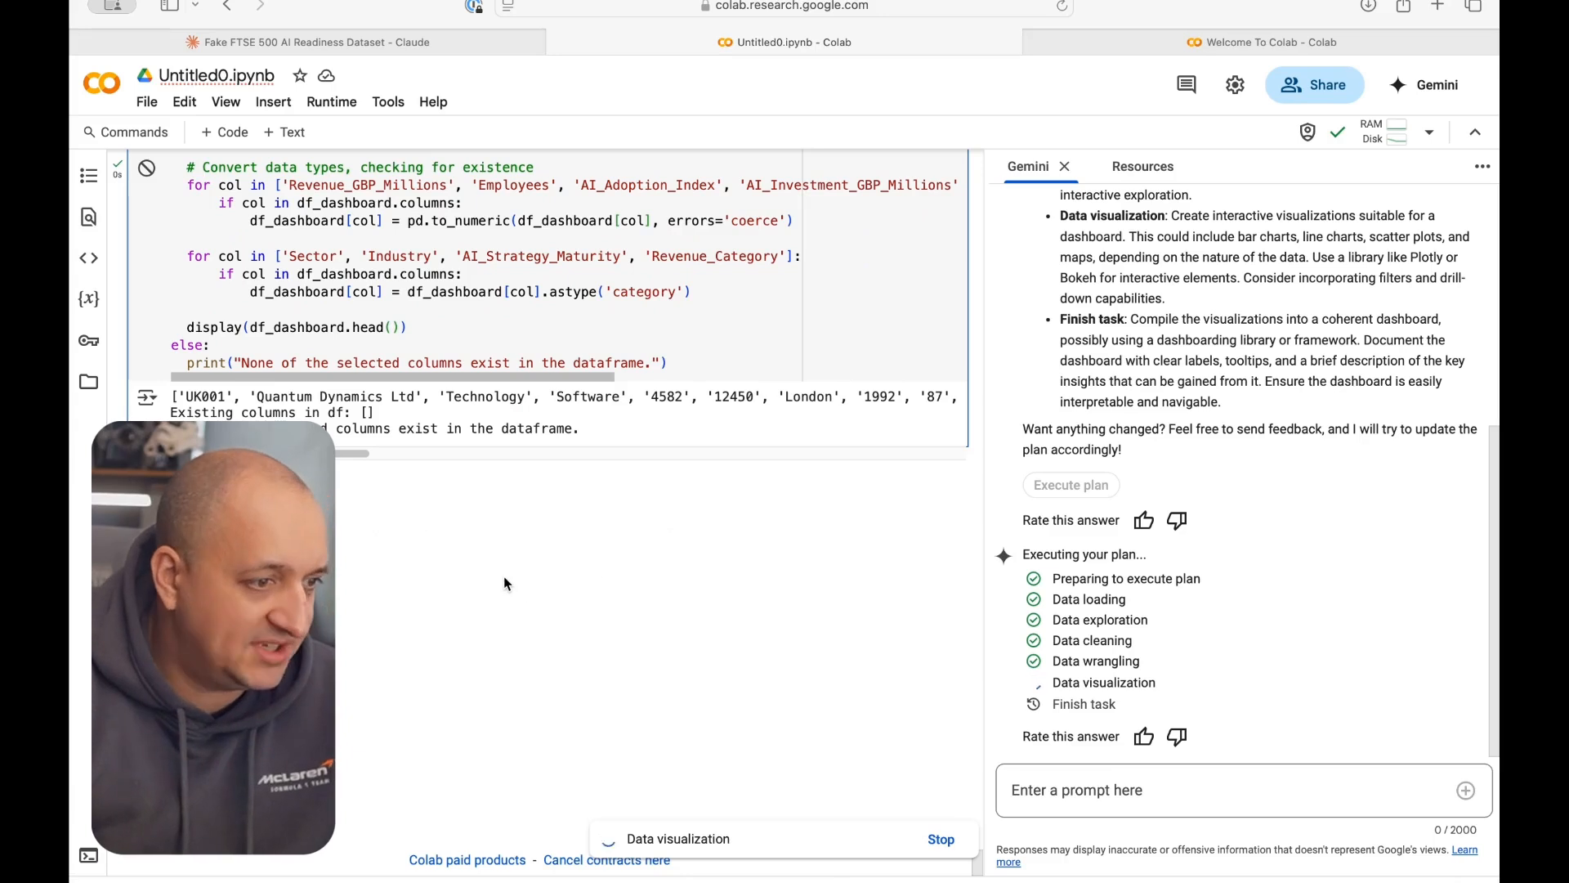
mouse_move(795, 661)
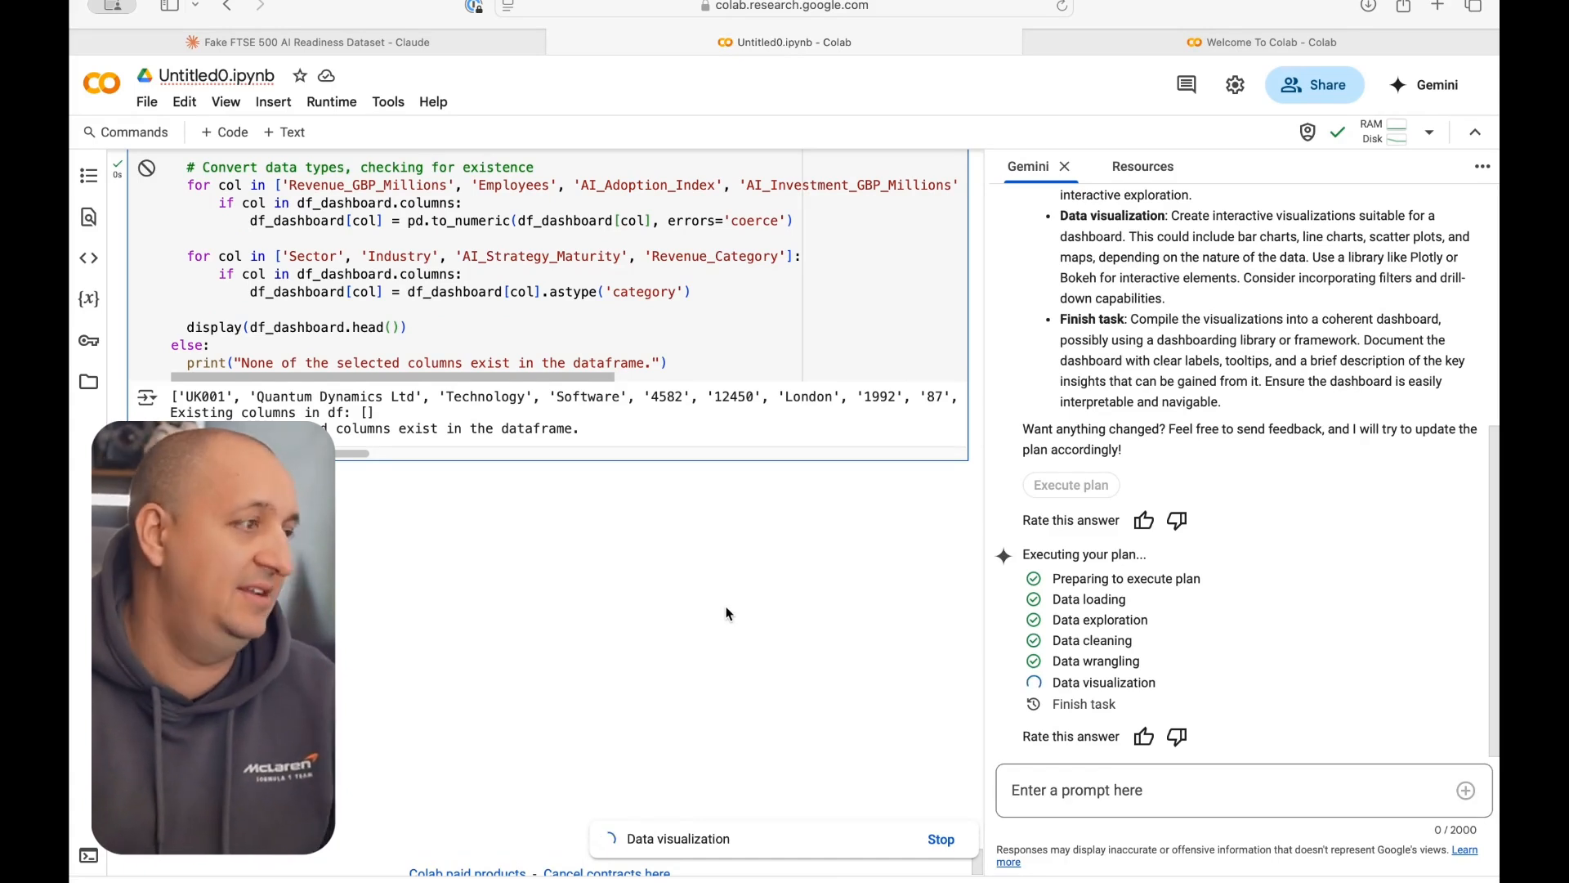
scroll("down", 3)
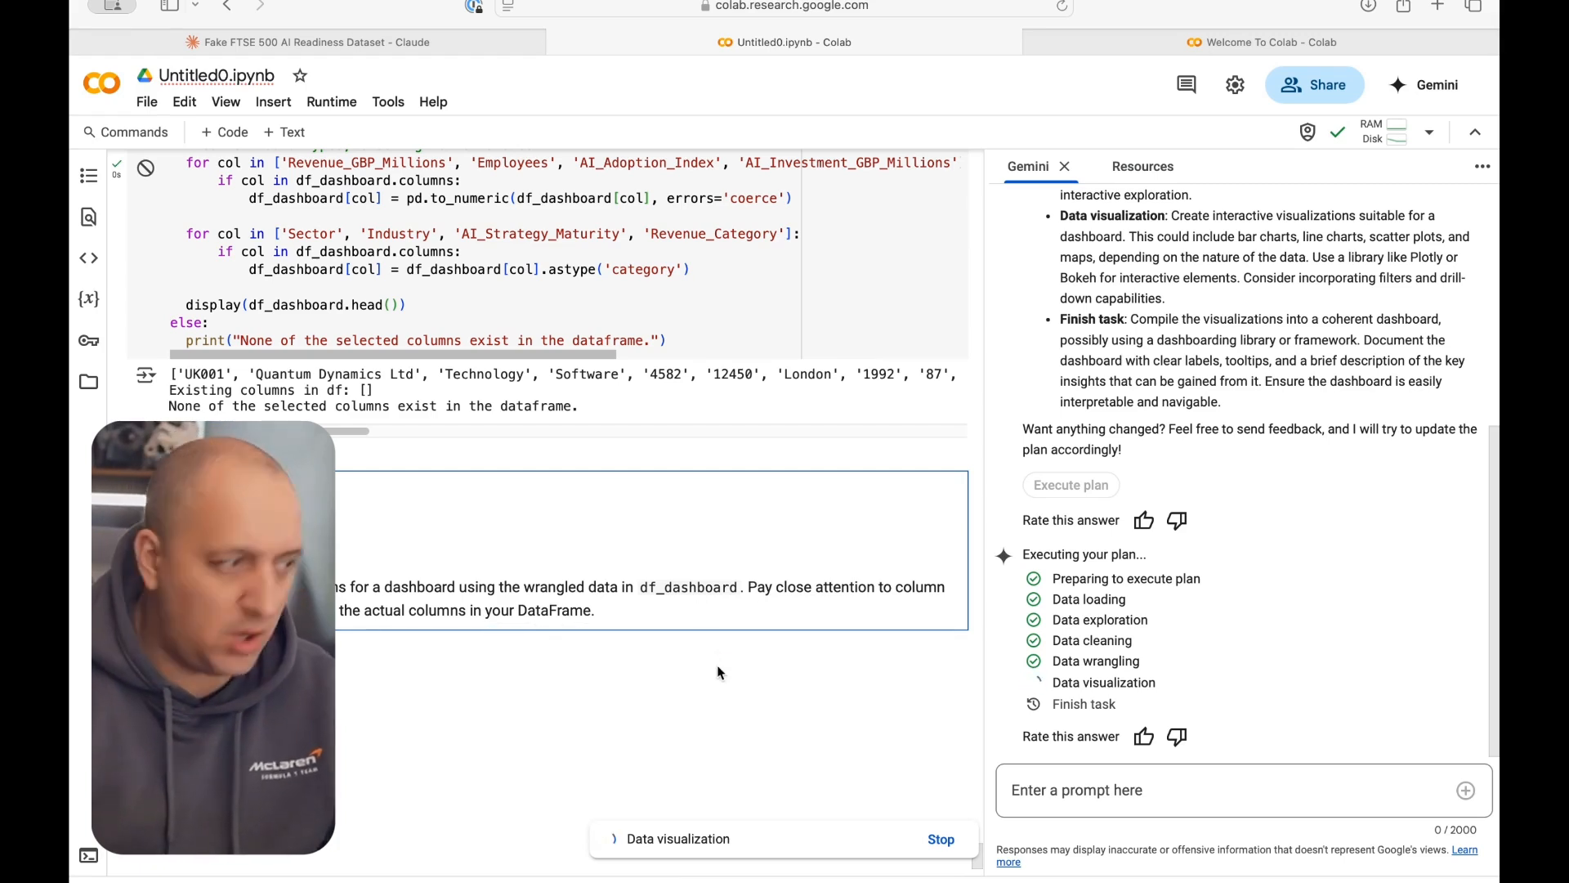
mouse_move(701, 523)
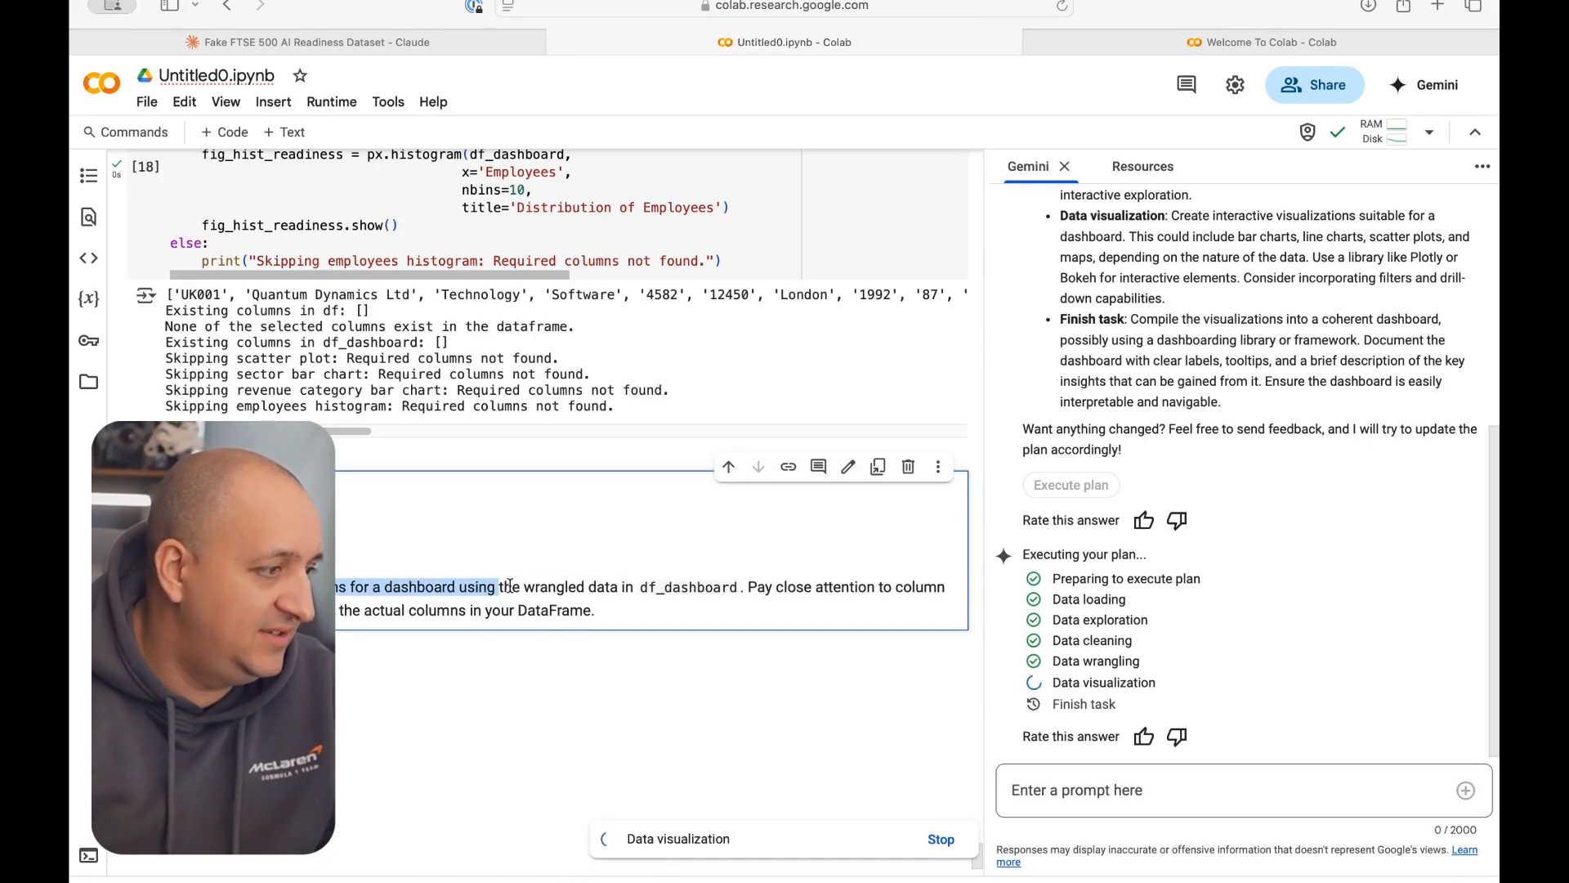
Step: Scroll to the rerun visualization output showing the AI Adoption vs. Investment scatter and revenue-category bar chart
scroll("down", 3)
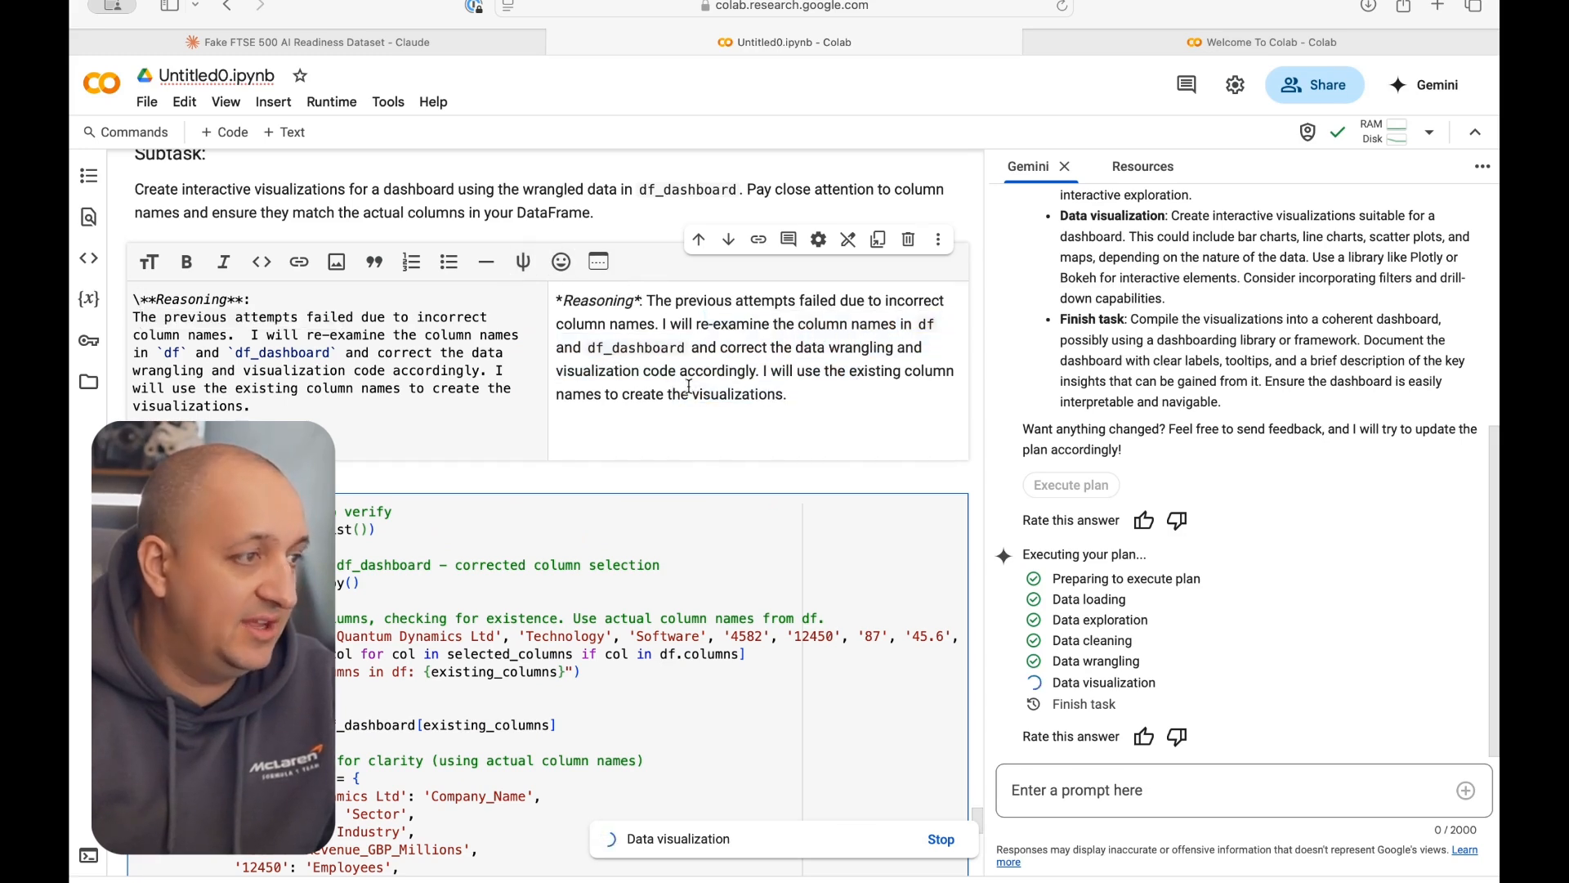
scroll("down", 3)
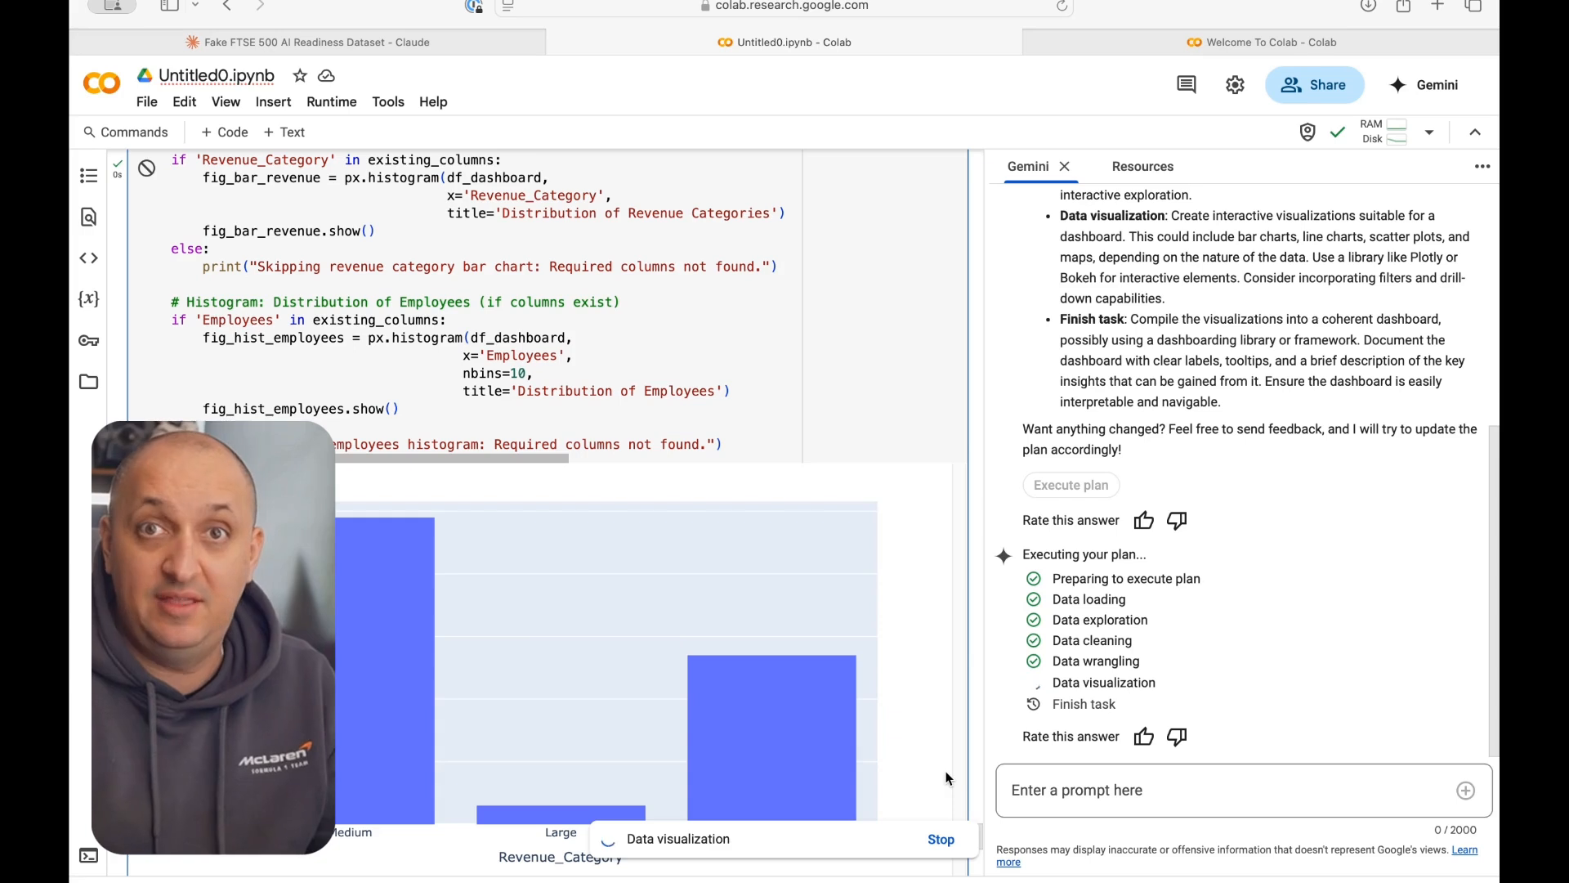
scroll("down", 3)
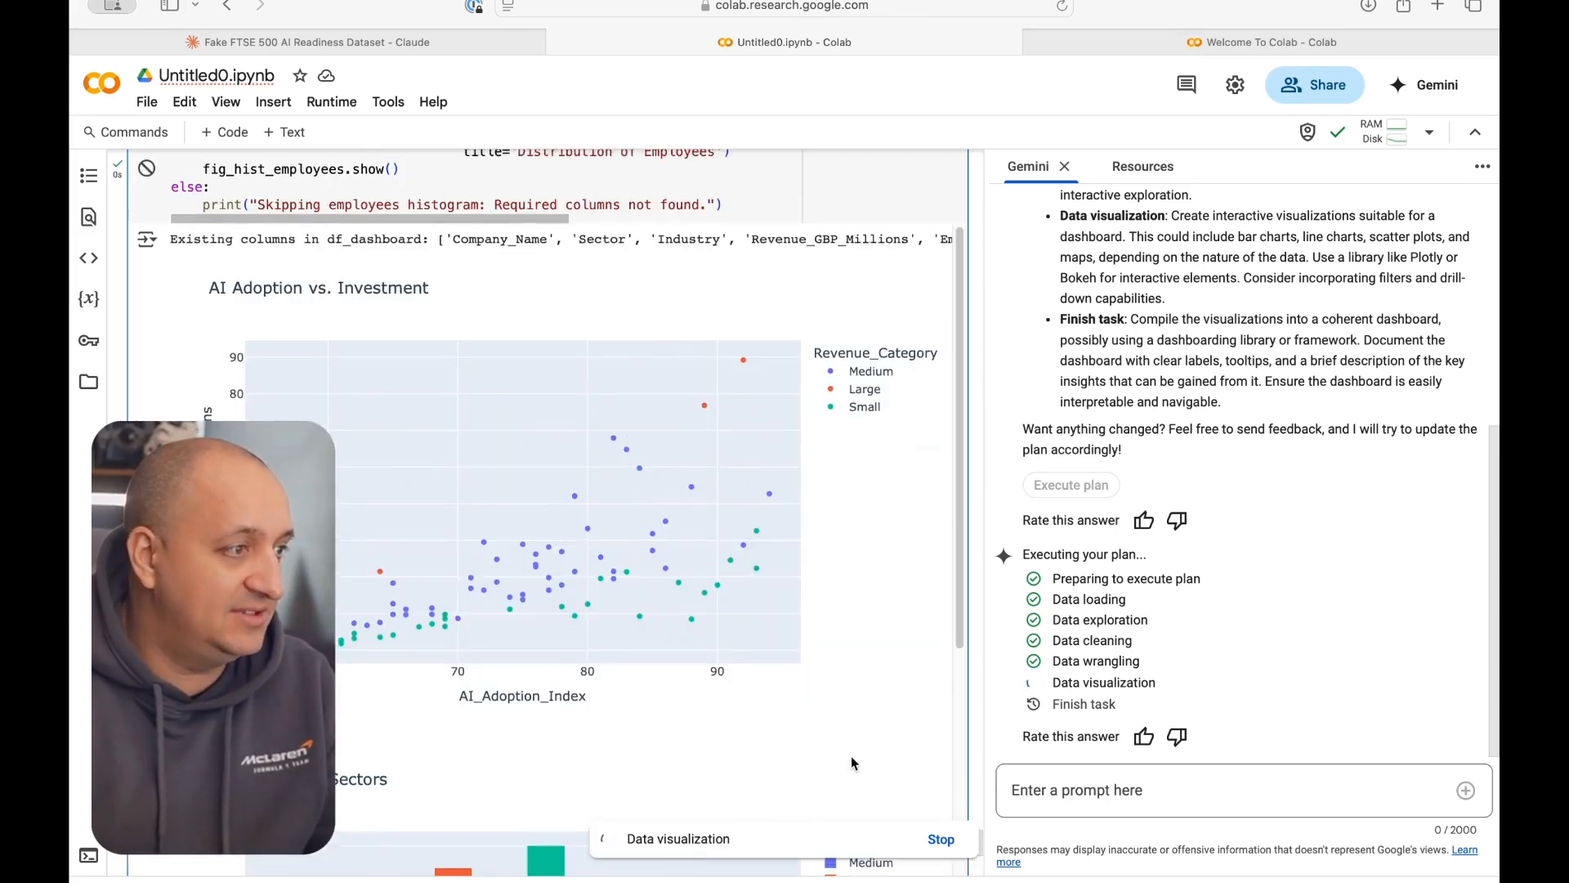
scroll("up", 3)
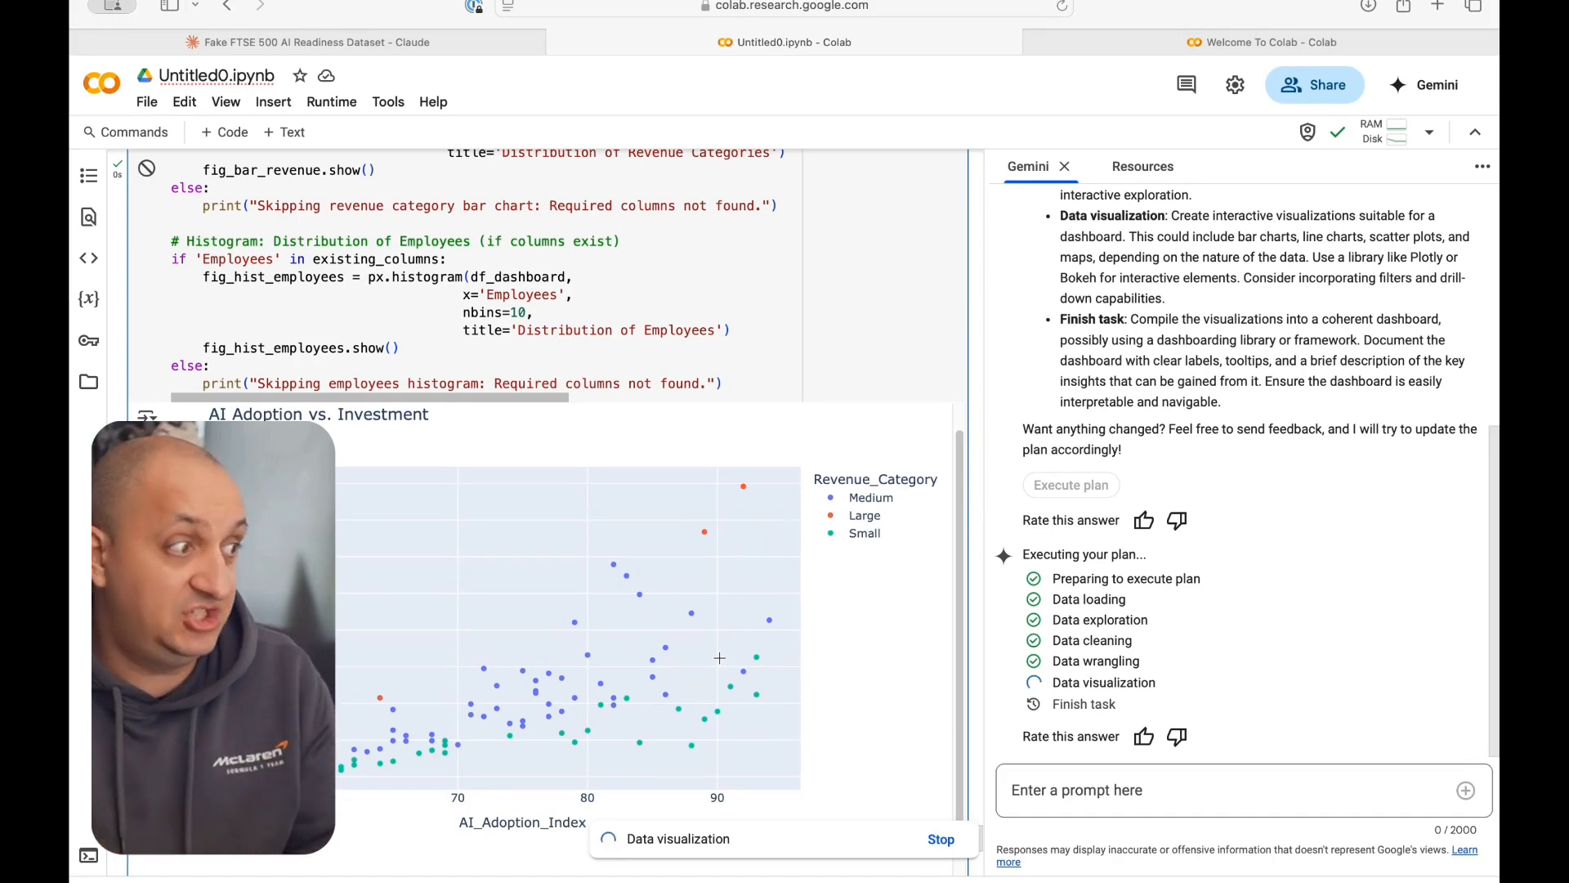
scroll("down", 3)
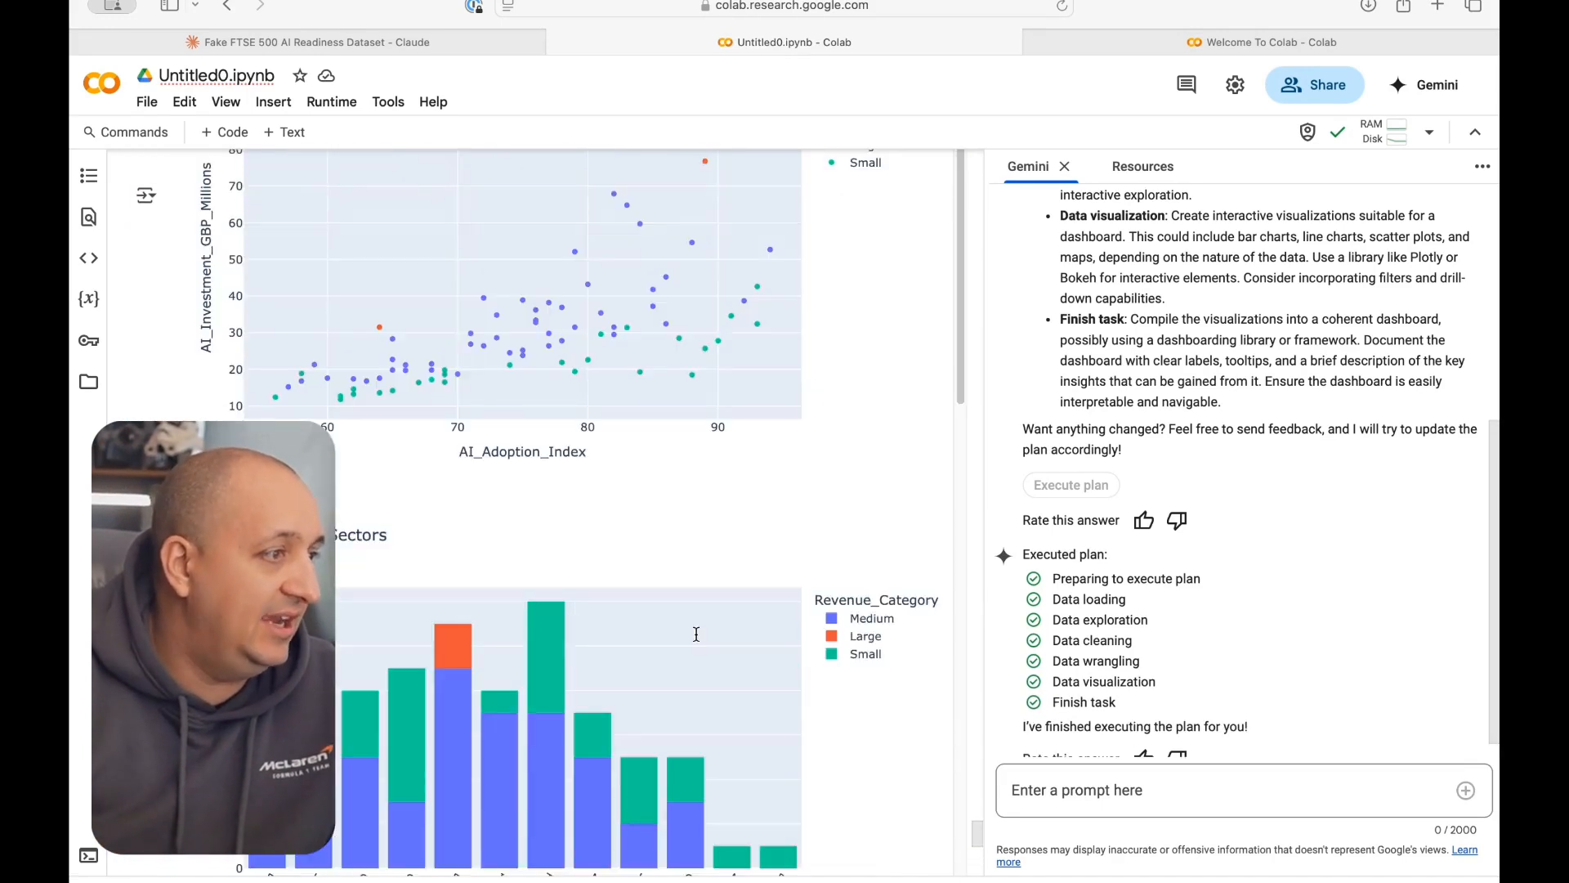
Step: Scroll through the generated charts and rename the notebook AI_Analysis.ipynb
scroll("up", 3)
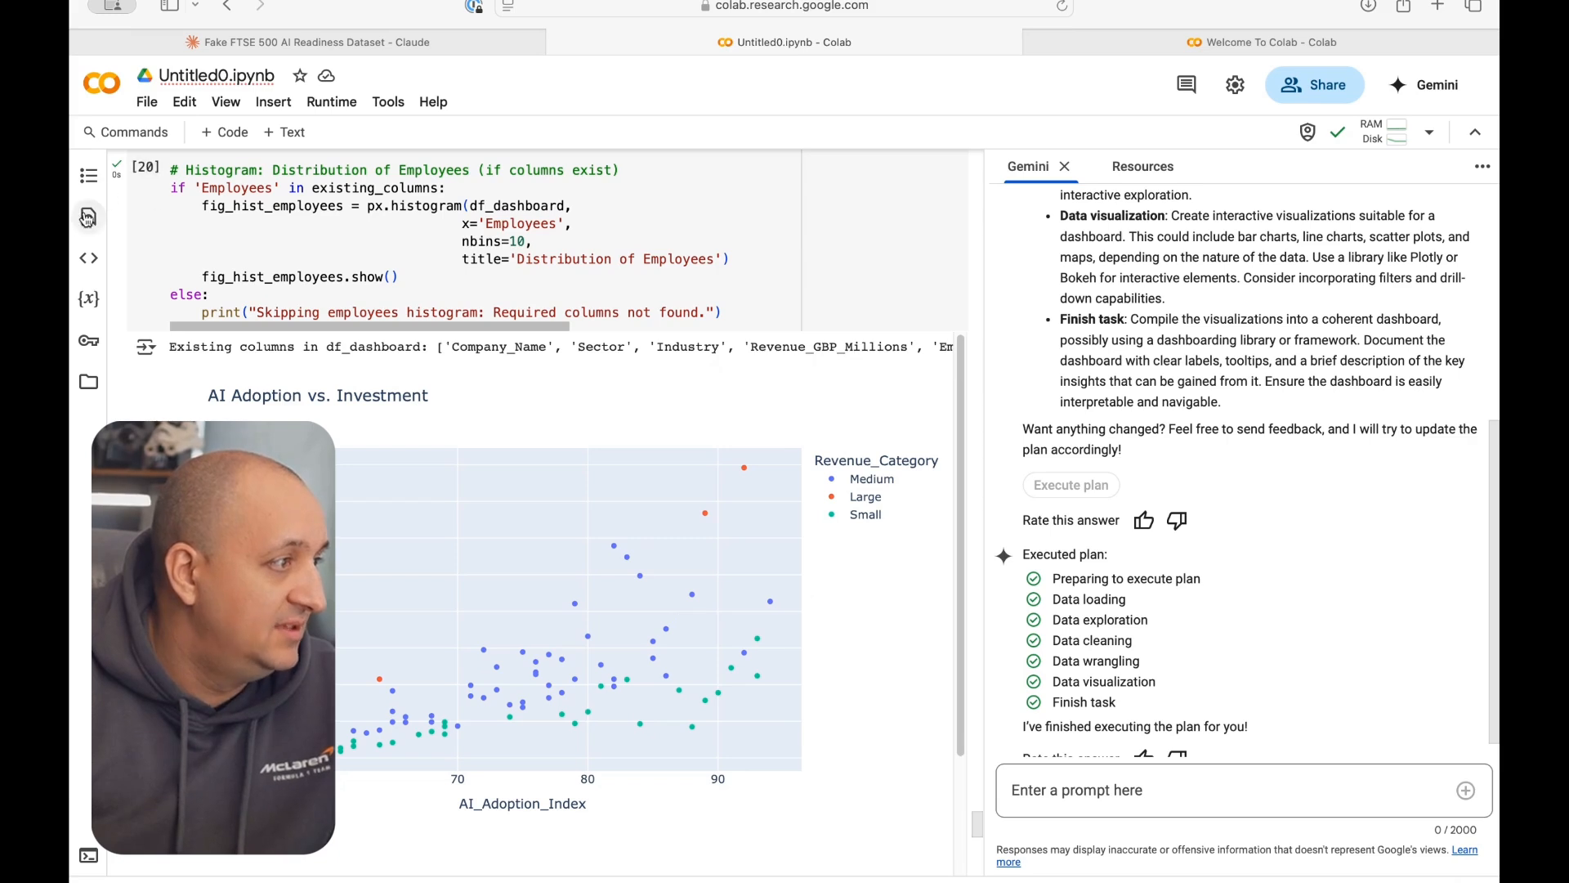
scroll("up", 3)
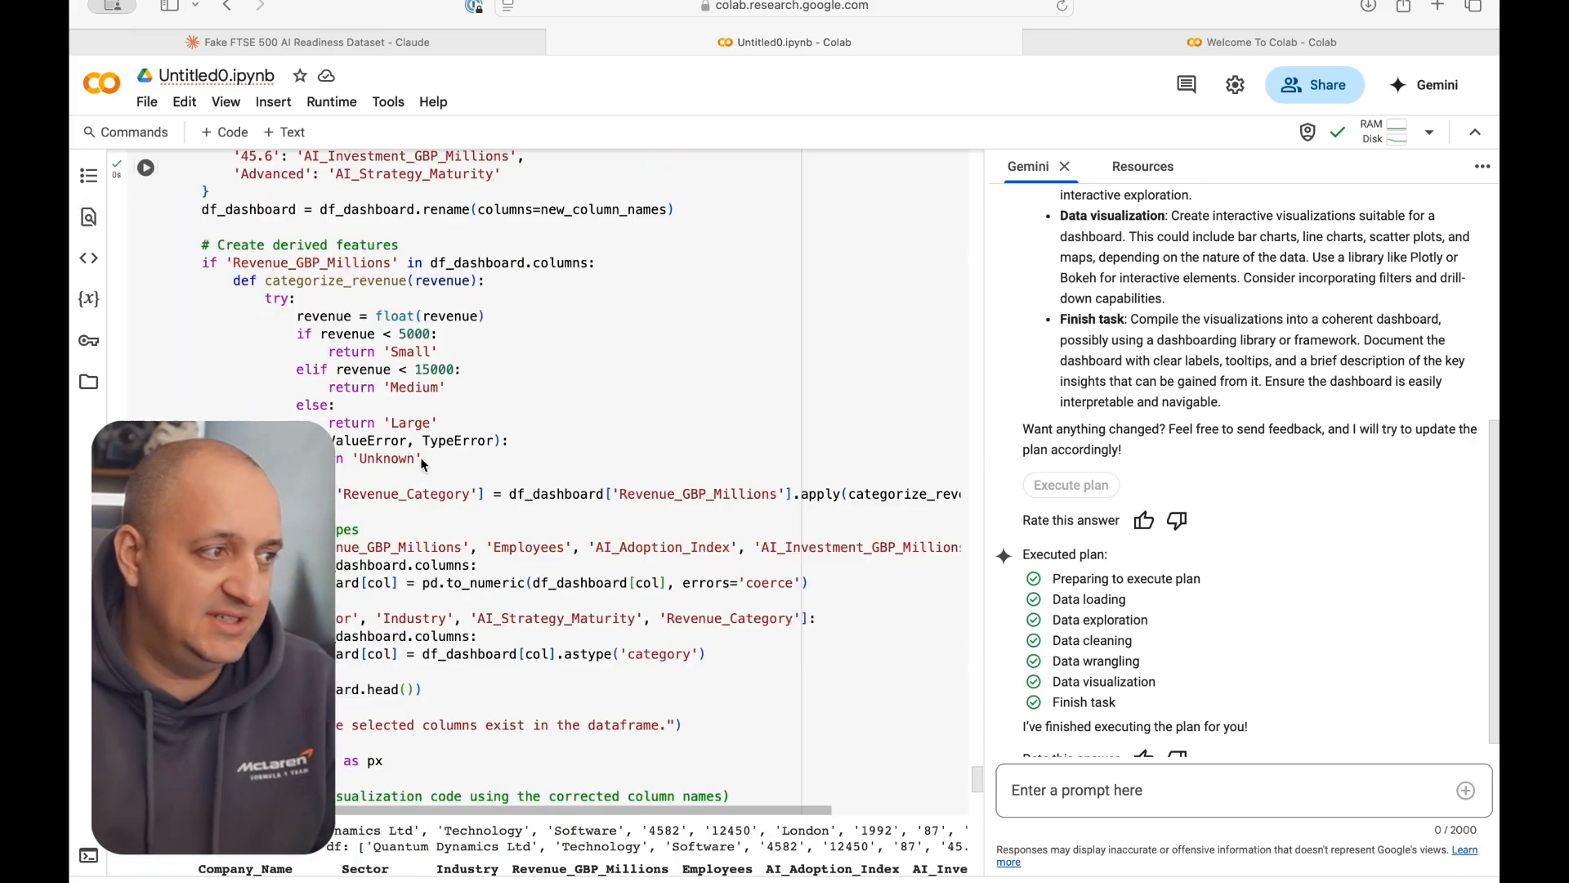
scroll("down", 3)
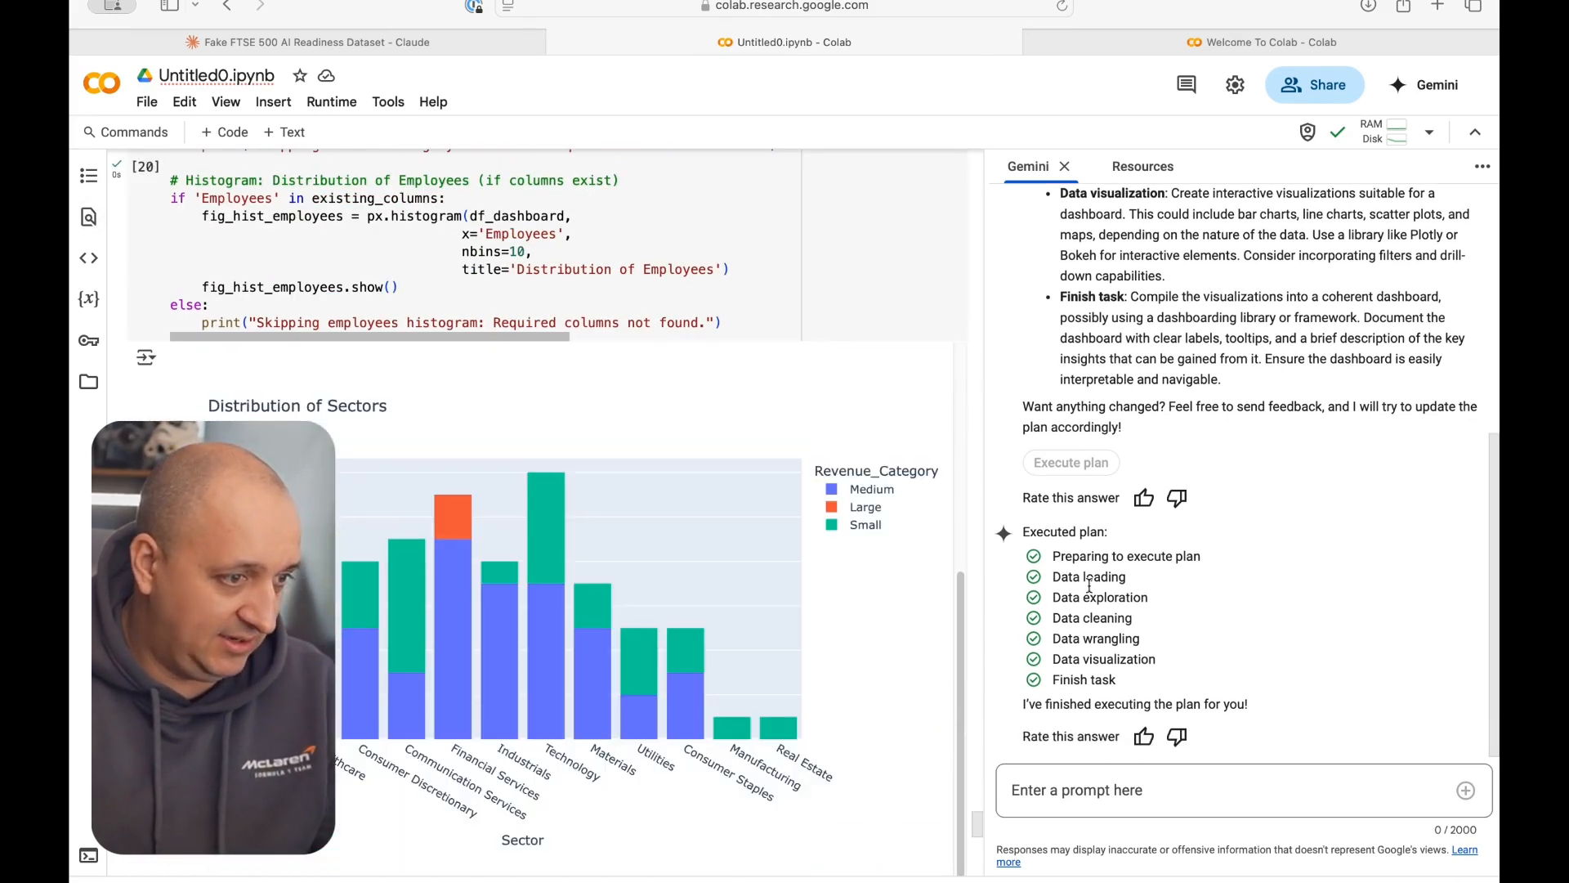
left_click(146, 167)
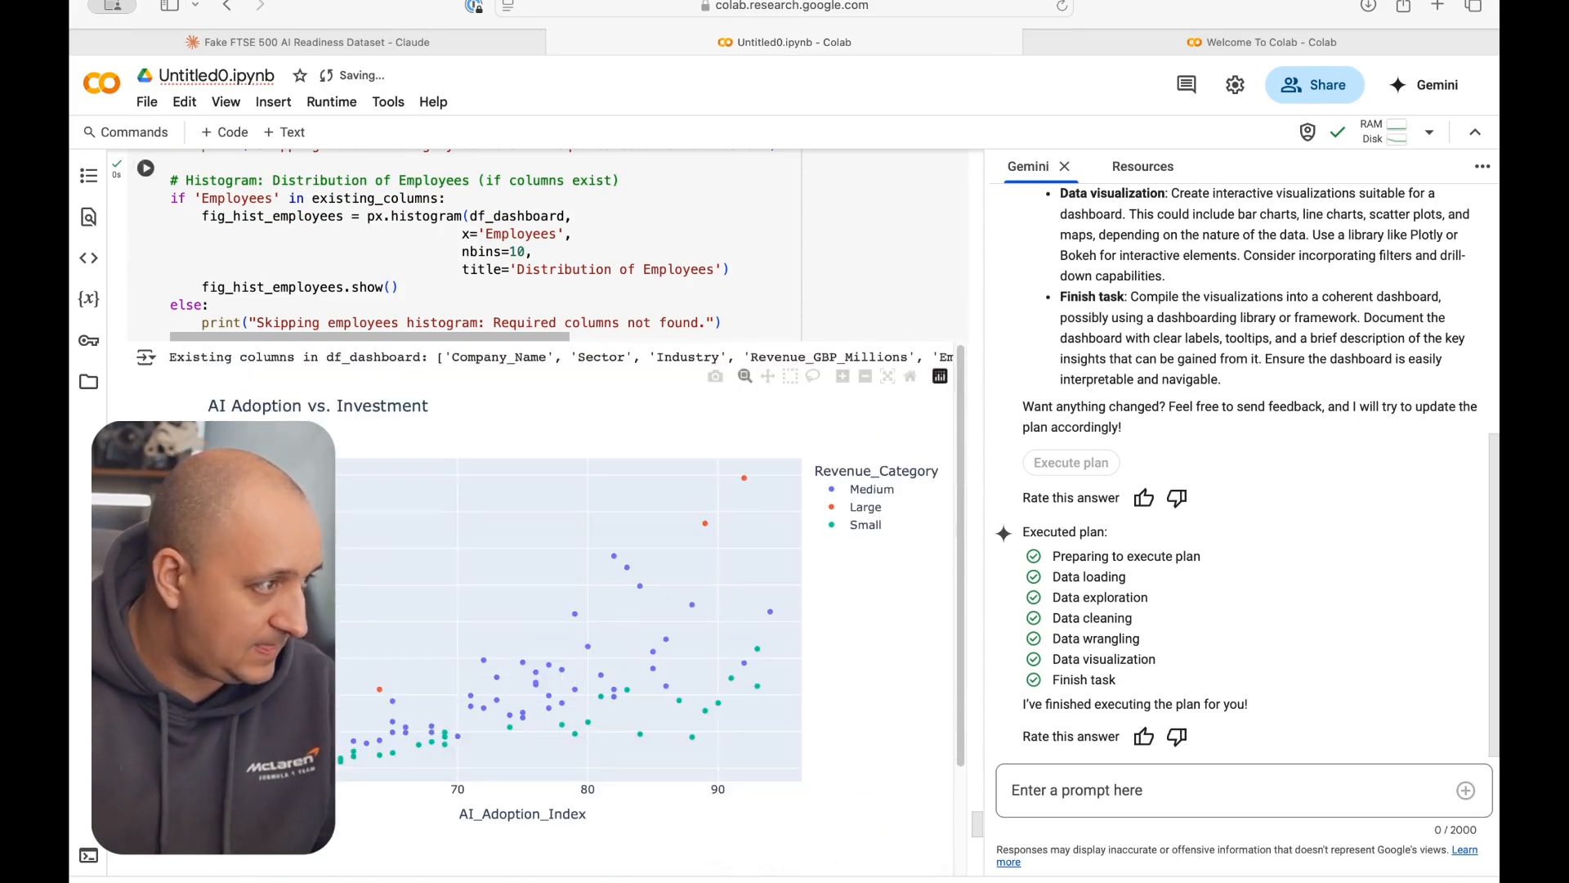
scroll("down", 3)
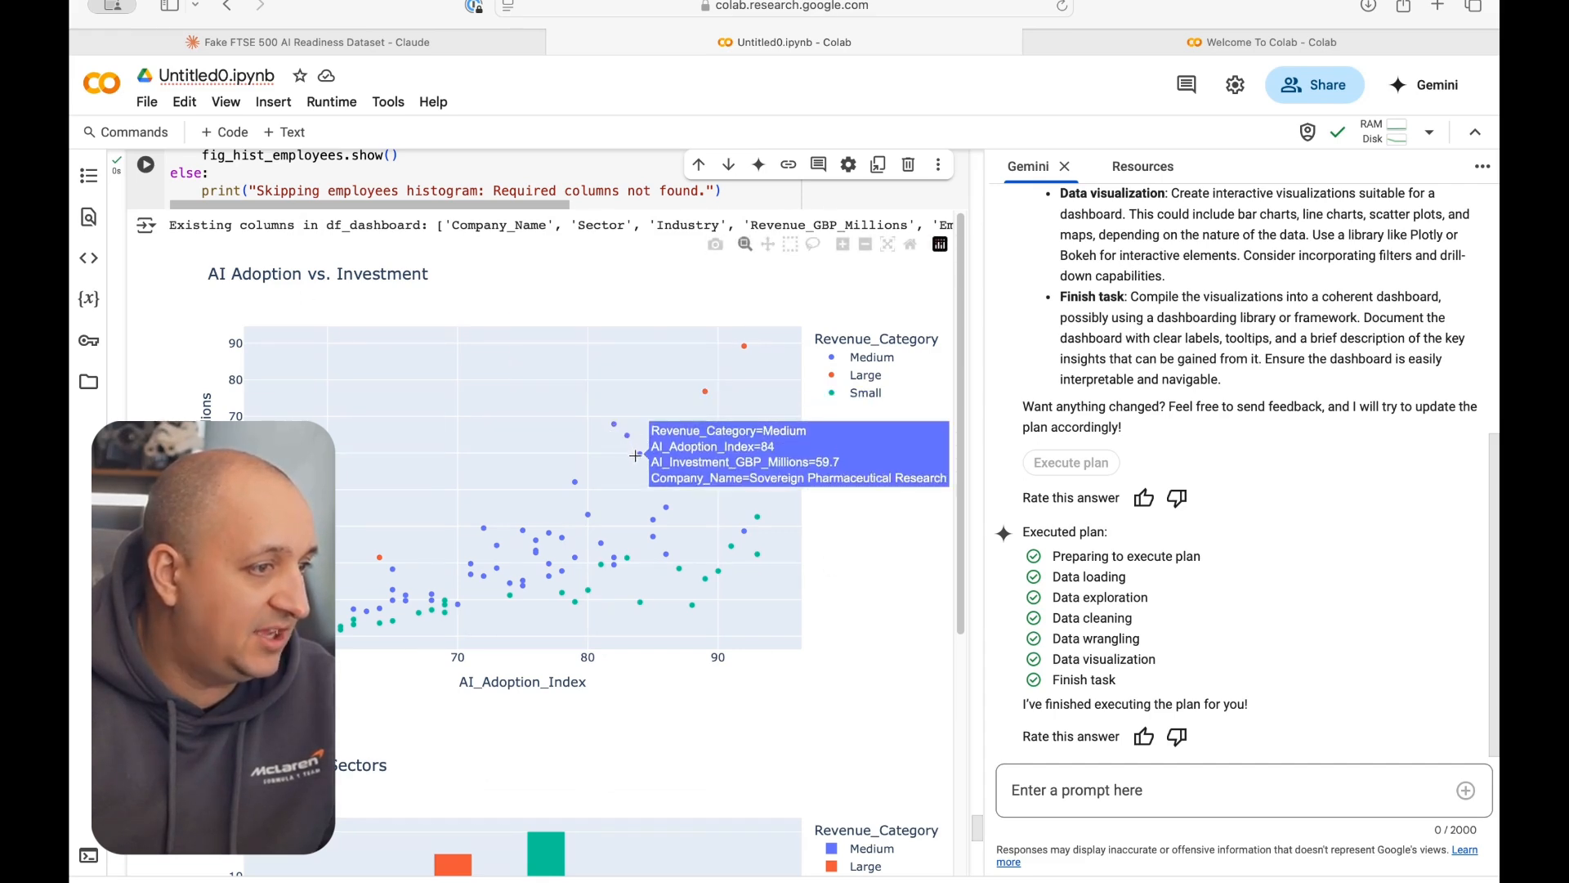
scroll("down", 3)
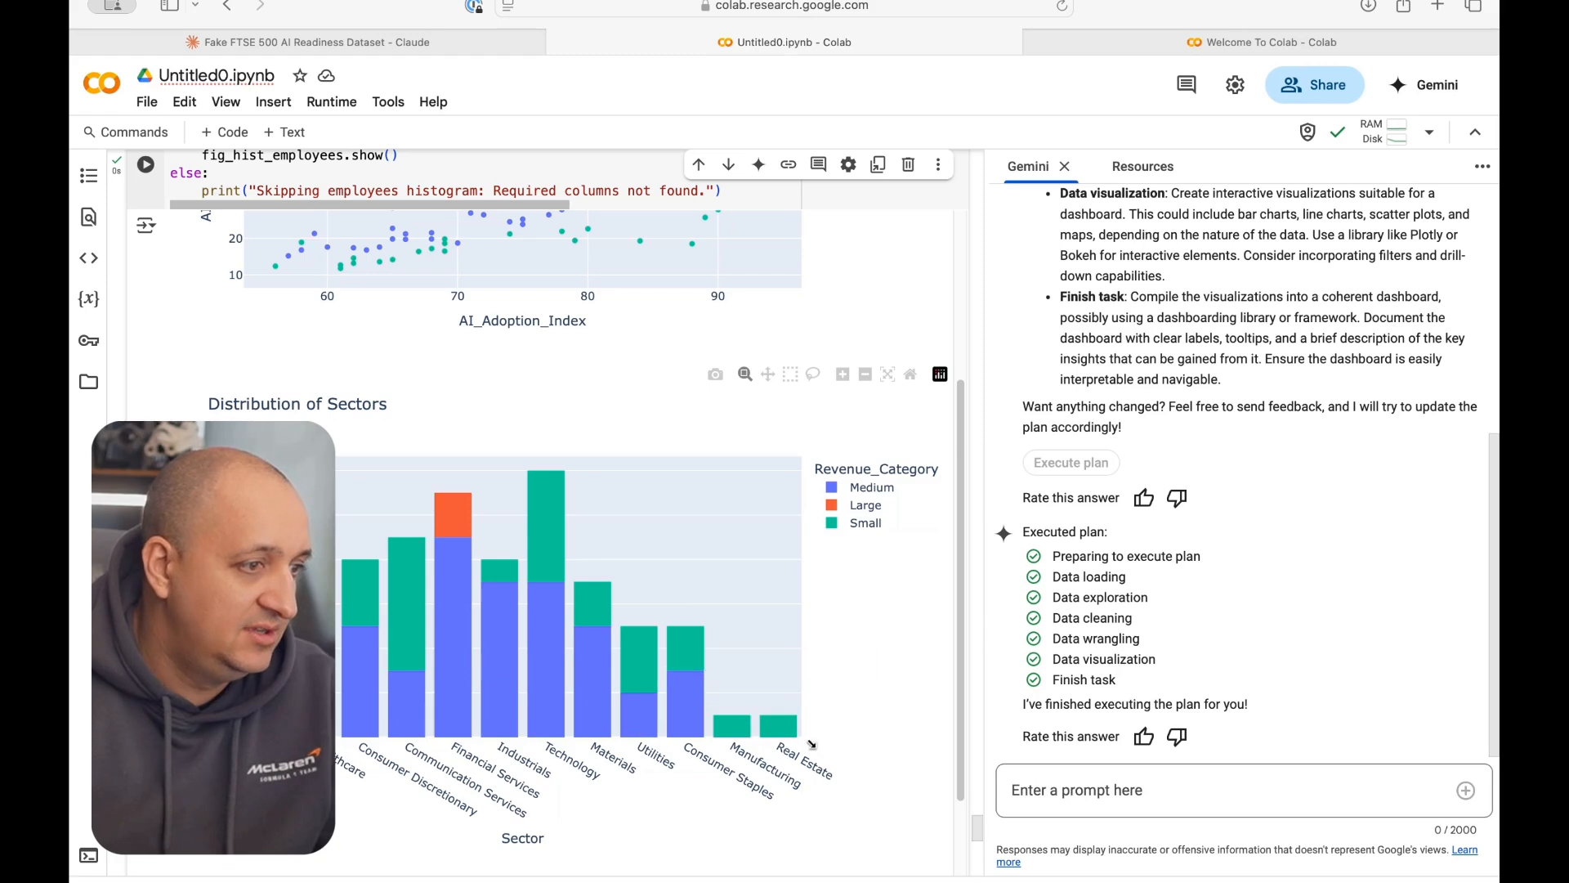
mouse_move(468, 718)
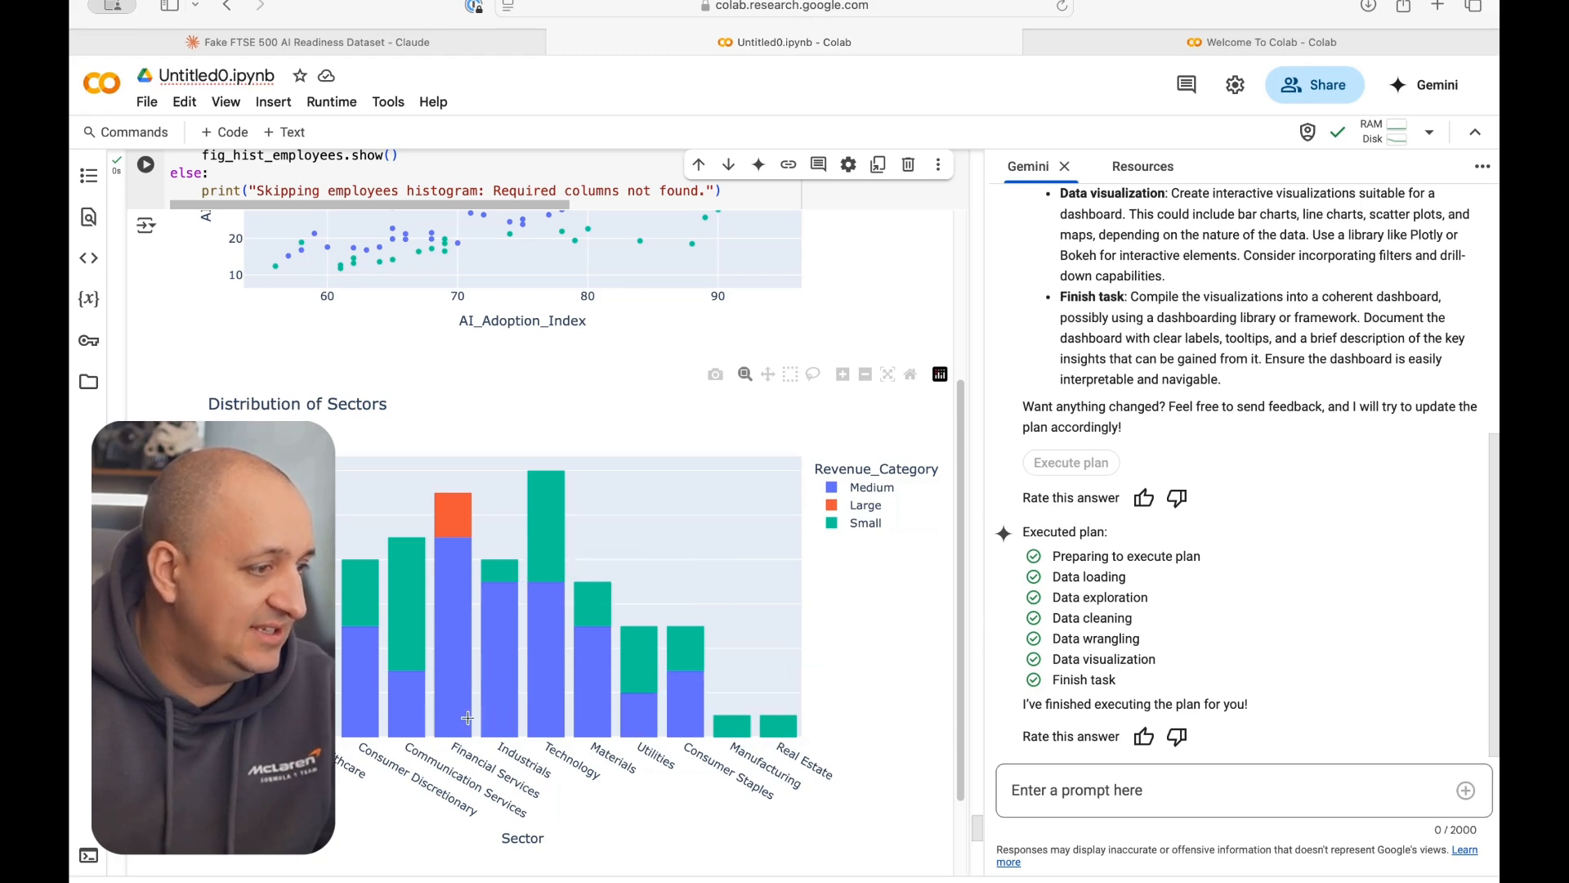
Step: Scroll through the remaining histograms and Gemini's explanation of exporting the data to Google Sheets
scroll("down", 3)
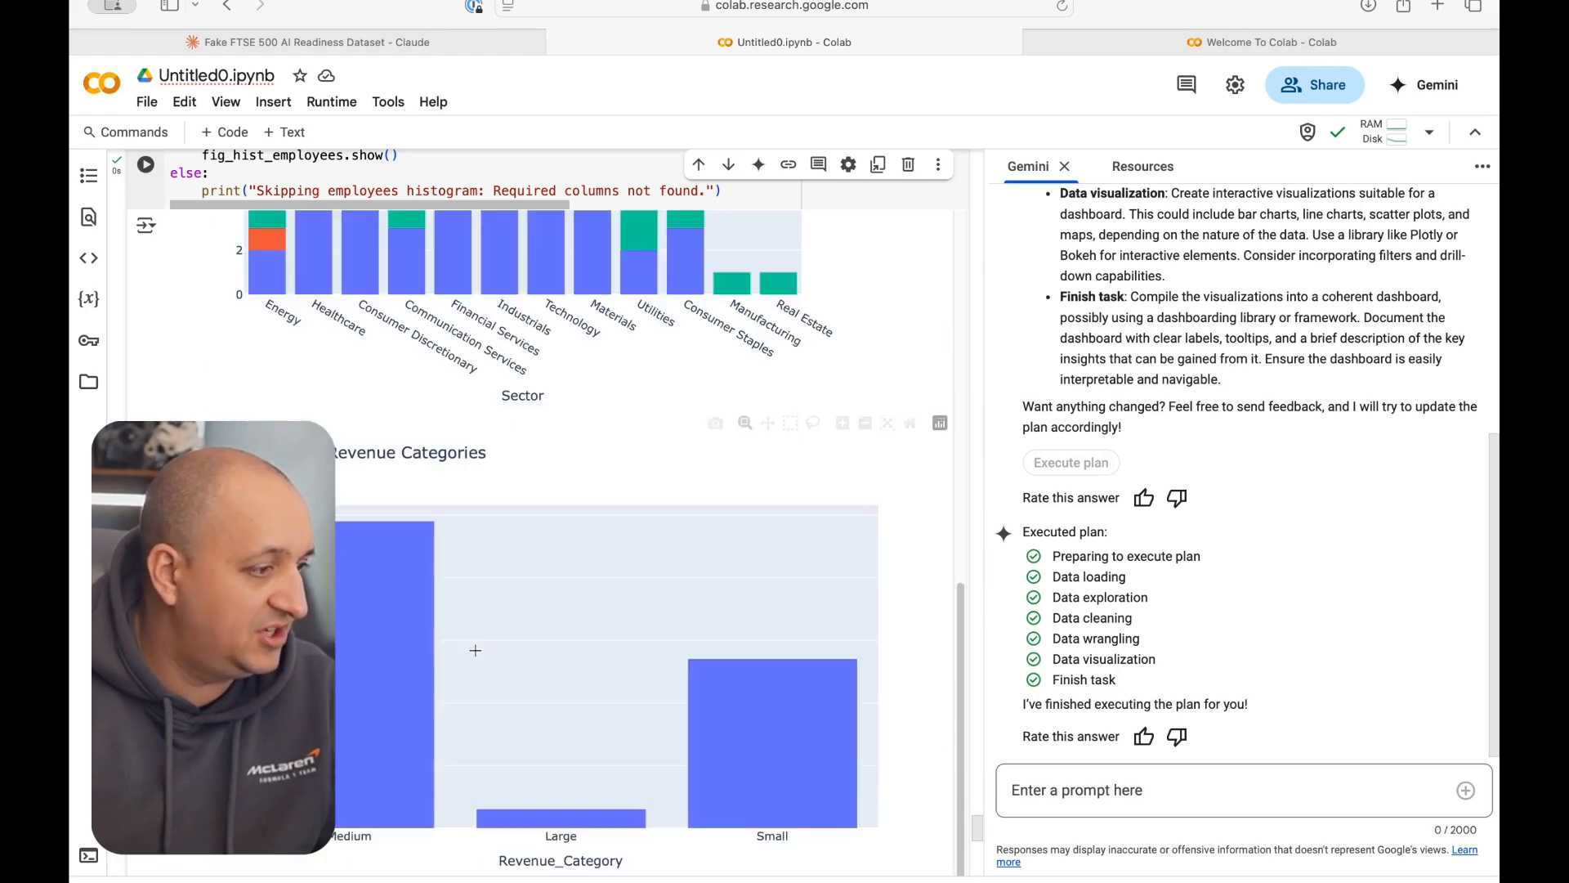
scroll("down", 3)
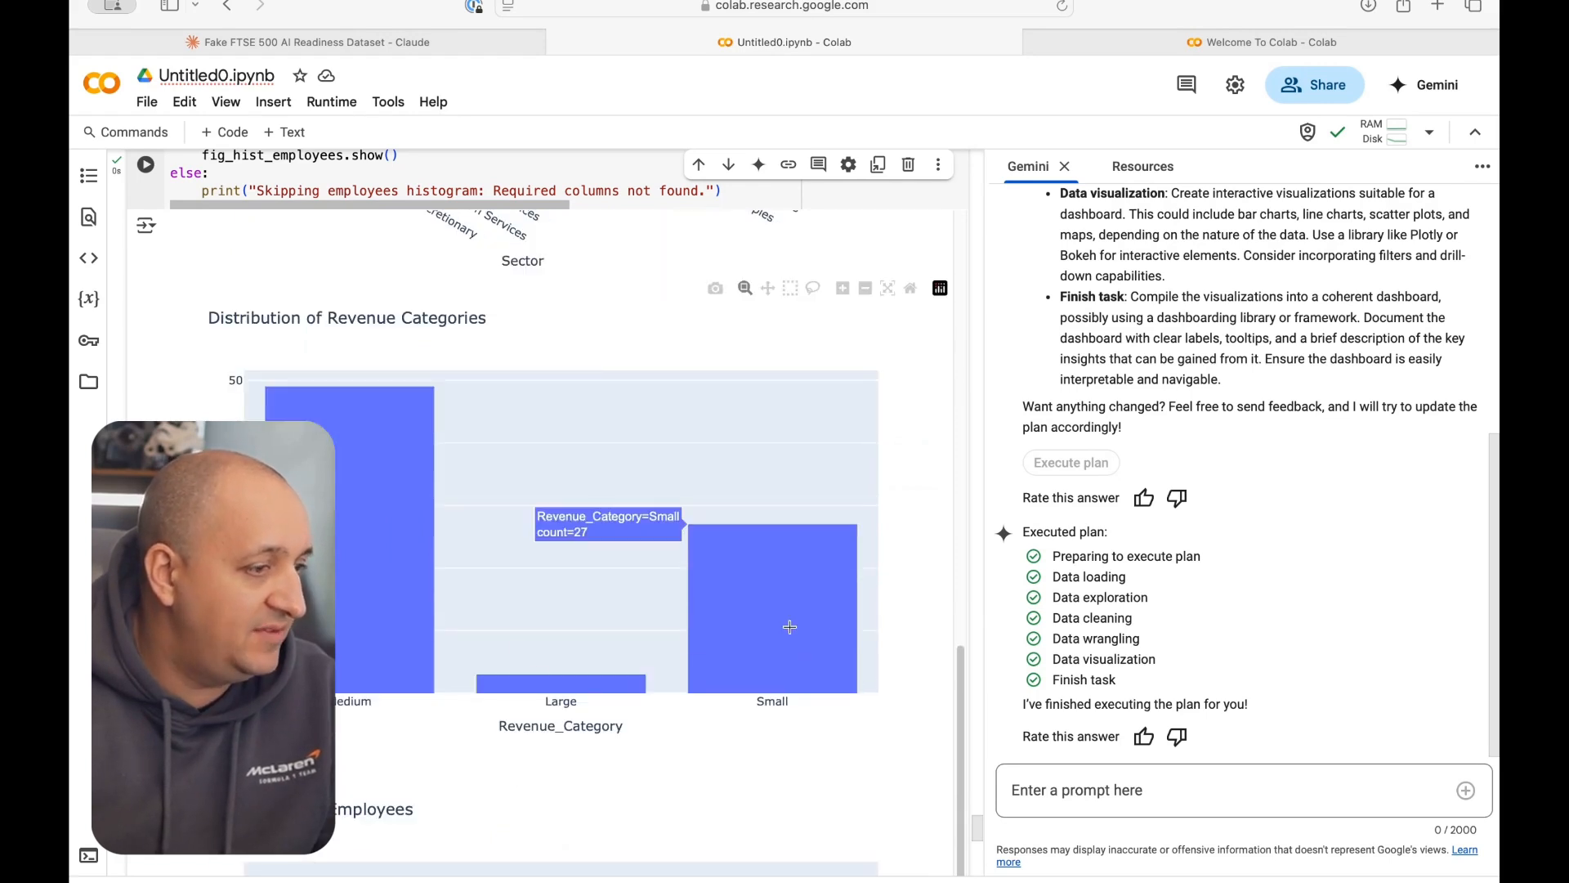
scroll("down", 3)
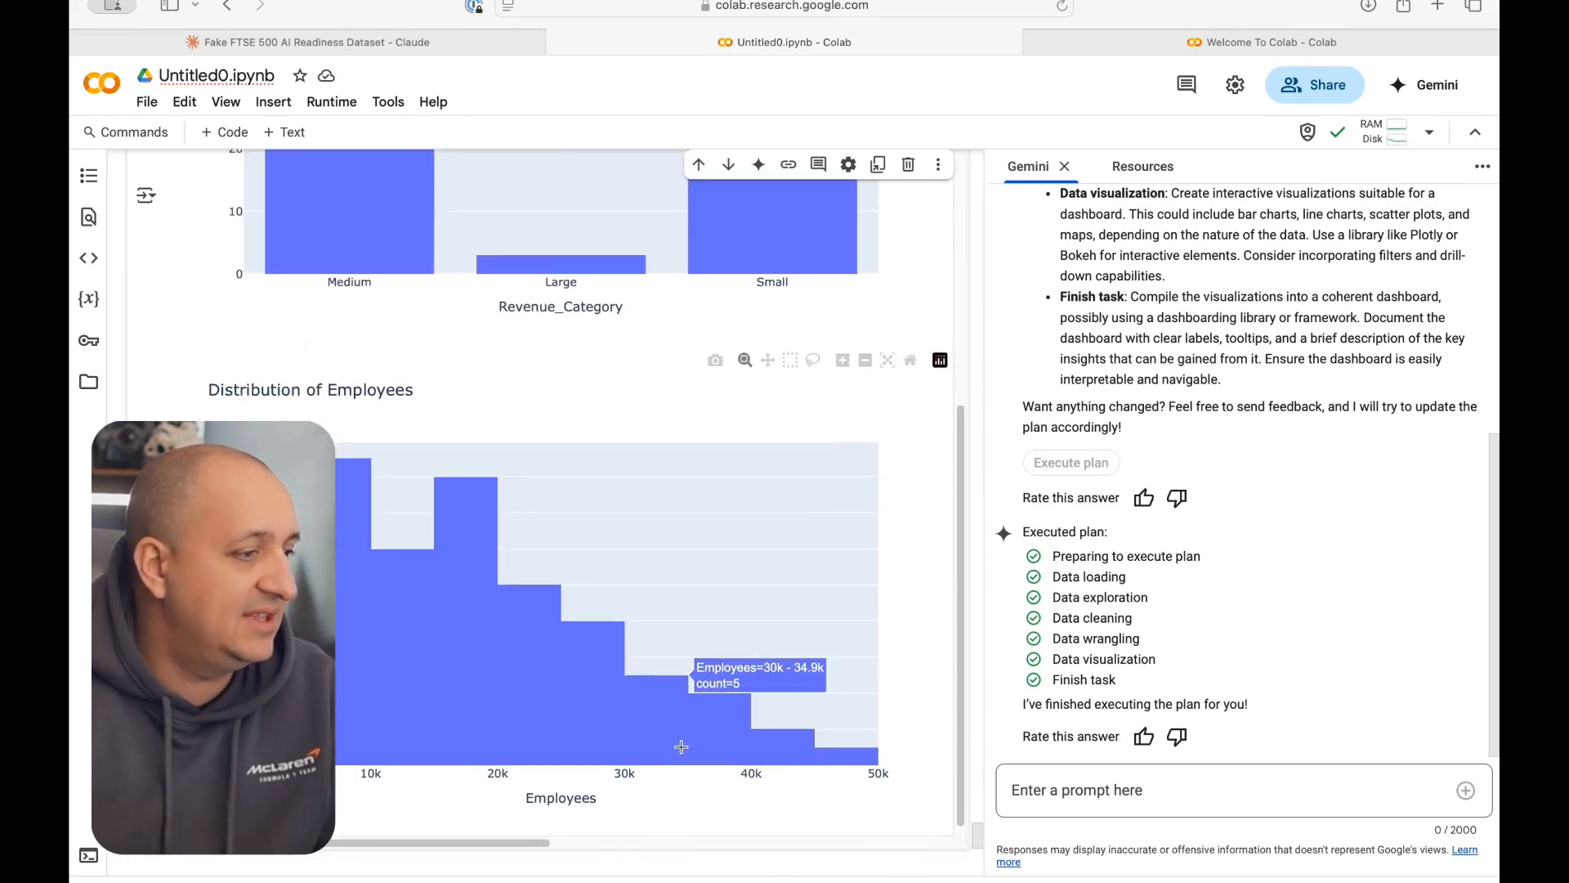
scroll("down", 3)
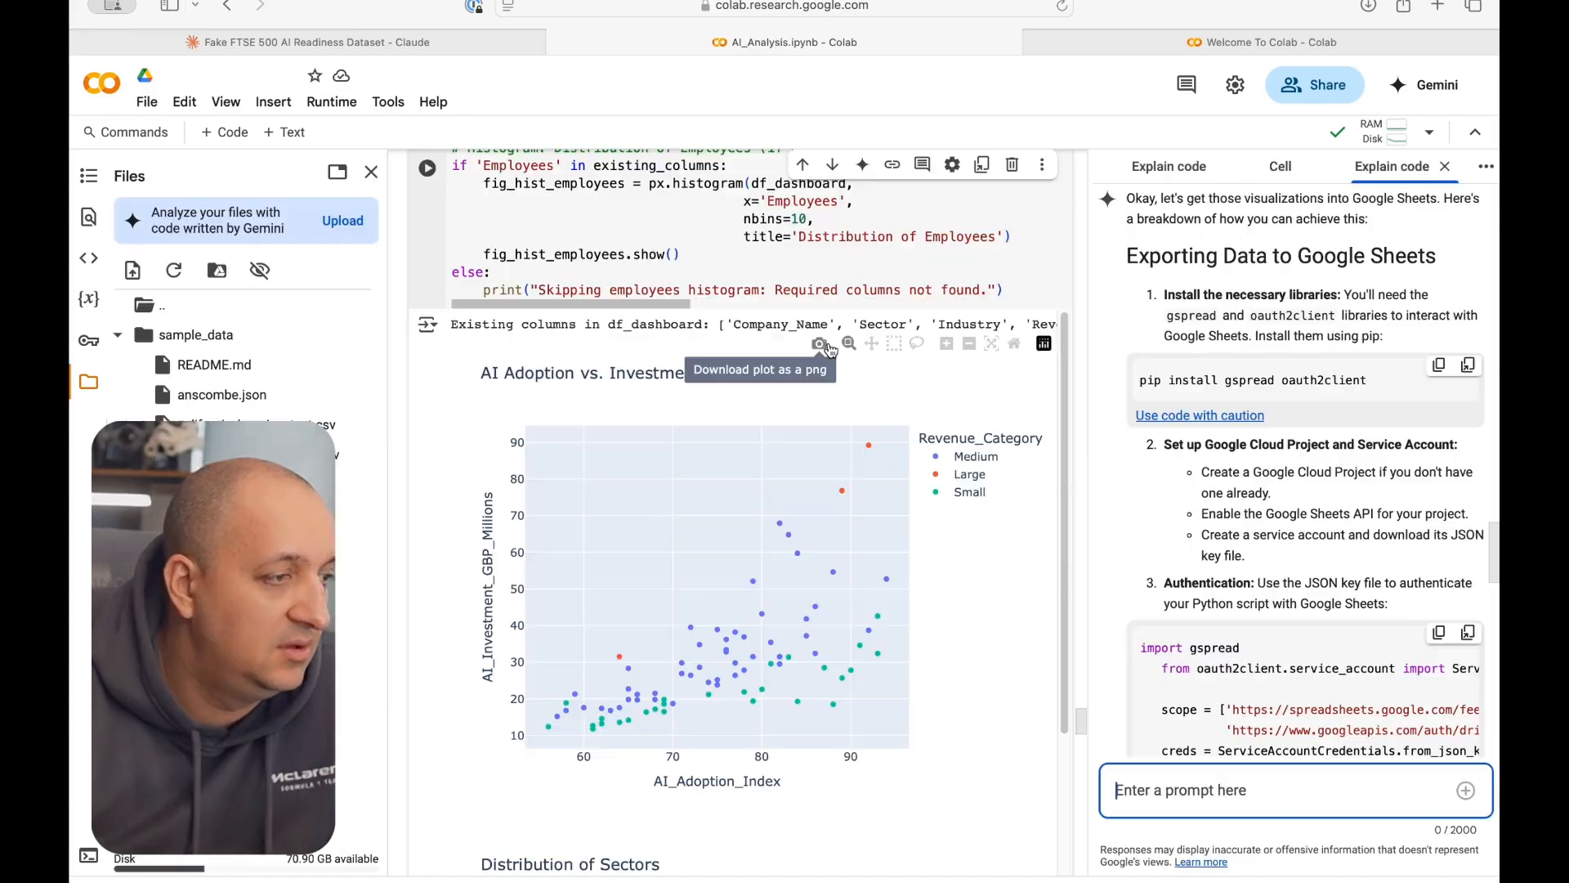
Step: Download the Distribution of Sectors chart as newplot-2.png, allowing Safari downloads, and view it
left_click(820, 343)
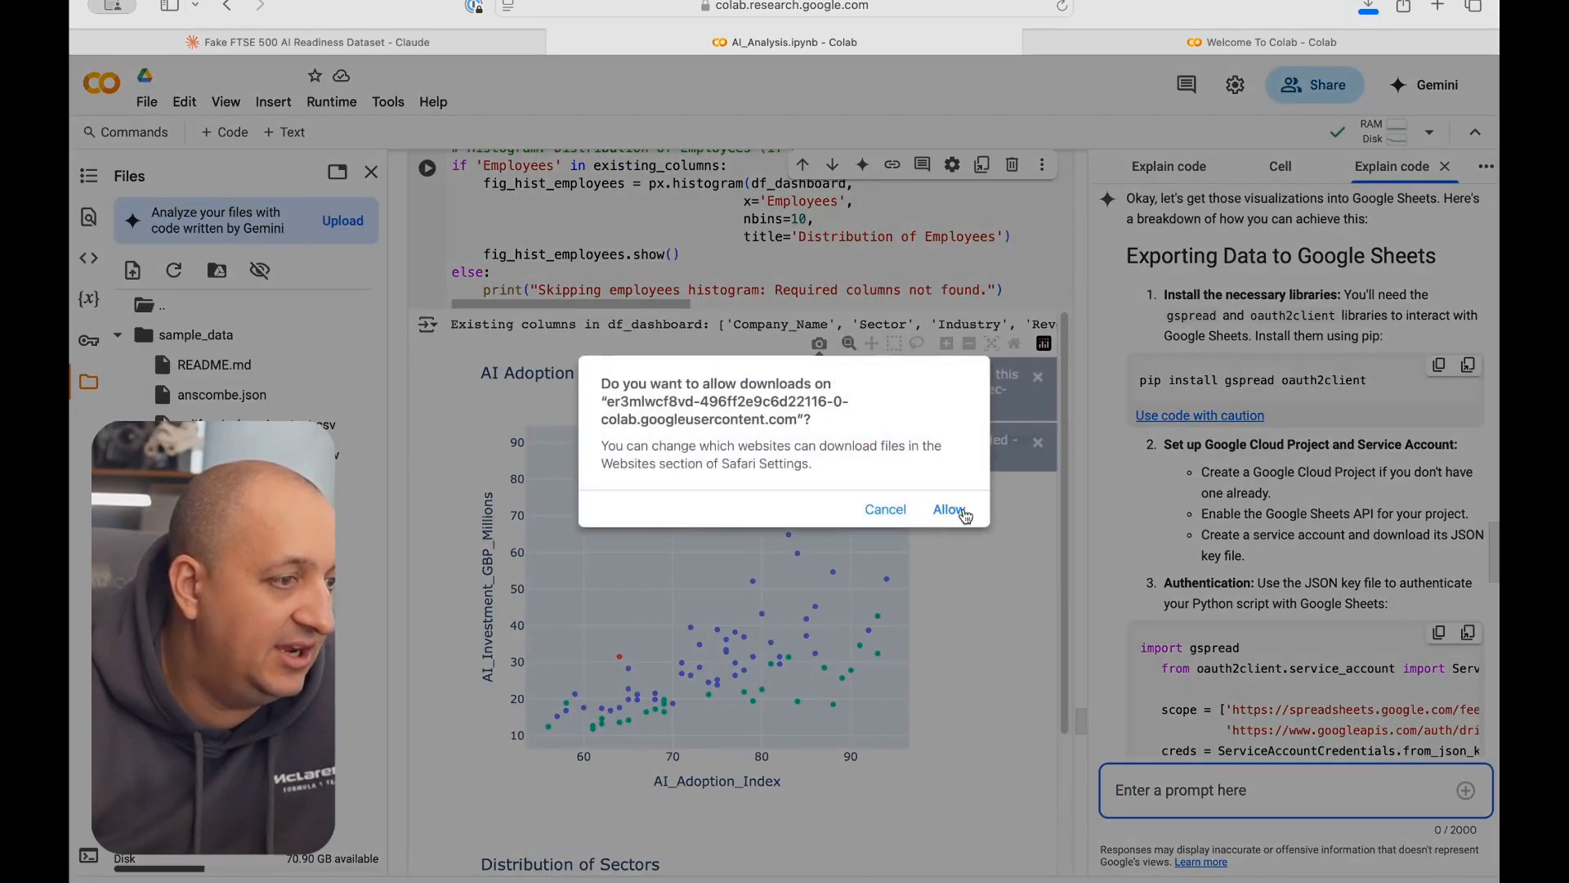
left_click(948, 509)
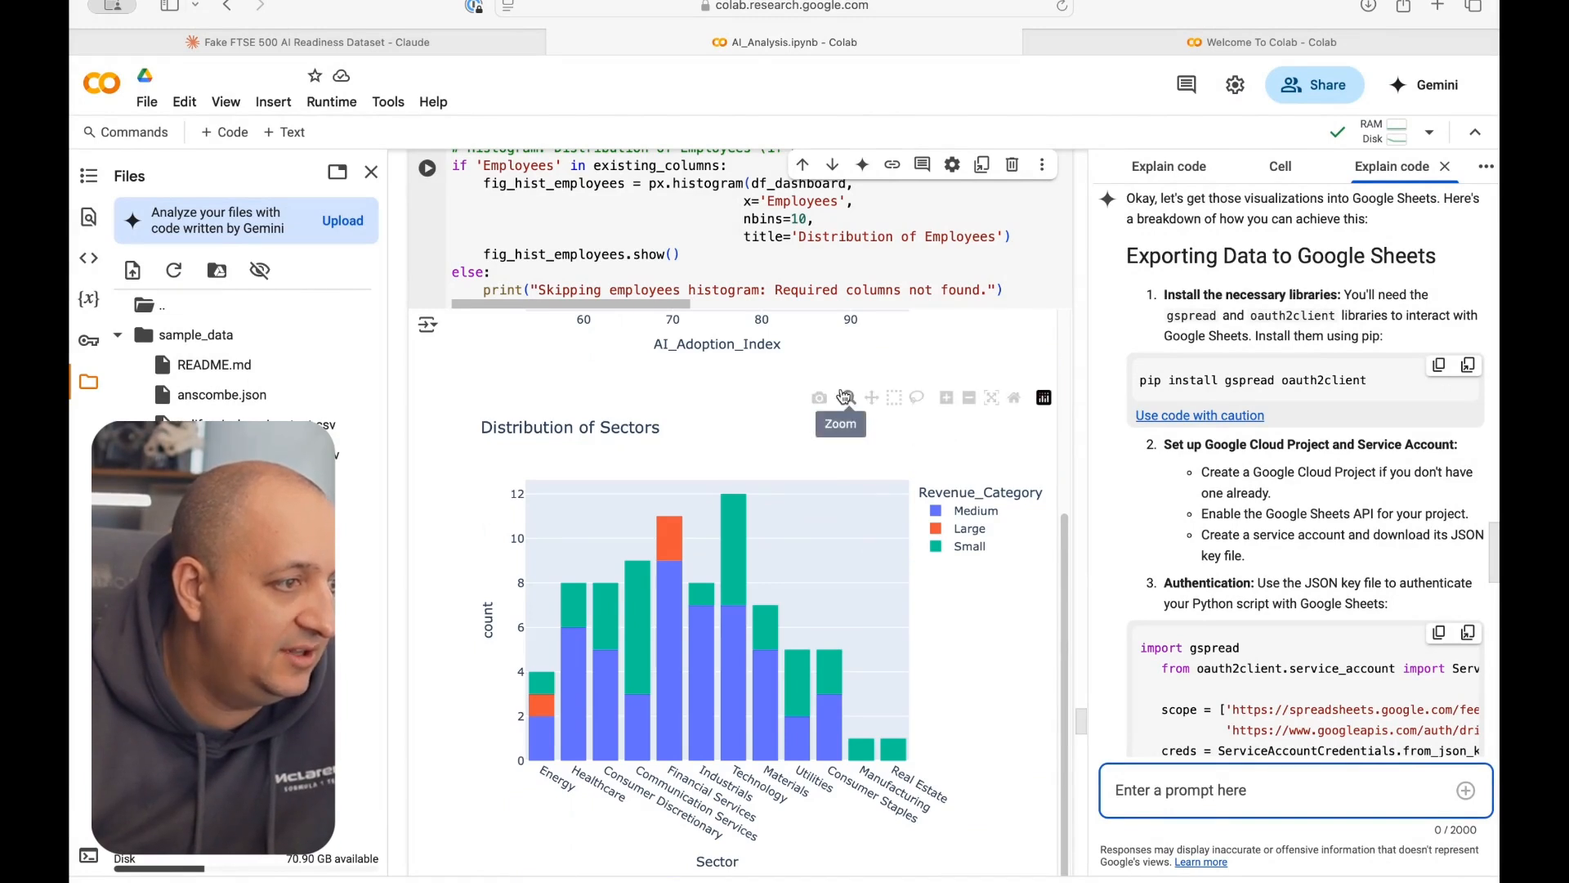
left_click(819, 397)
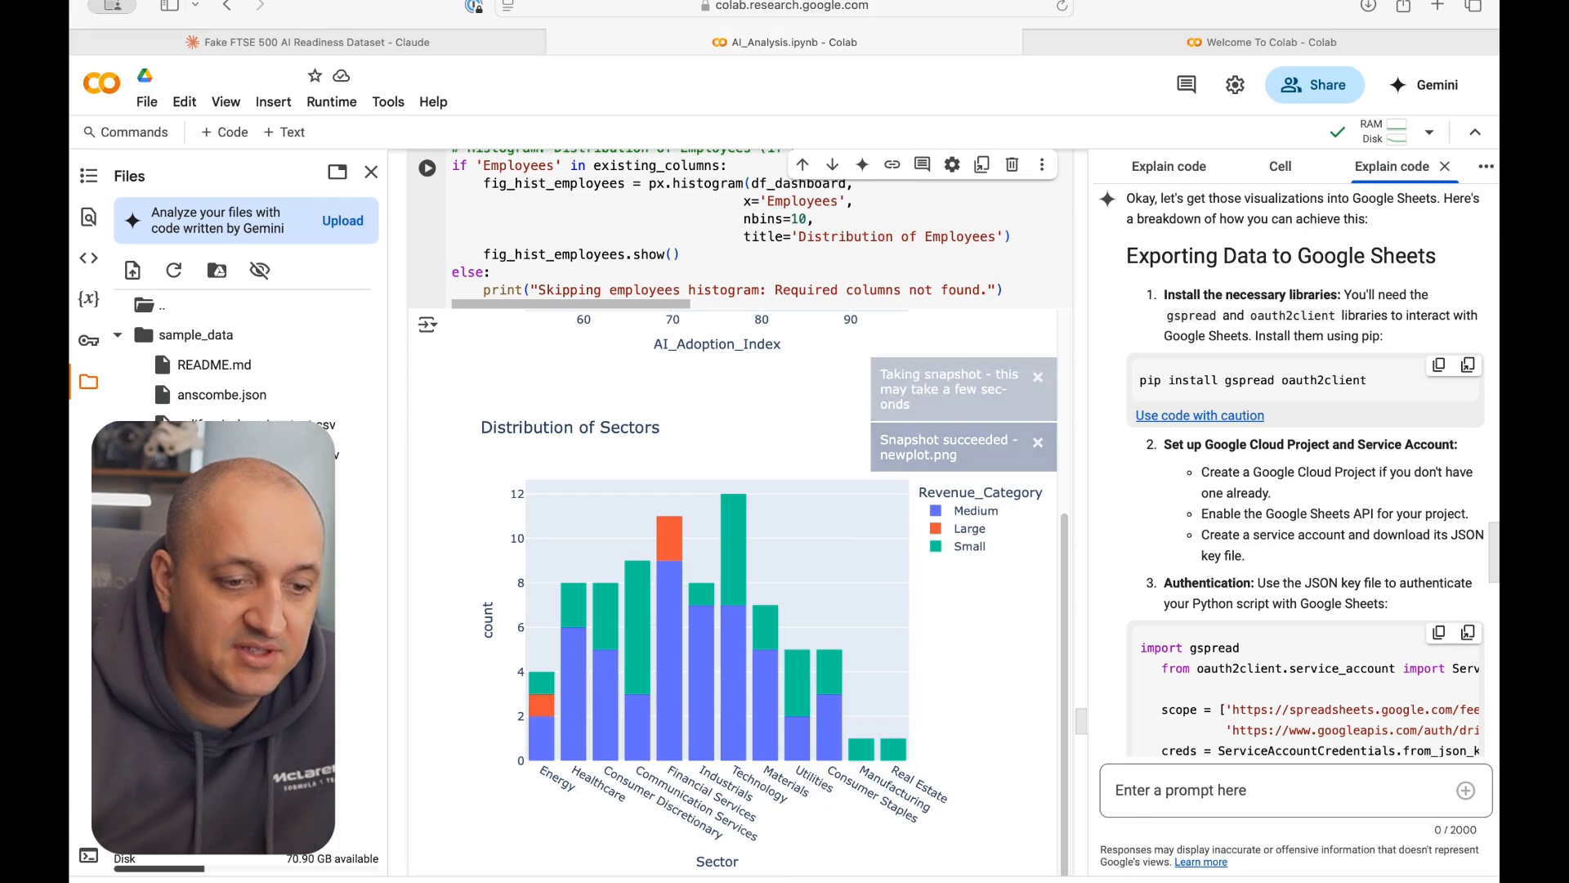
left_click(785, 41)
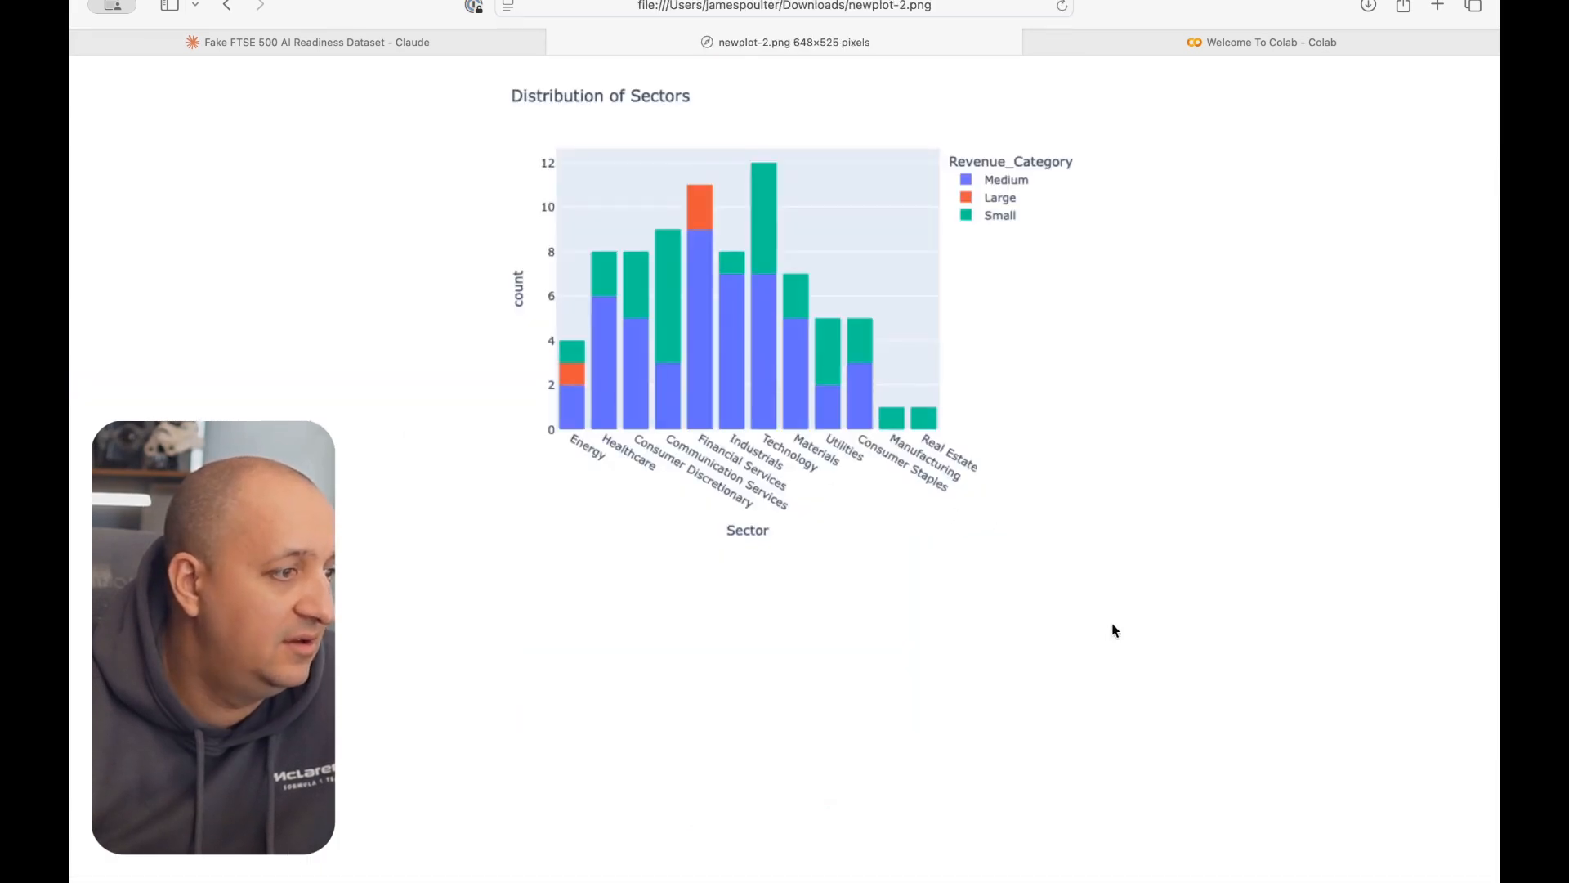
mouse_move(940, 373)
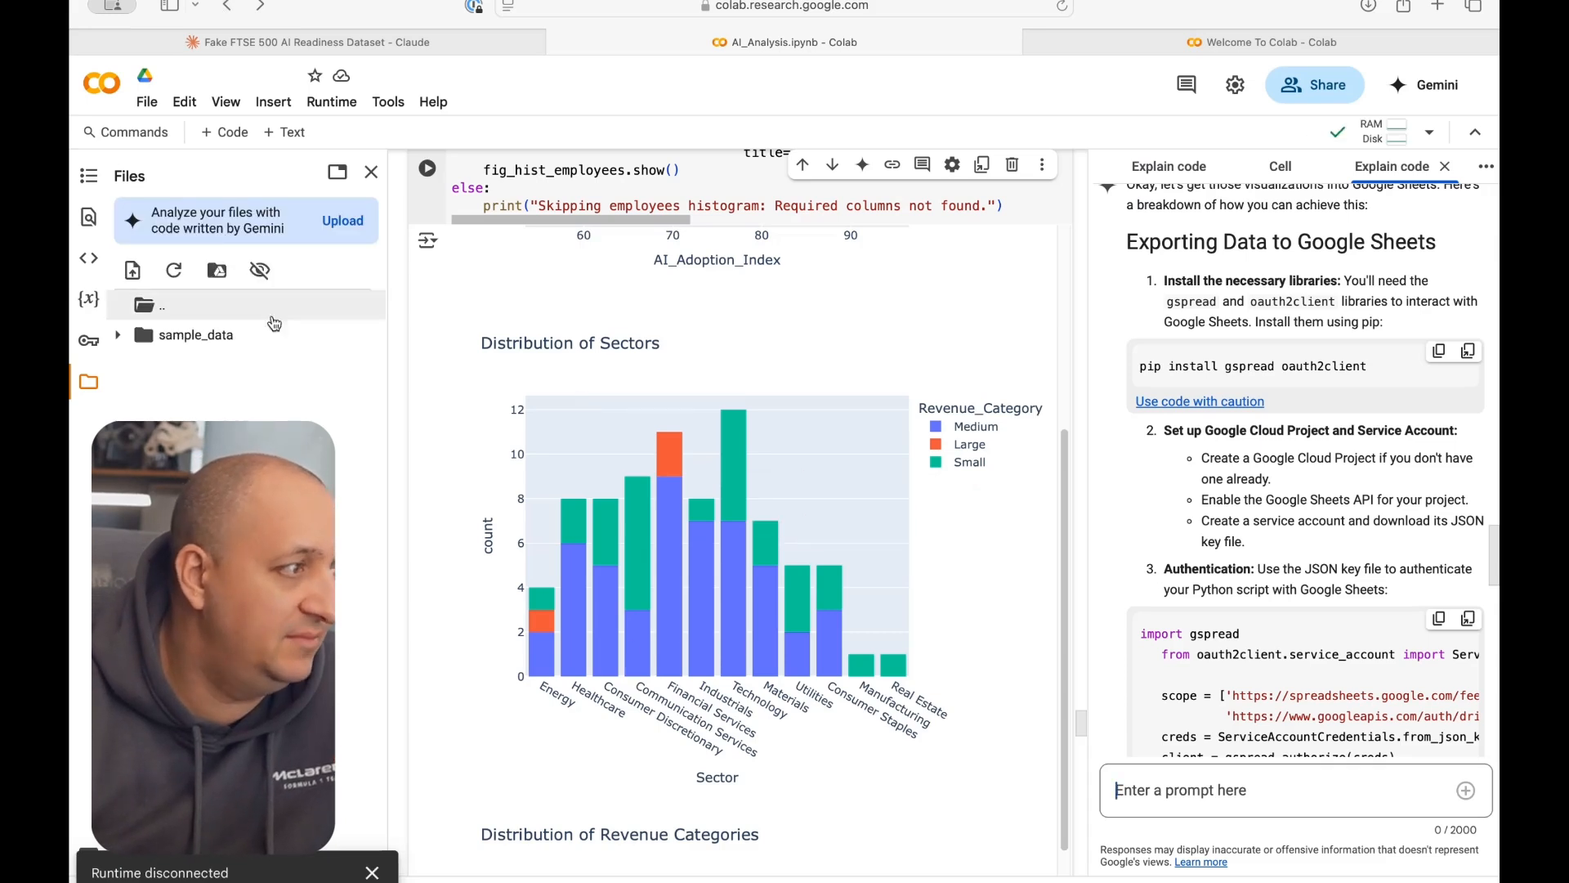
mouse_move(782, 516)
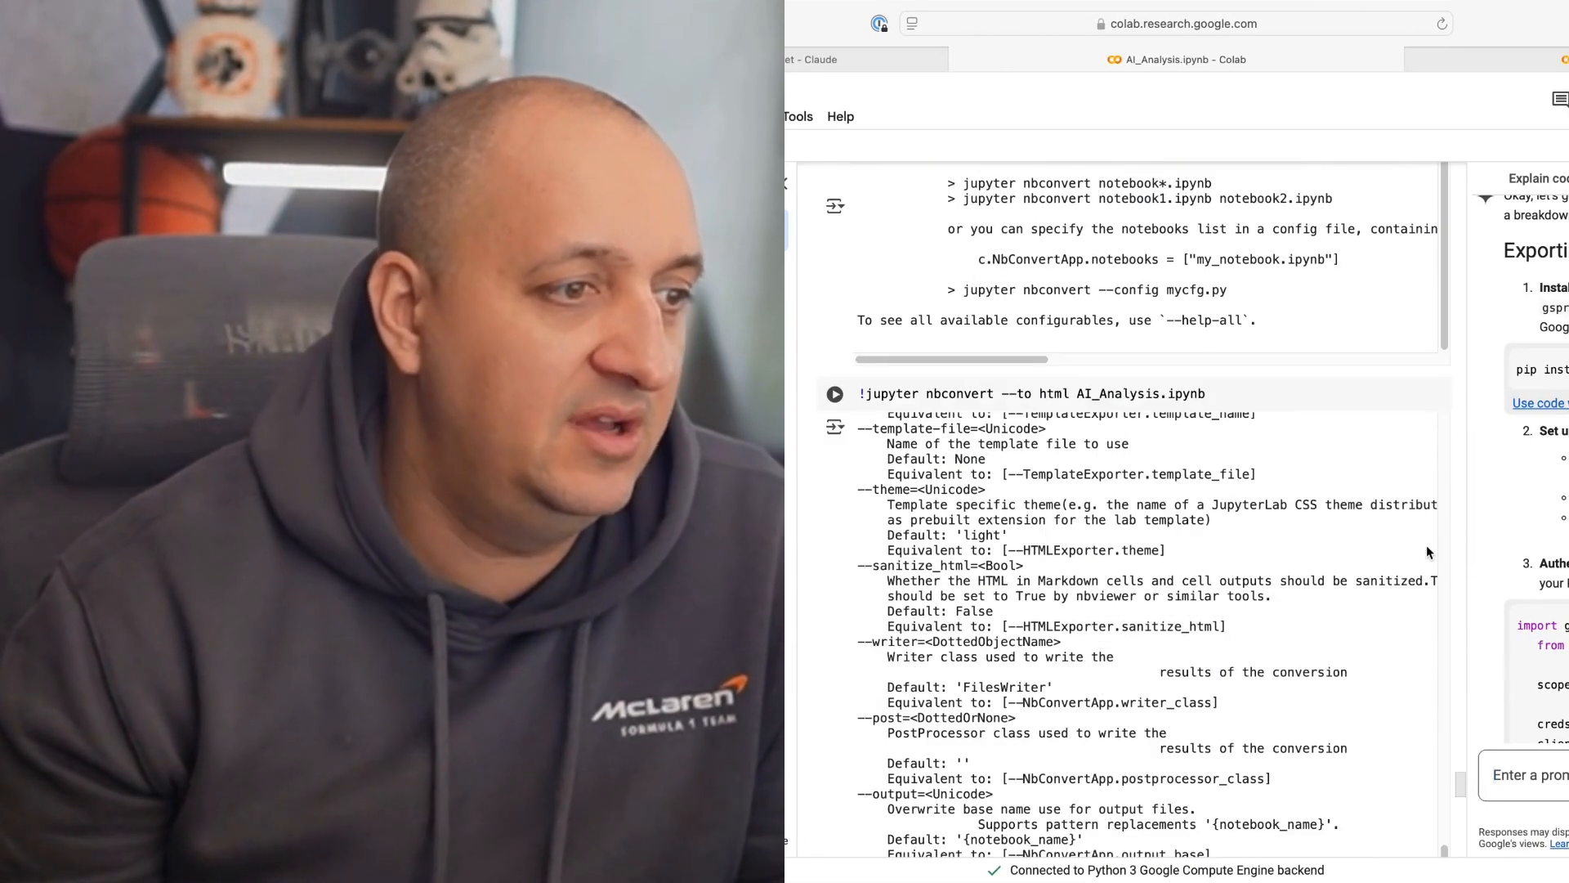
Step: Scroll through the reconnected notebook's cells and chart outputs down to Gemini's Summary of findings
scroll("up", 3)
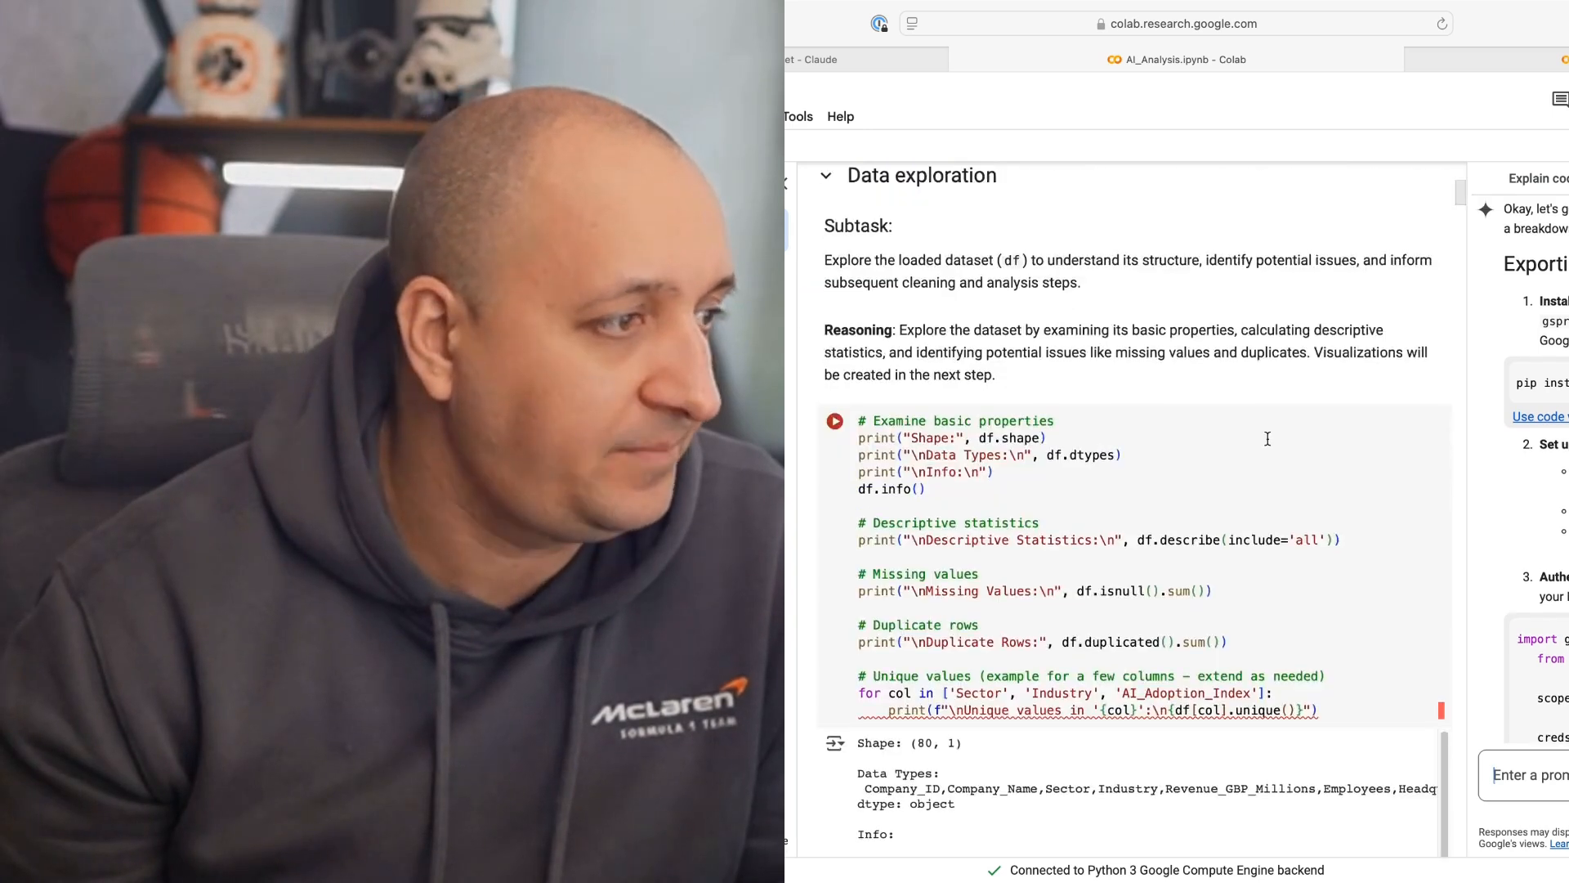
scroll("down", 3)
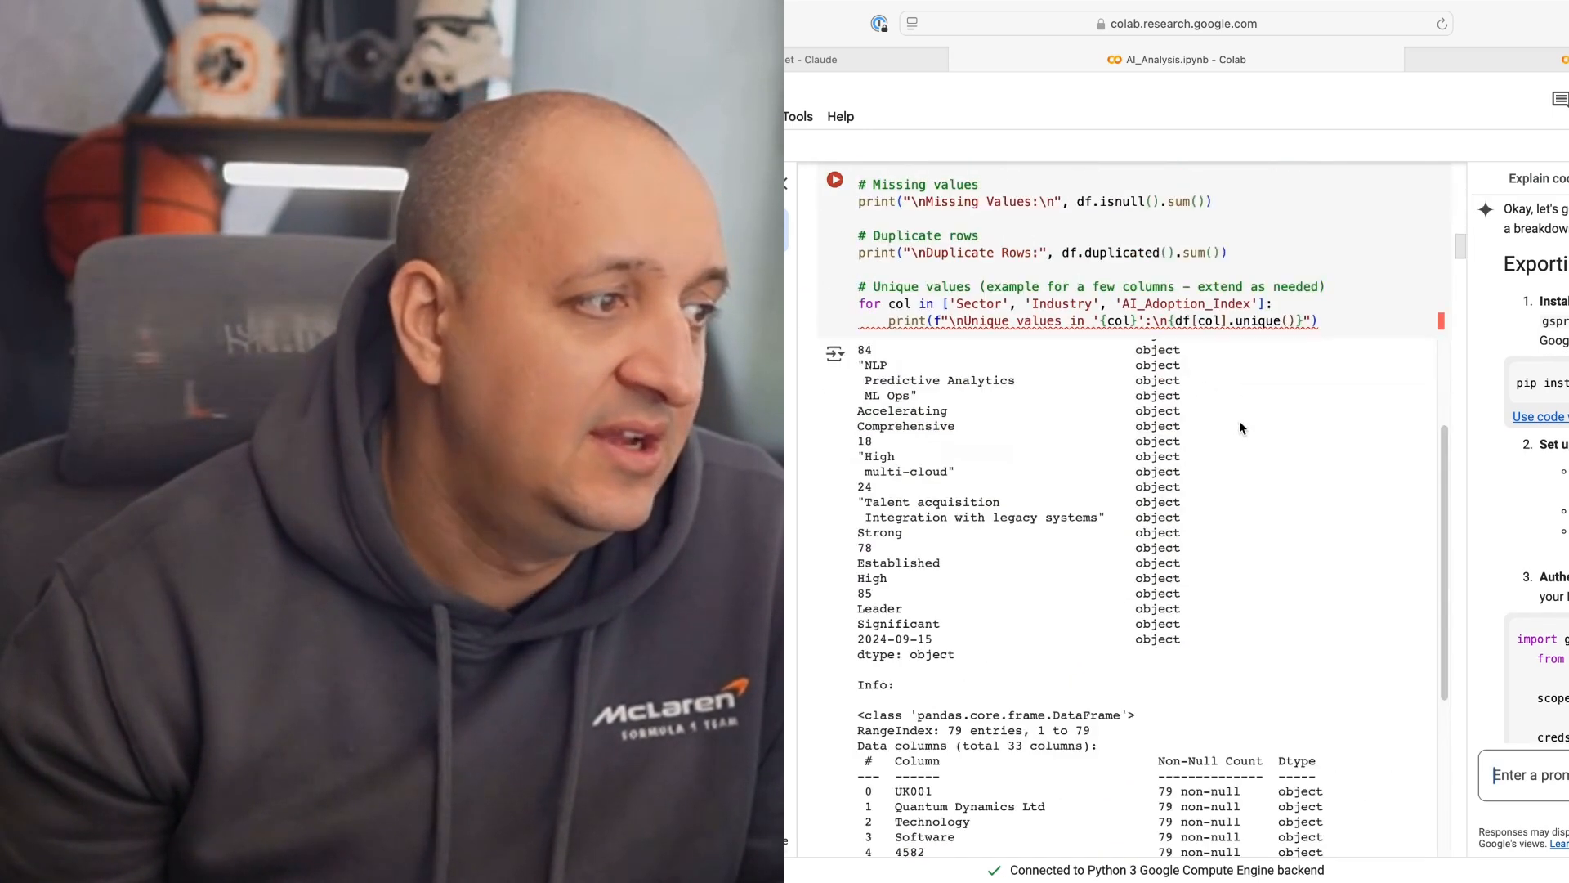
scroll("down", 3)
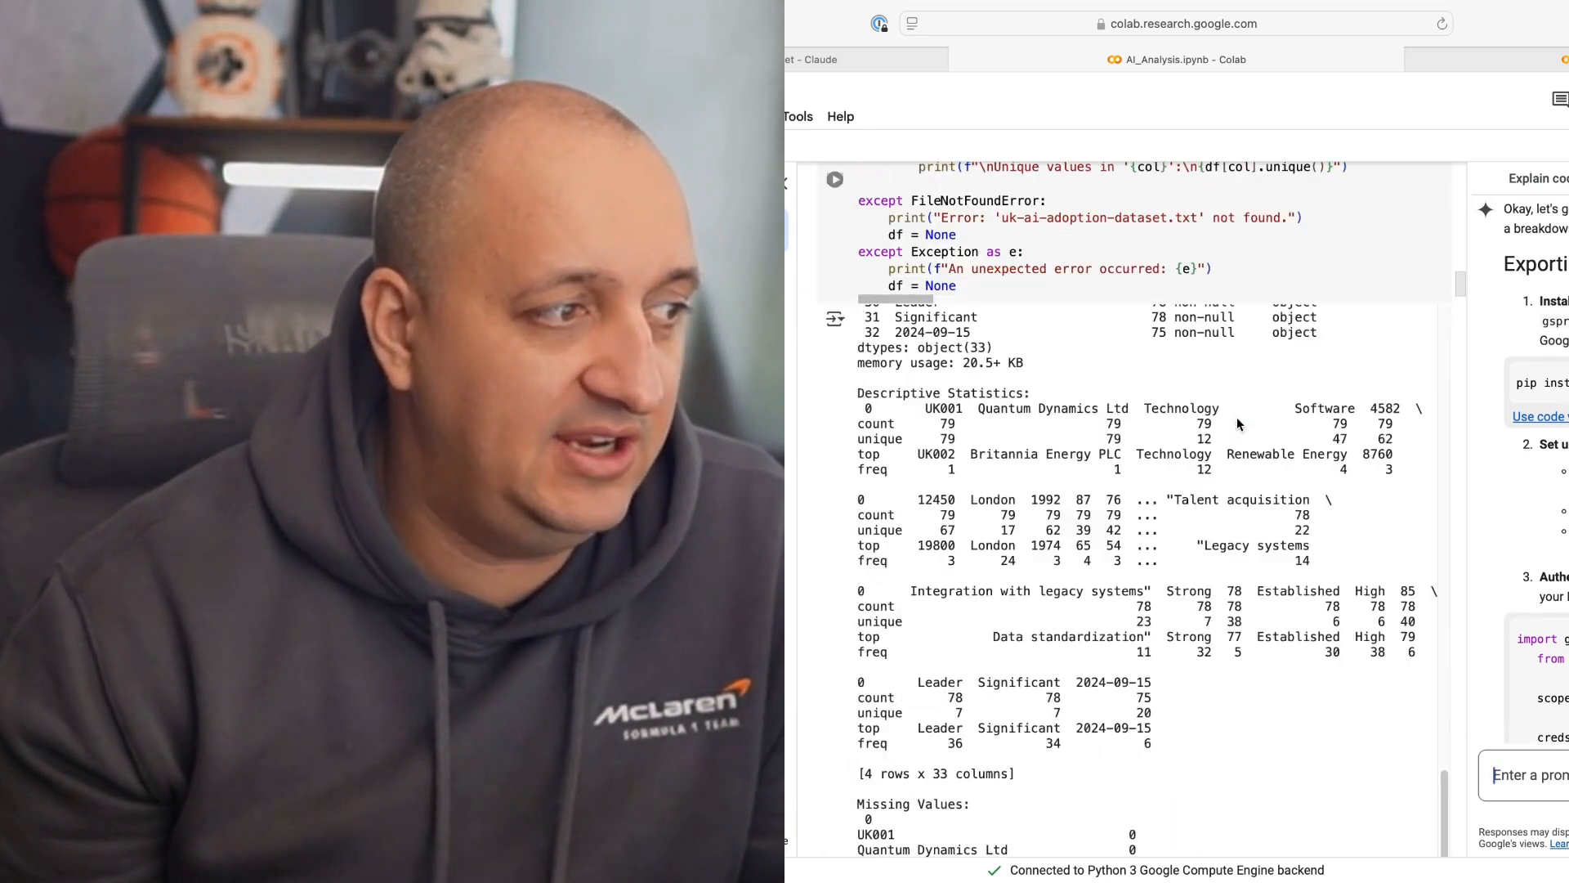
scroll("down", 3)
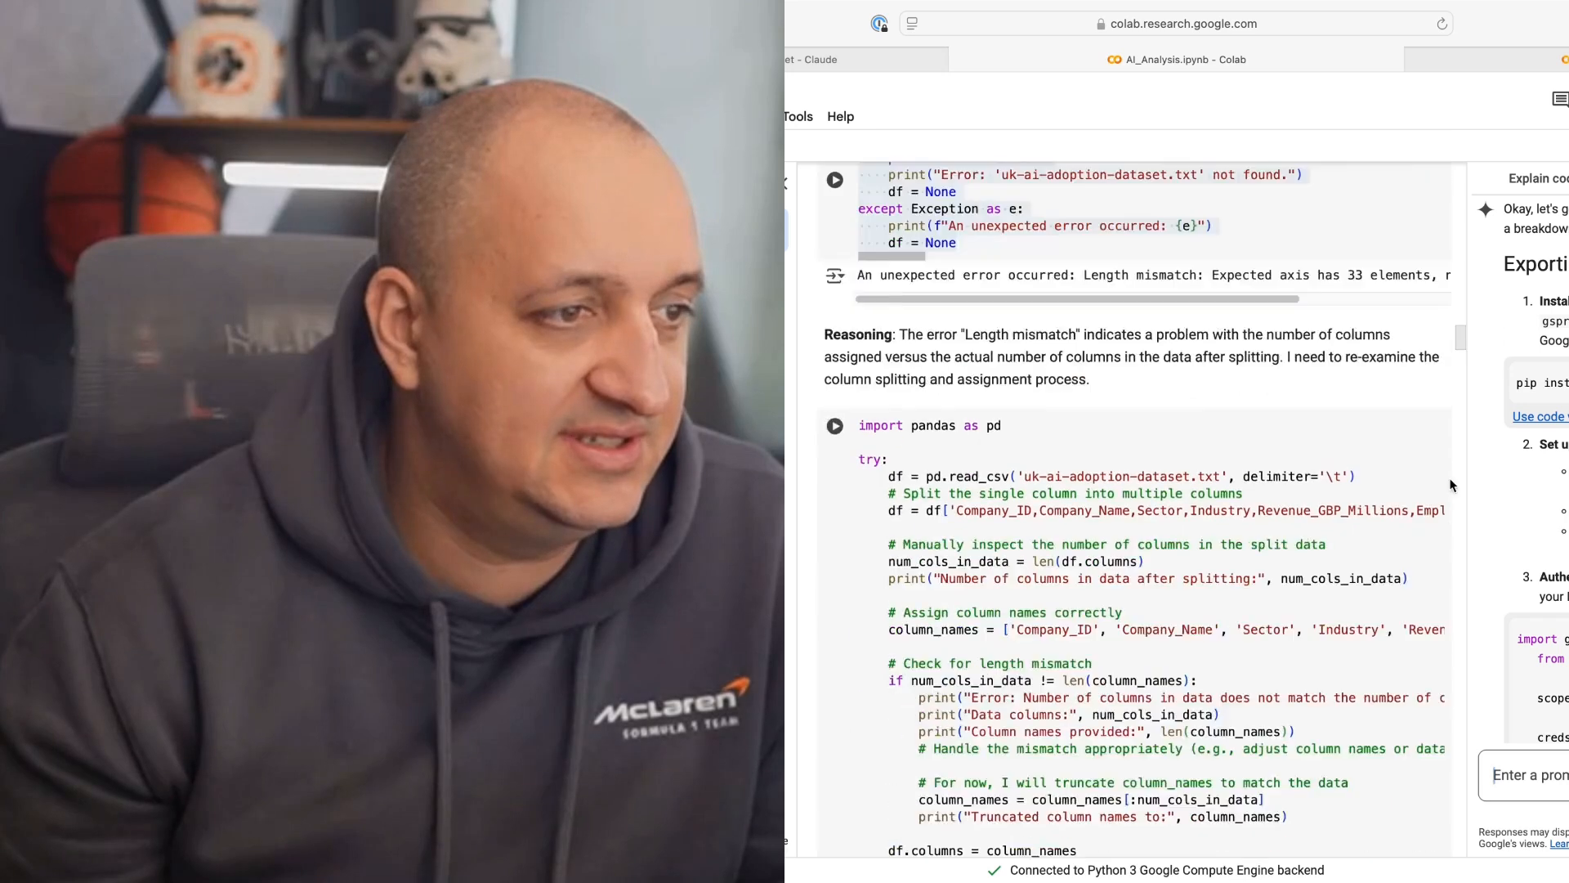
scroll("down", 3)
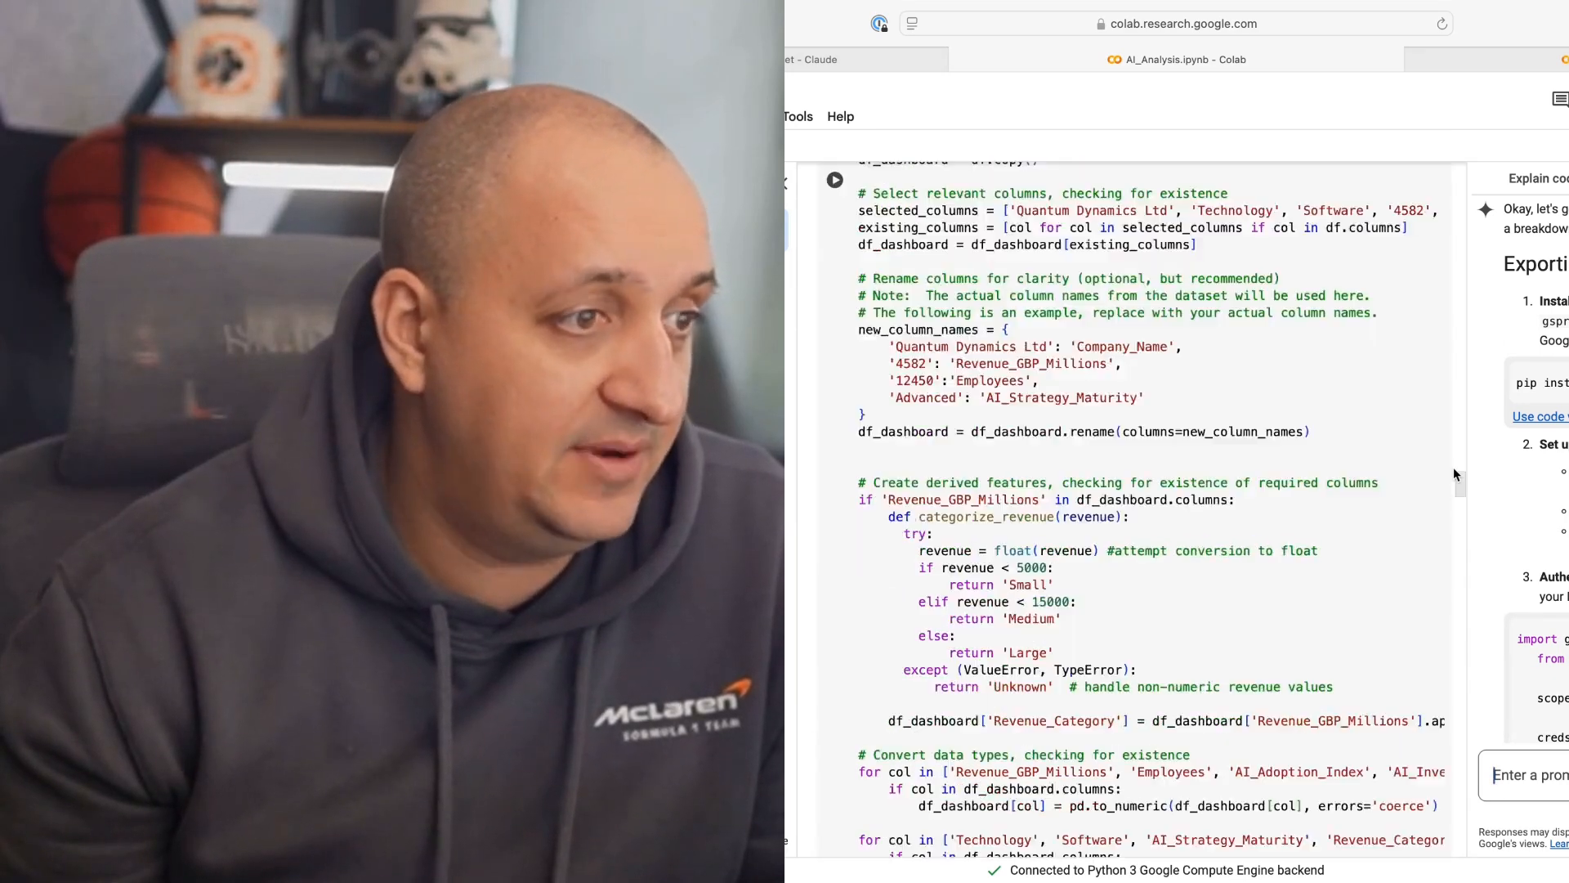
scroll("down", 3)
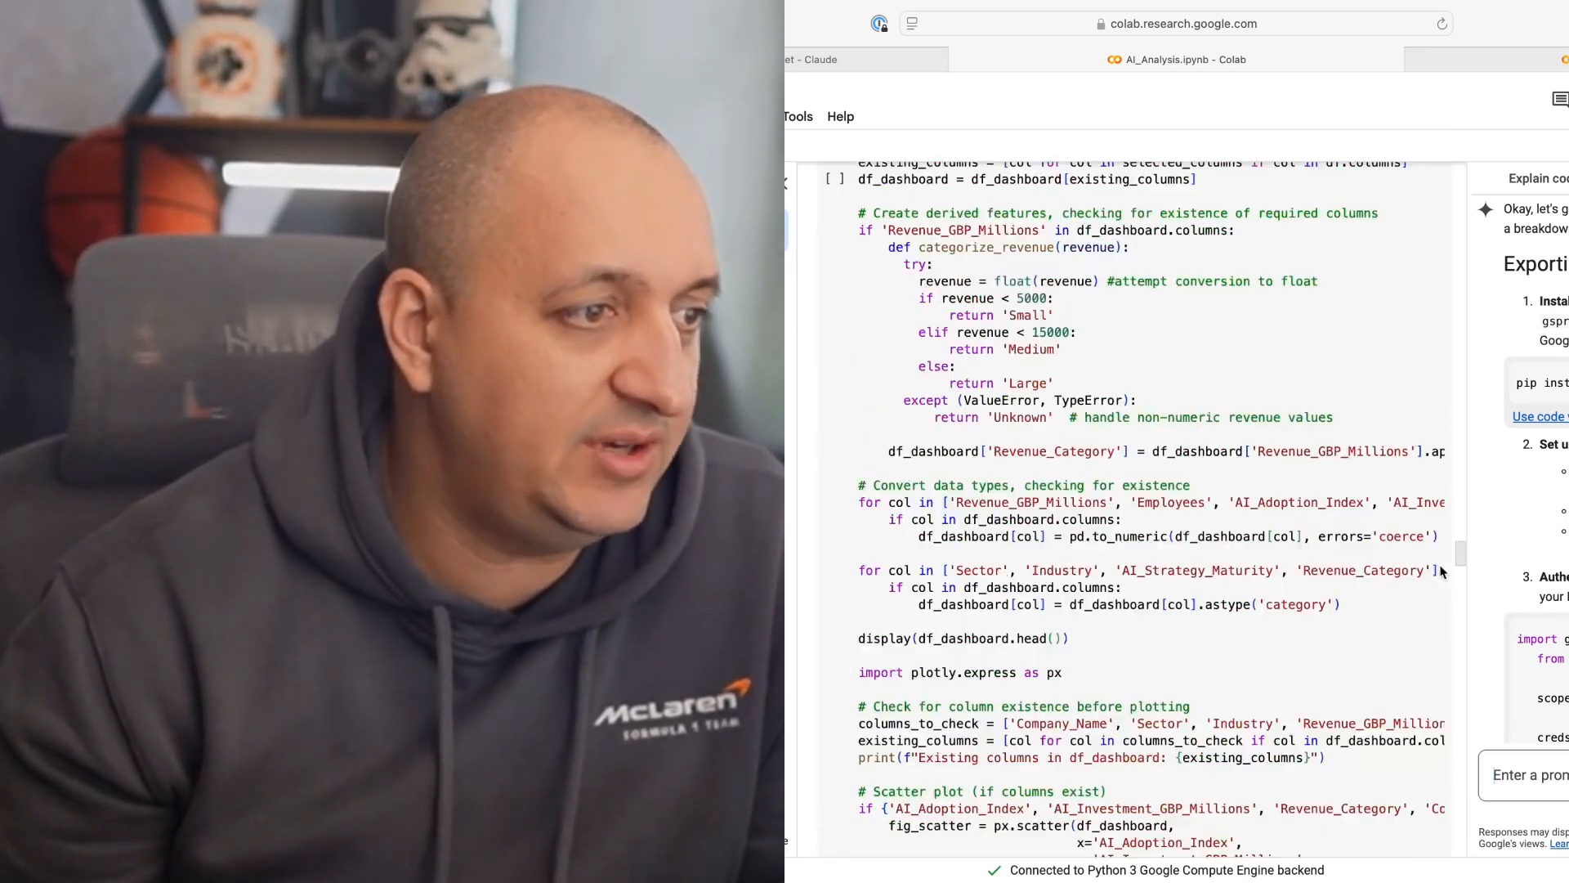
scroll("down", 3)
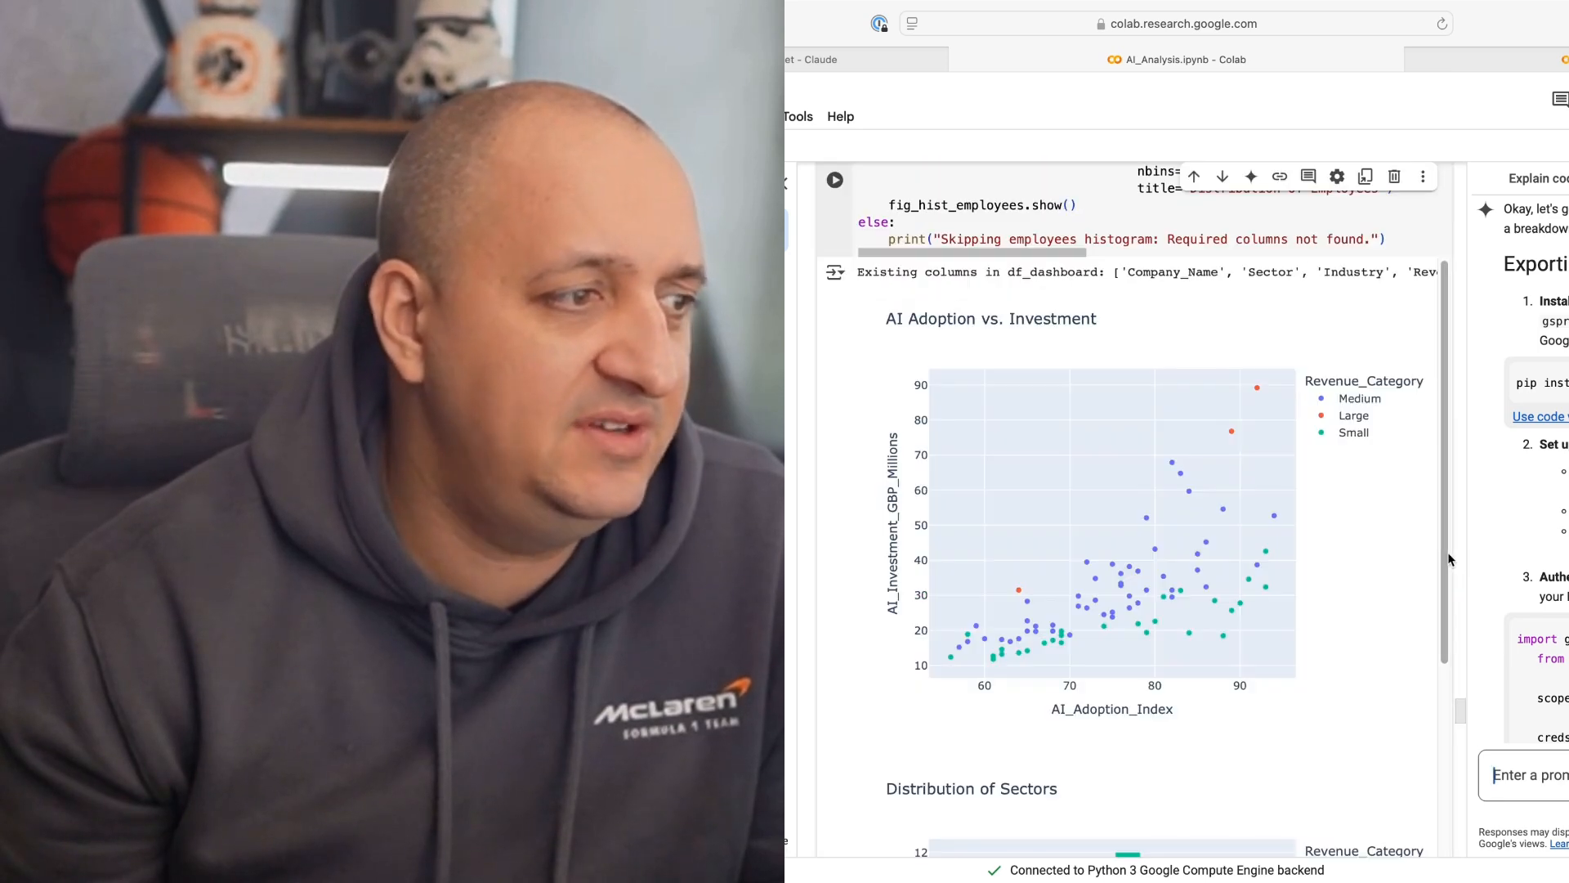
scroll("down", 3)
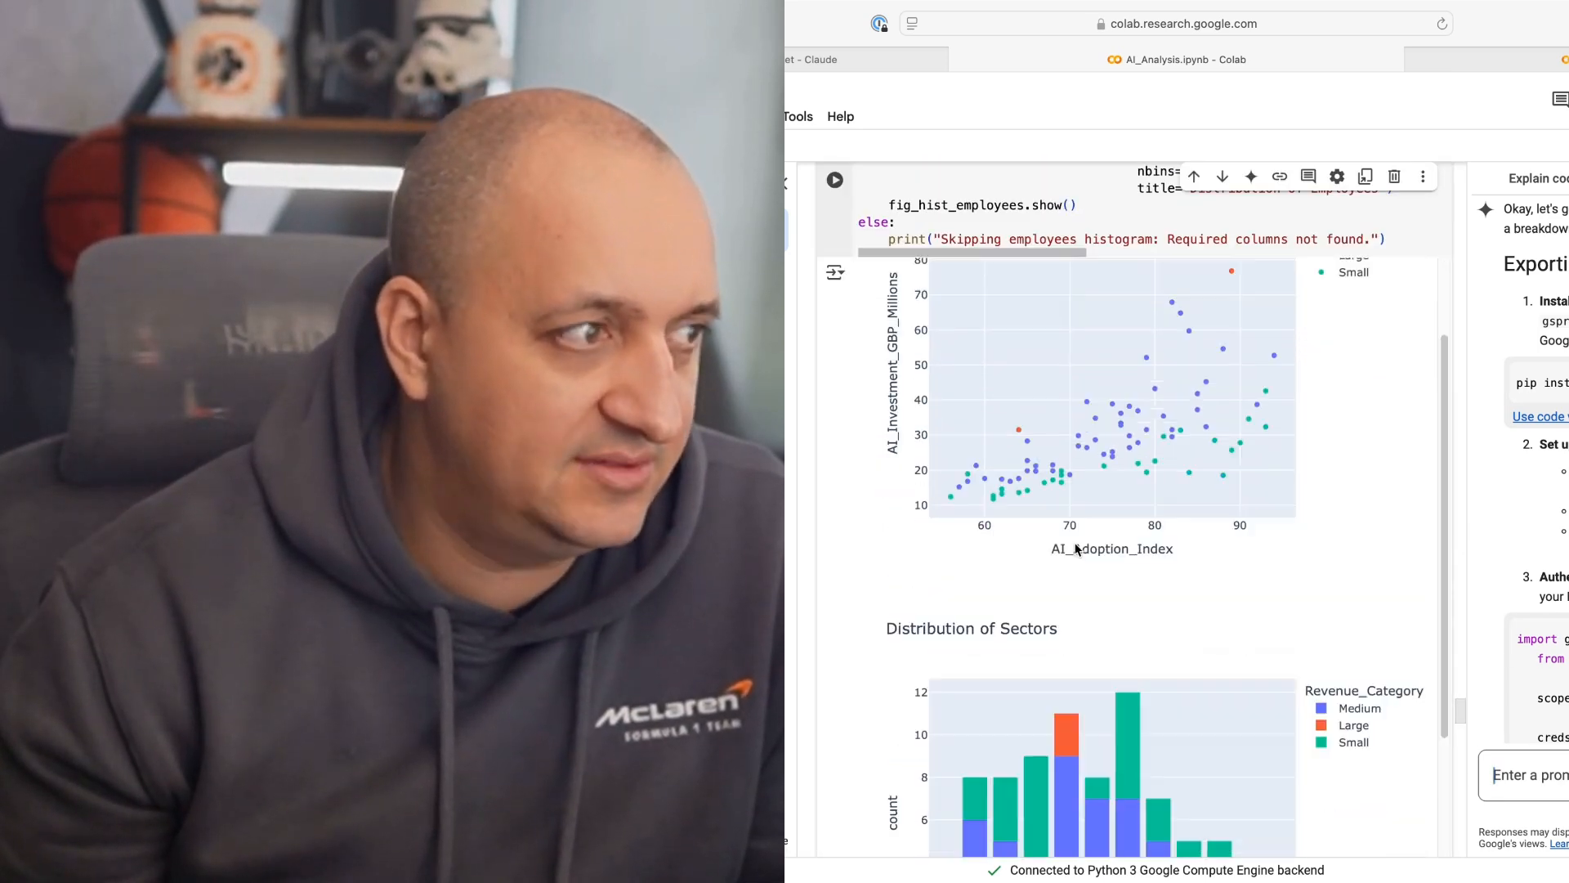
scroll("down", 3)
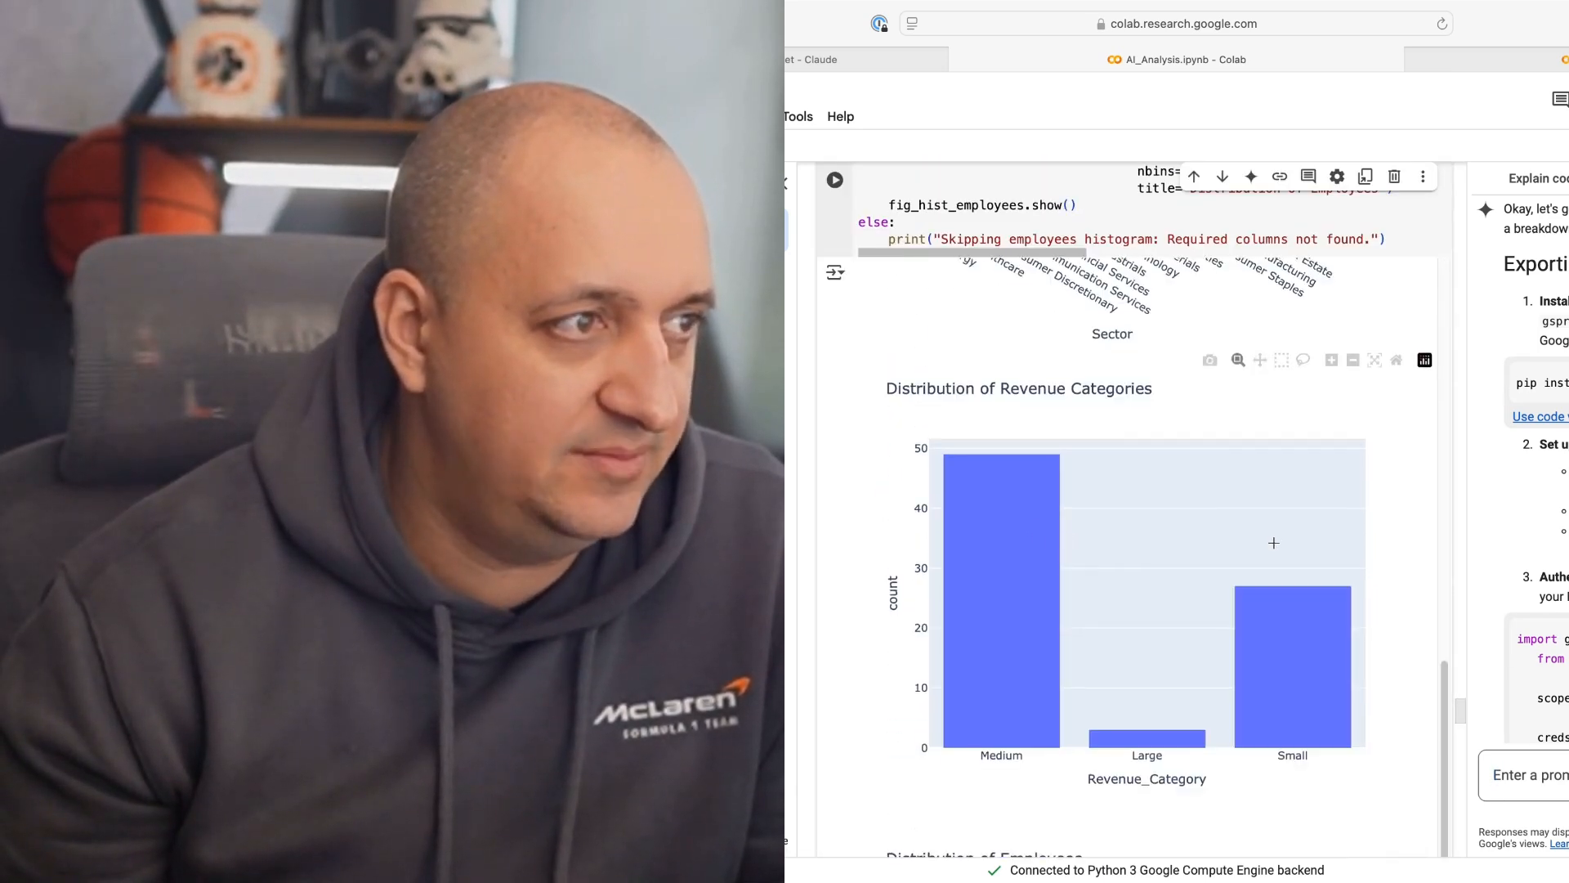
scroll("down", 3)
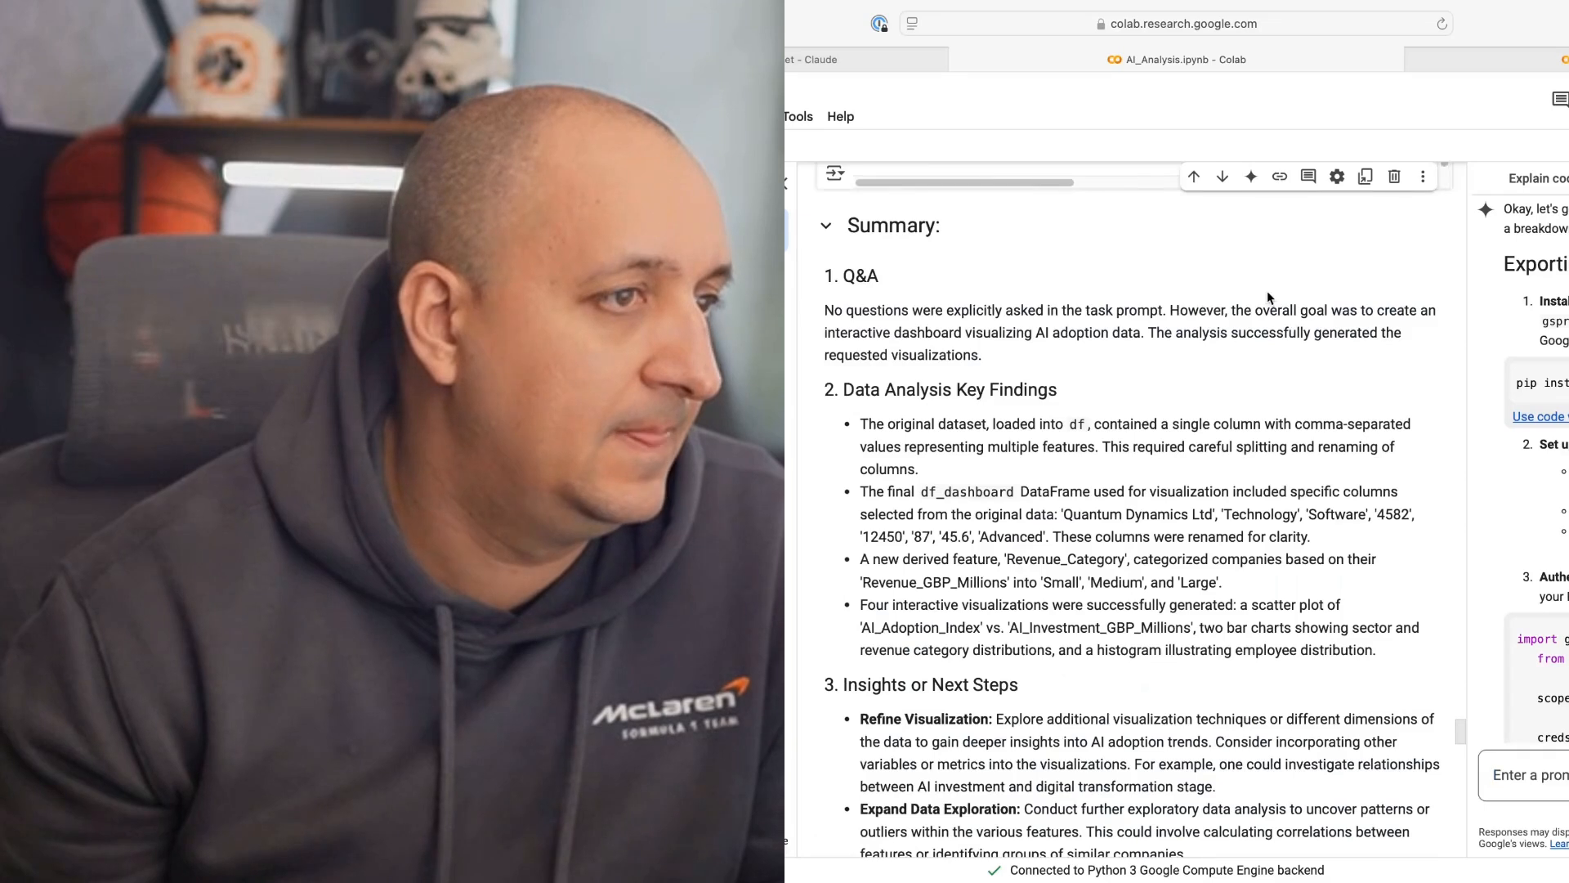
scroll("up", 3)
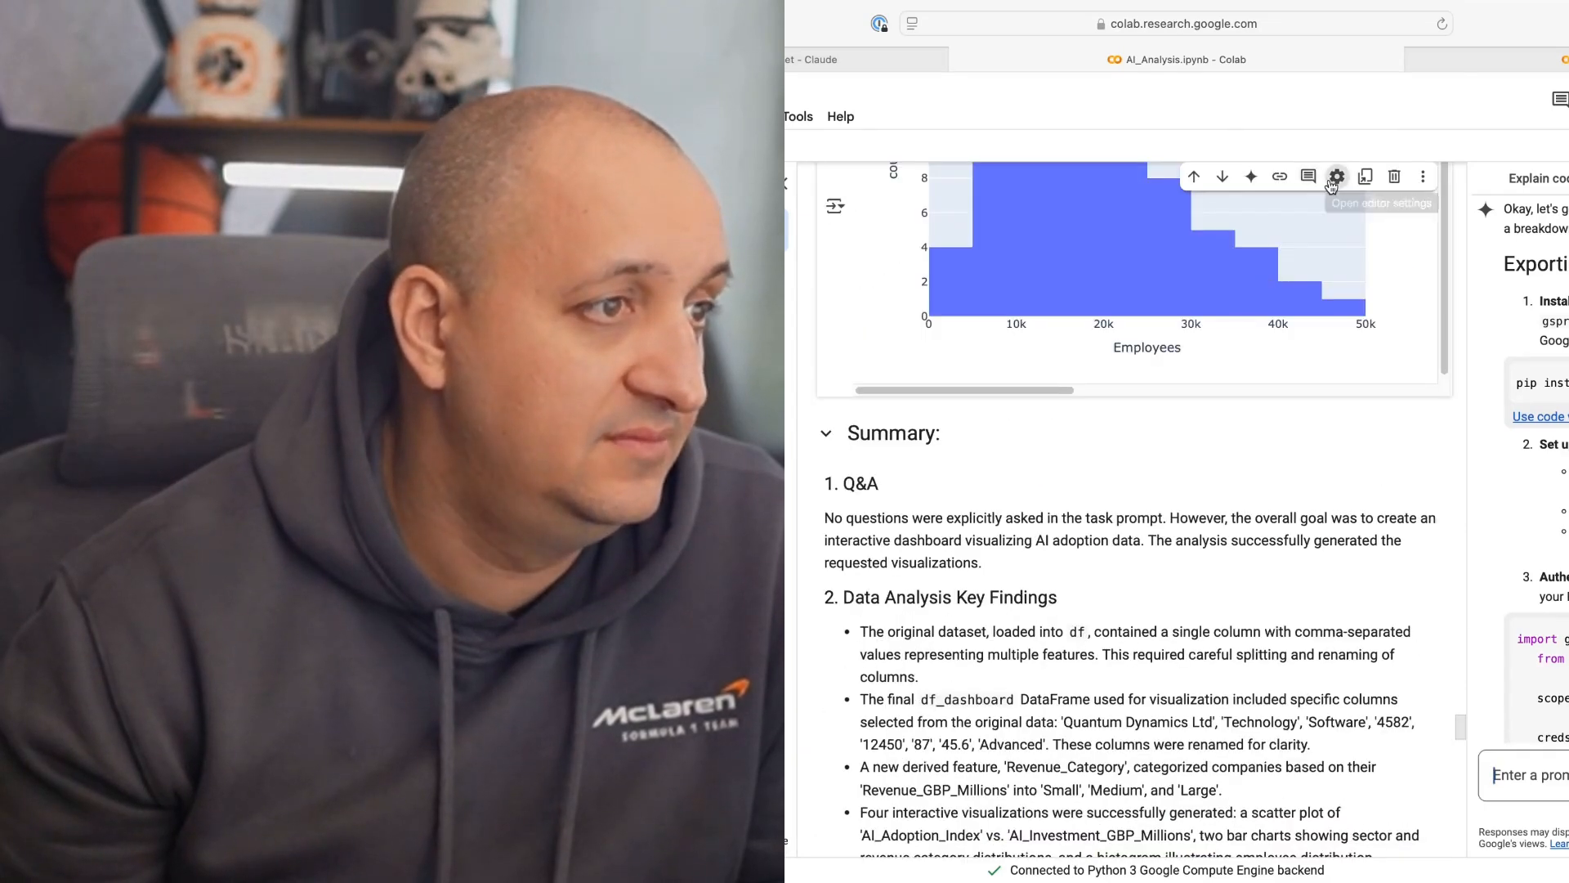
left_click(1336, 176)
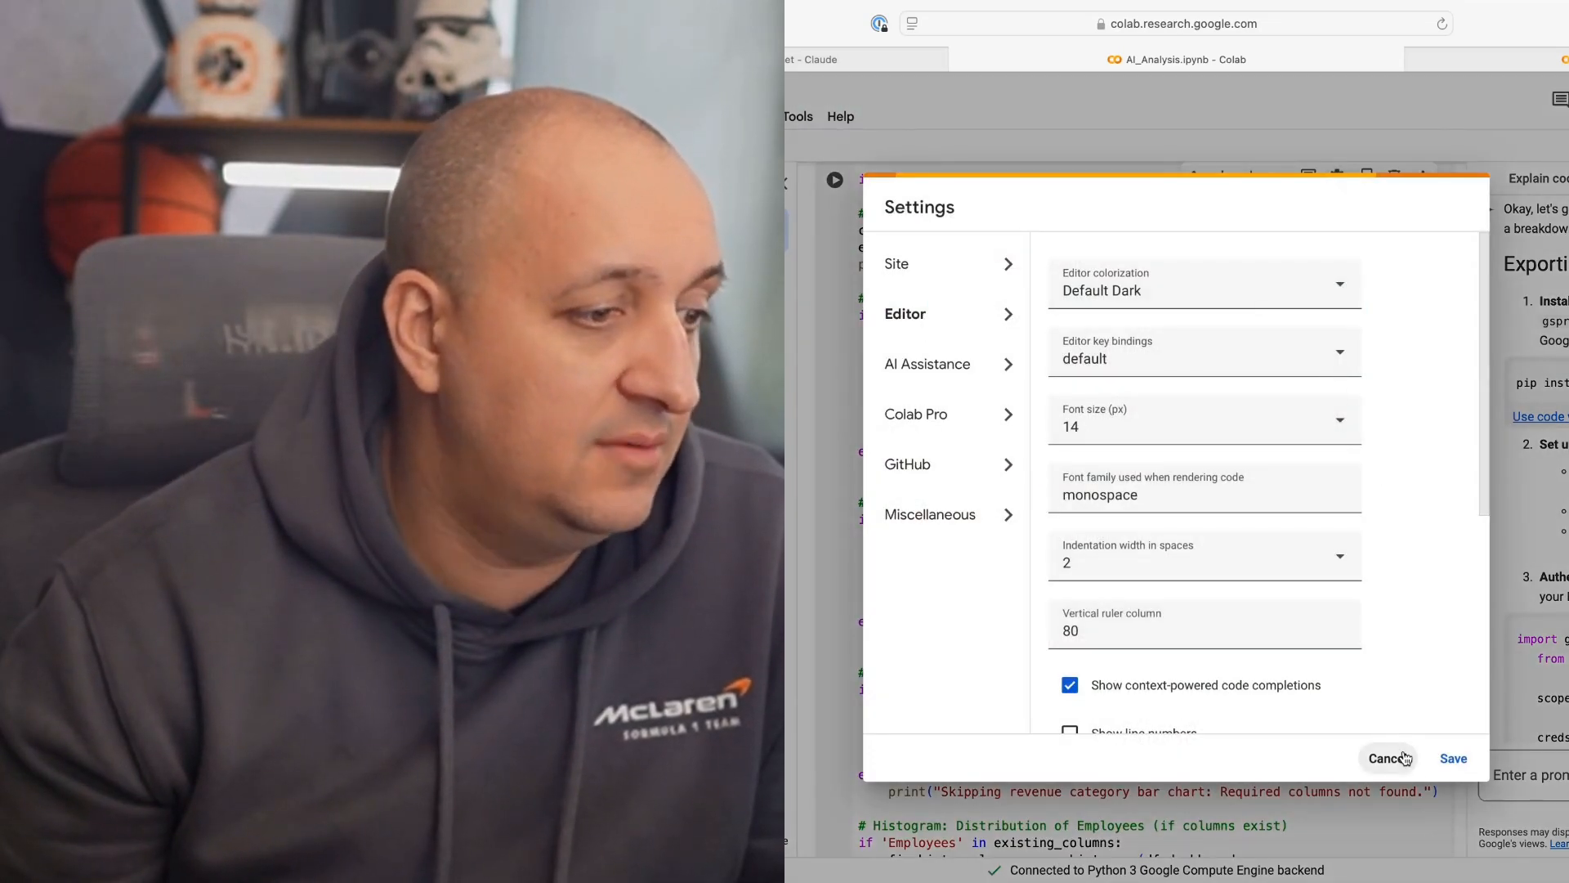
left_click(1387, 757)
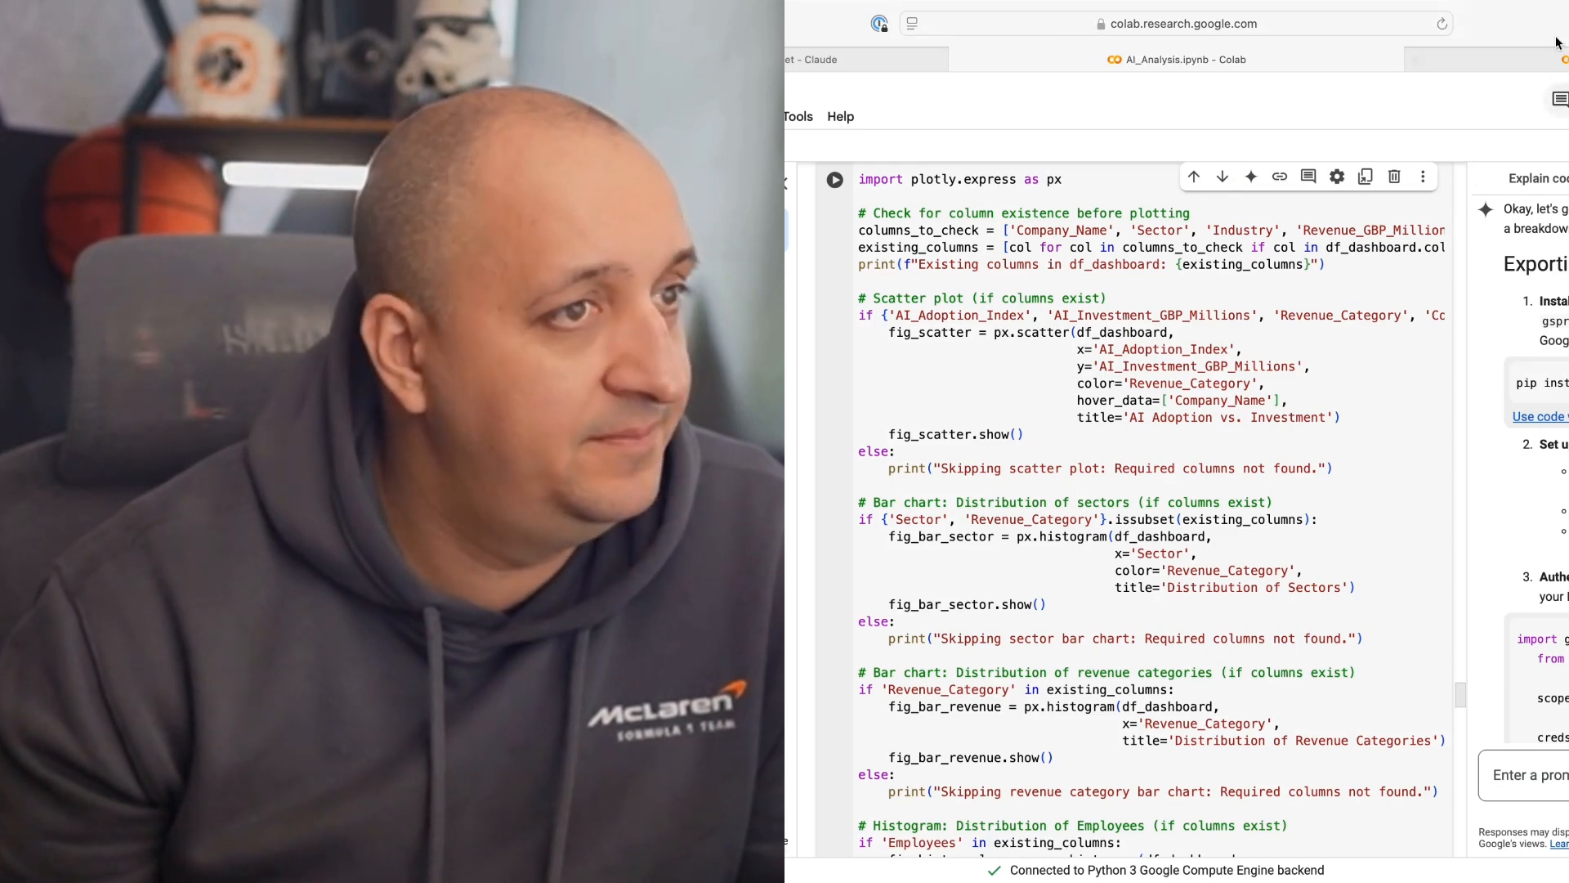